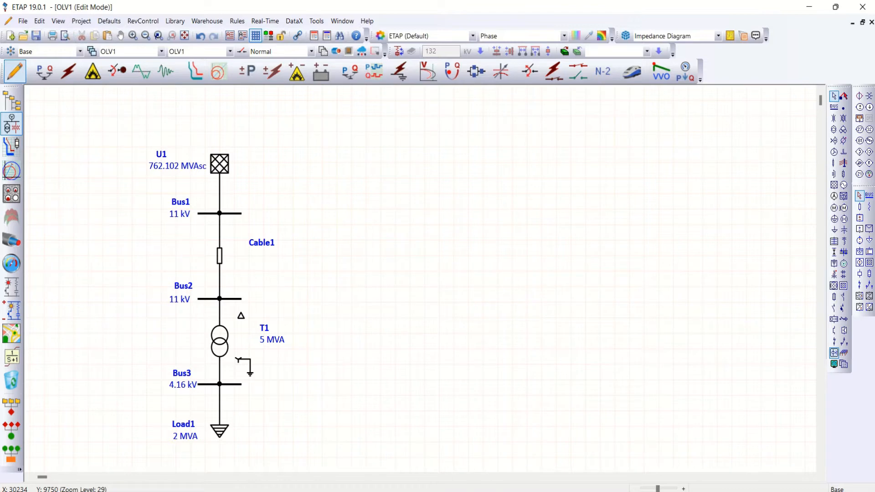
mouse_move(239, 437)
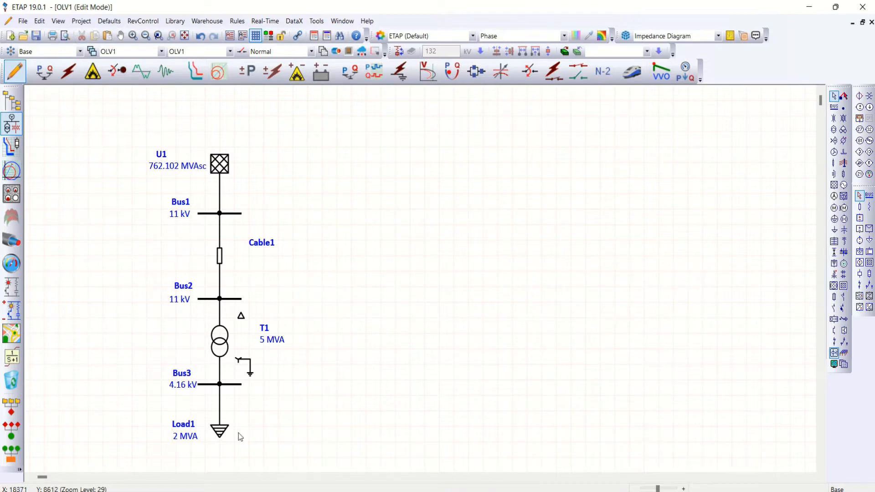
mouse_move(219, 437)
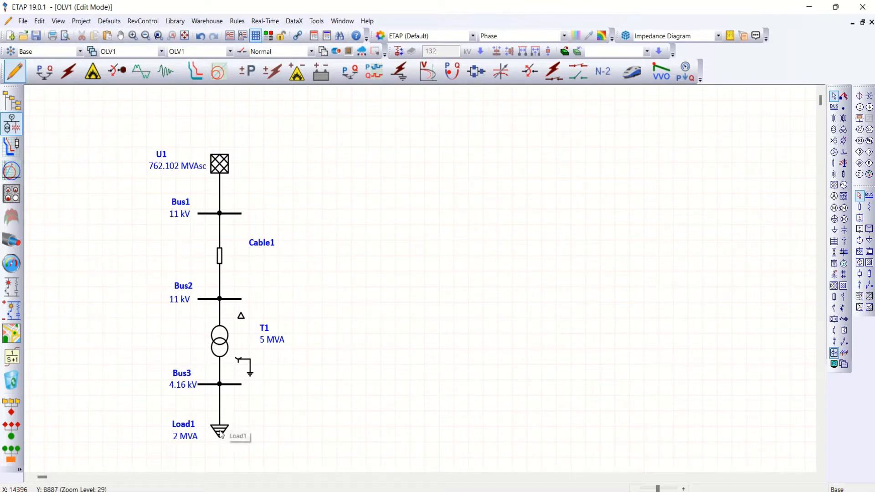
Briefly check Load1's properties, then bring up the Harmonic Library from the Library menu
left_click(218, 430)
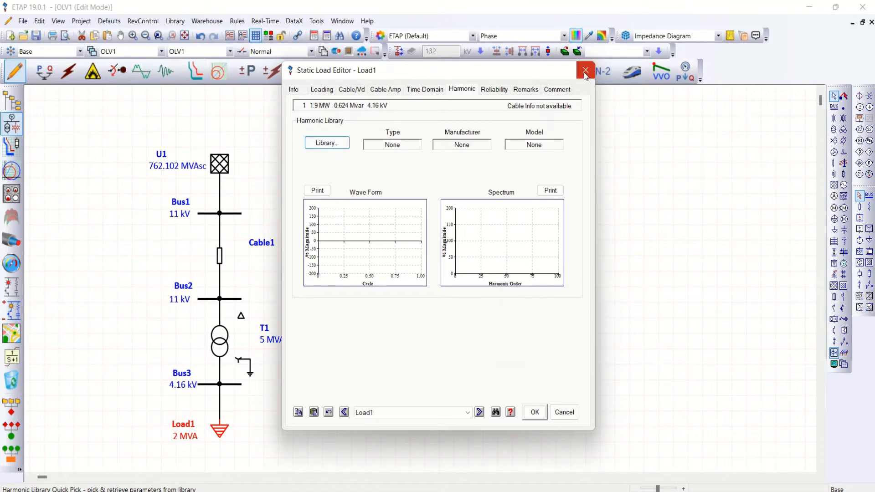
left_click(585, 70)
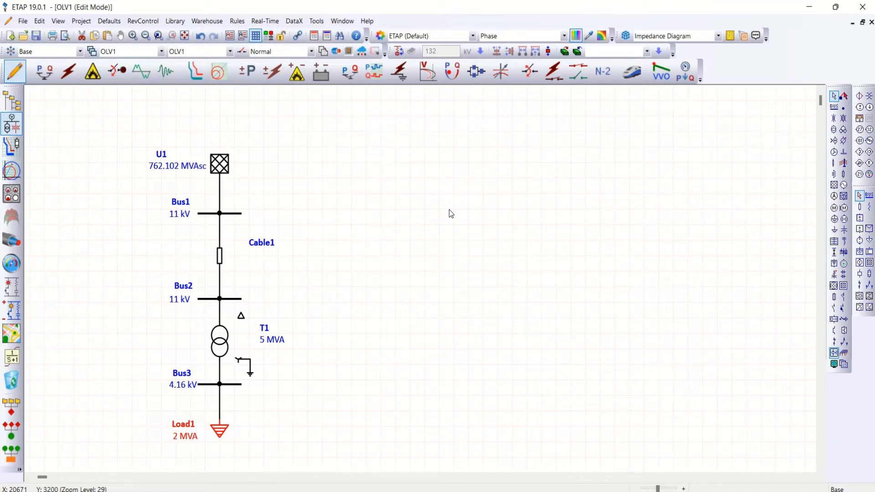
mouse_move(232, 337)
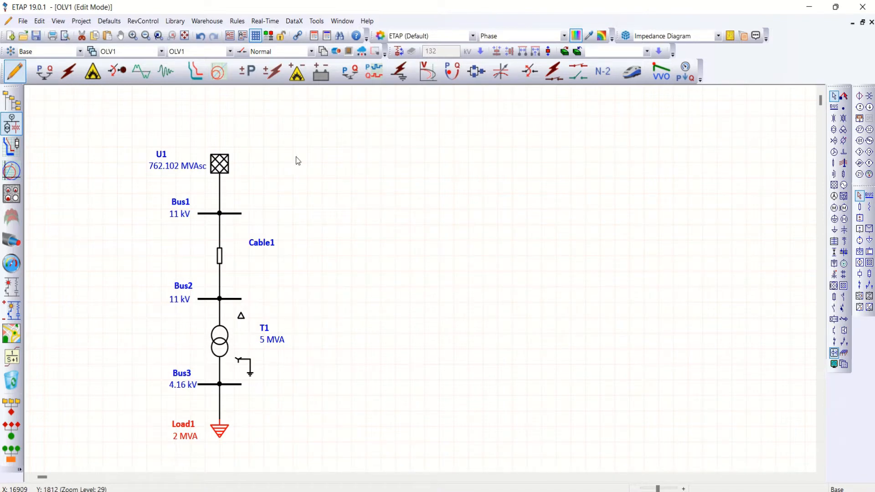
left_click(175, 21)
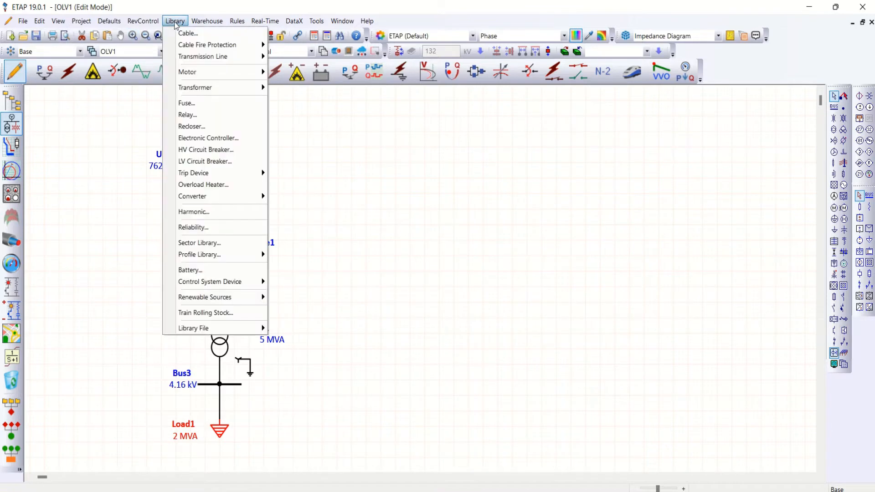
mouse_move(206, 213)
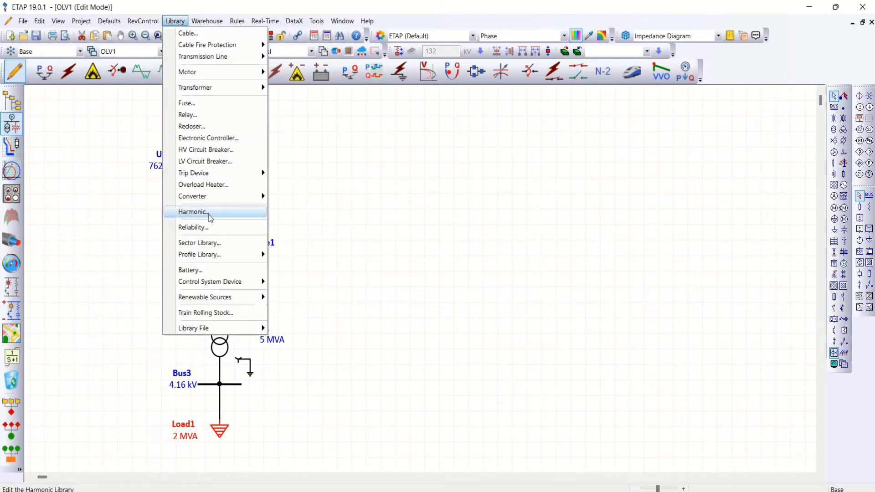
left_click(192, 211)
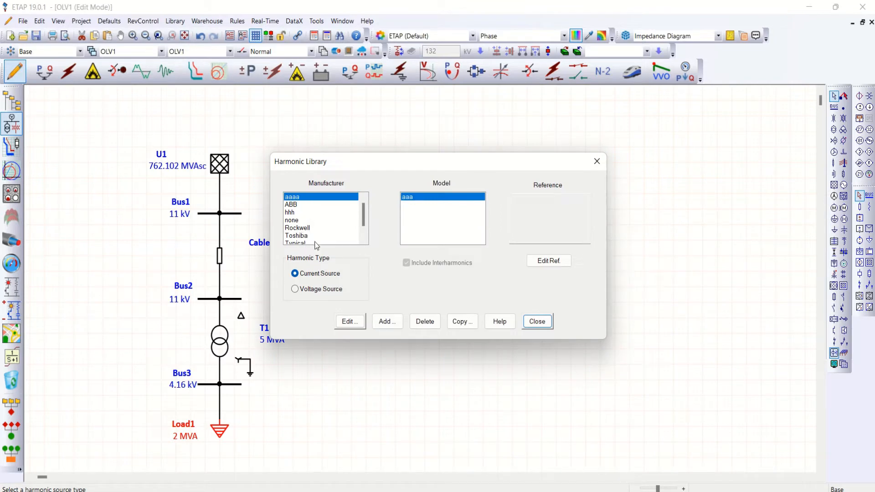
mouse_move(309, 206)
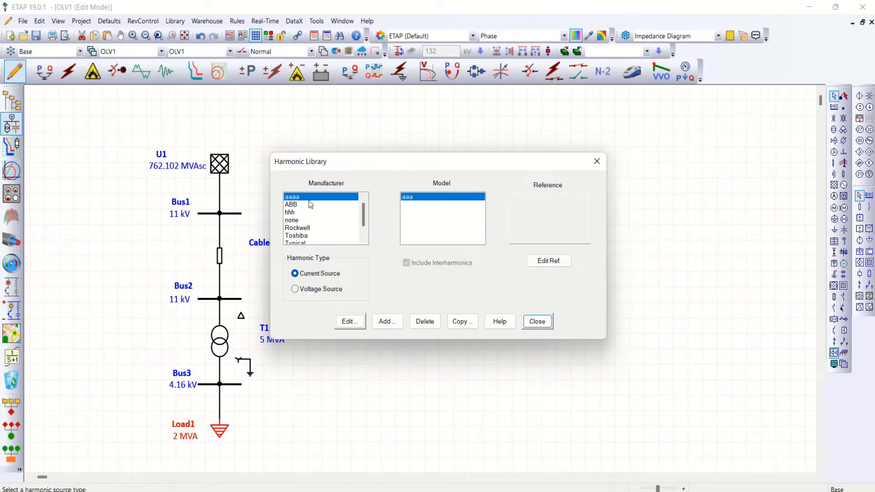
mouse_move(327, 225)
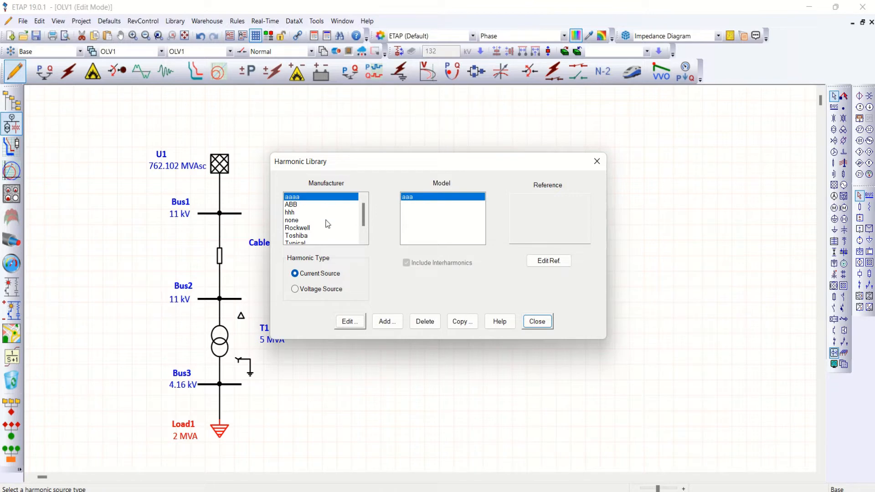
mouse_move(349, 239)
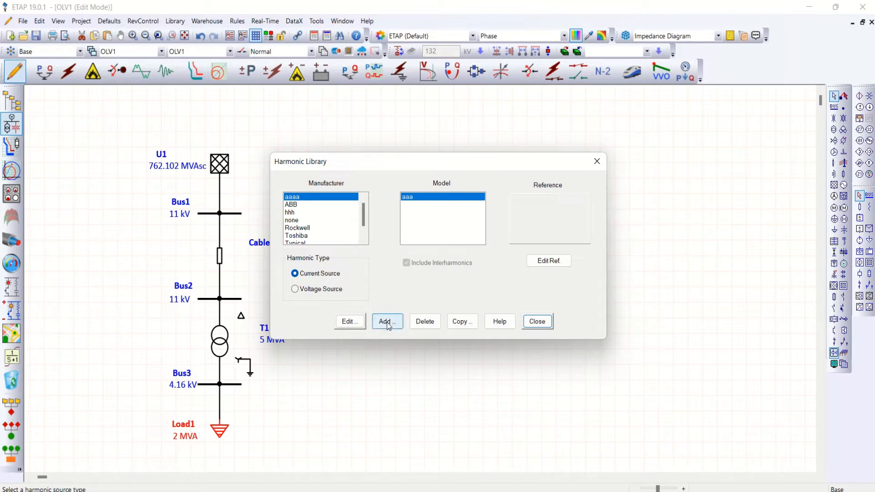
Add a library entry with manufacturer POWER, model 'Triplen and10' and reference 'triplen'
left_click(386, 321)
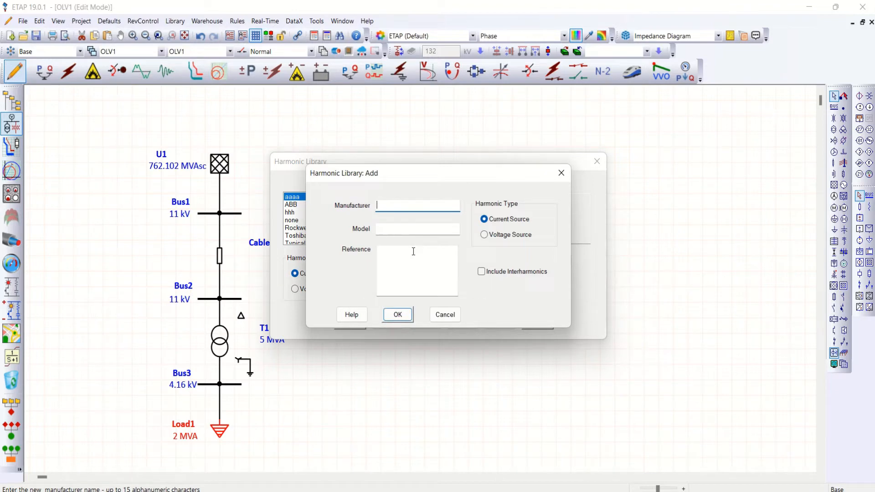
type("P")
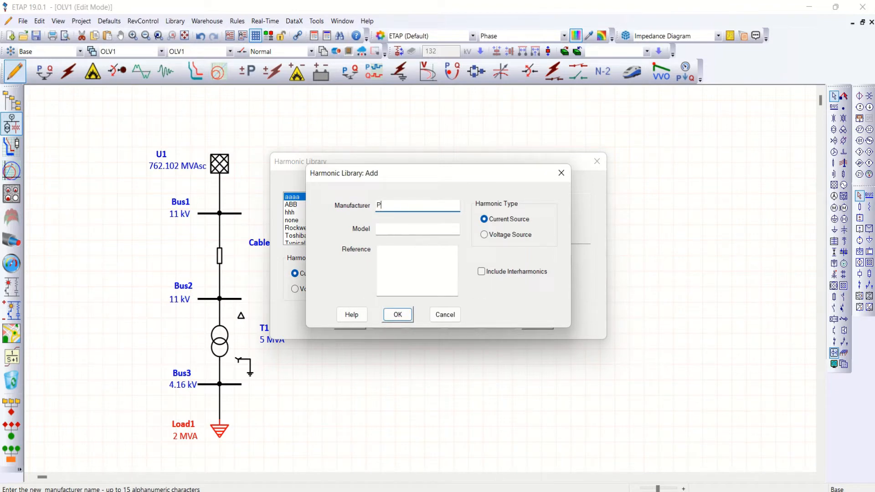
type("OWER")
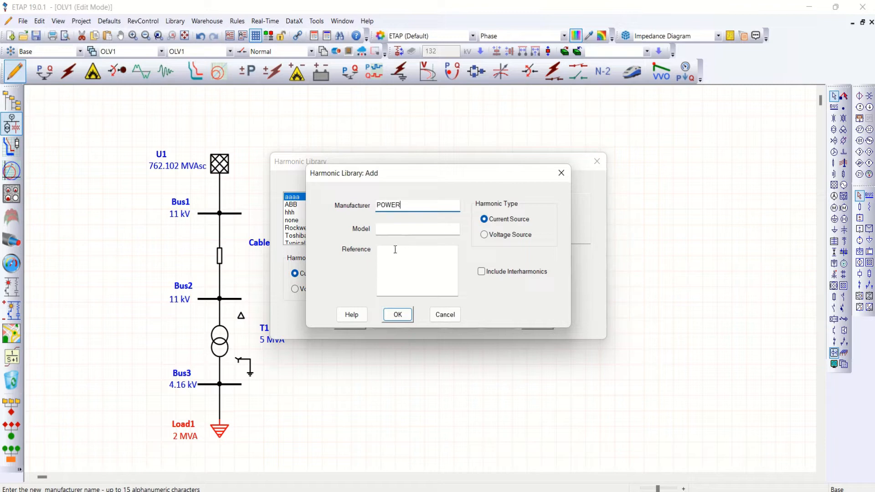
left_click(417, 229)
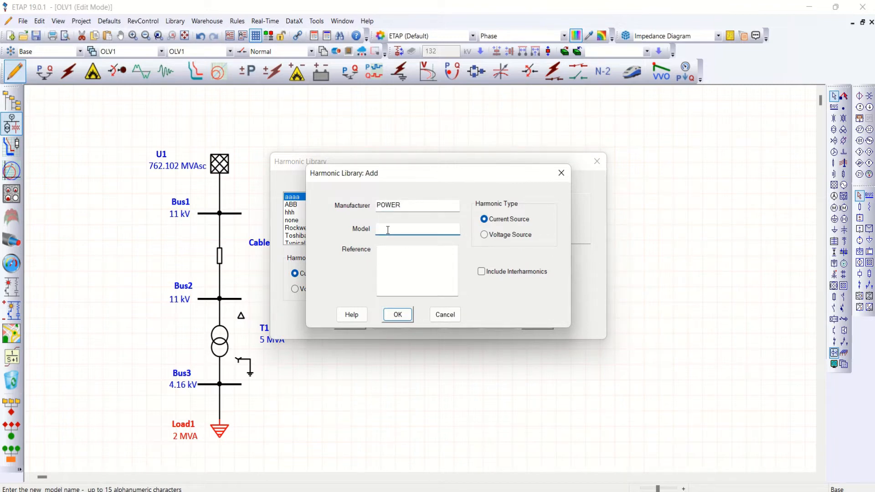
type("Tripeln")
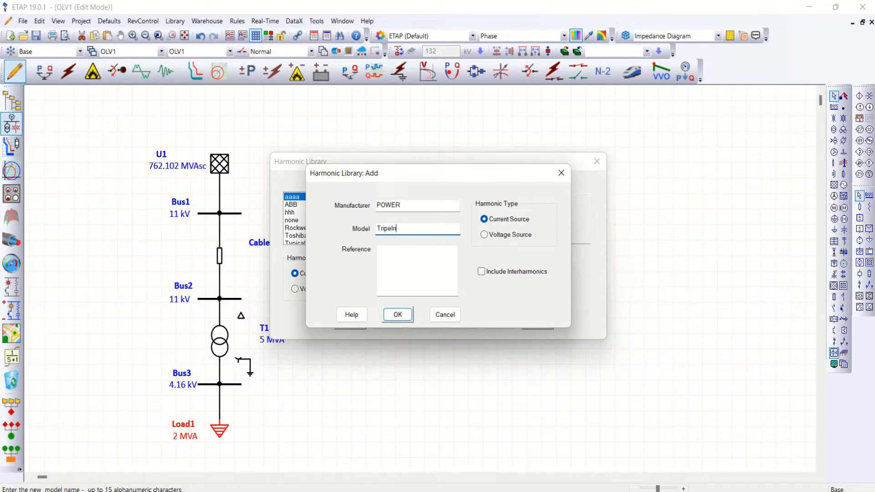
key("Backspace")
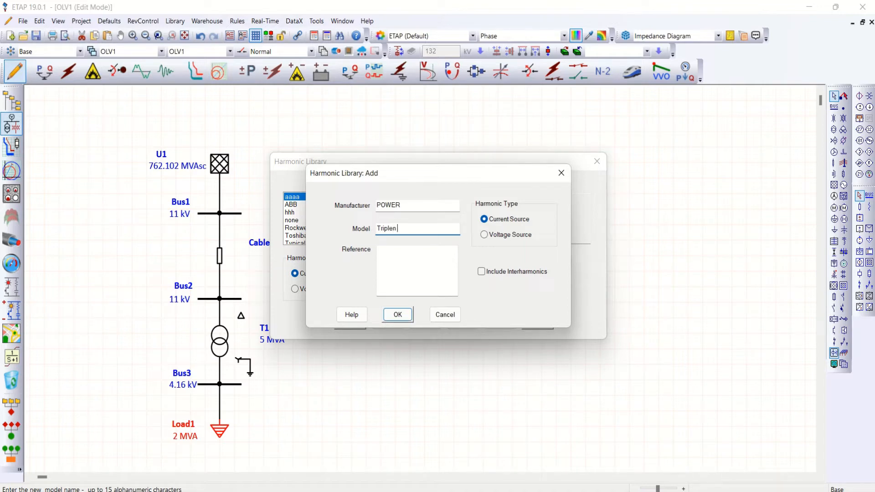
type("and")
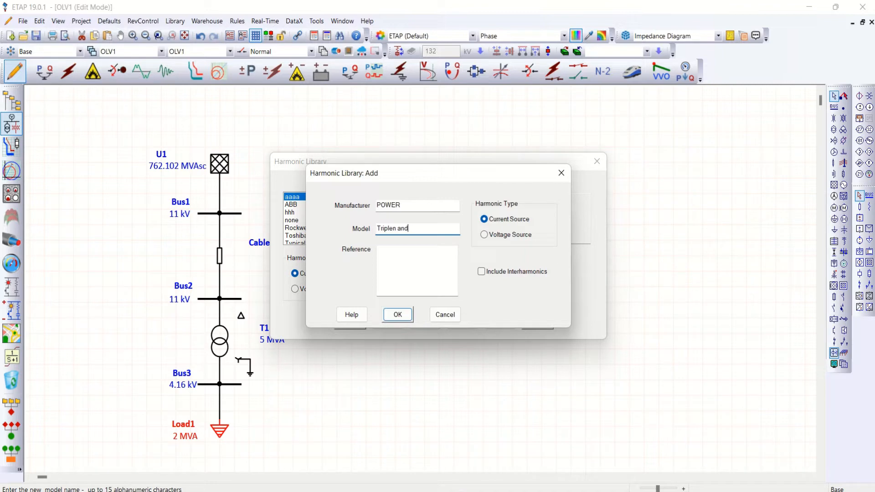
type("10")
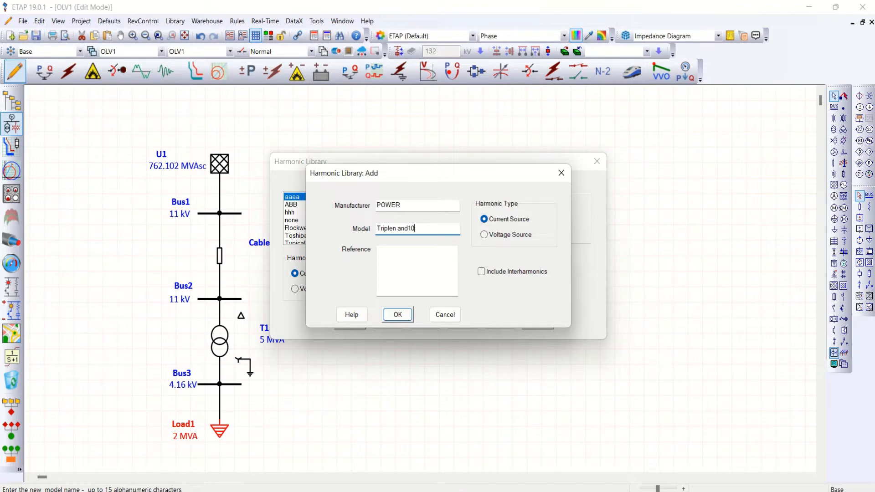
mouse_move(421, 228)
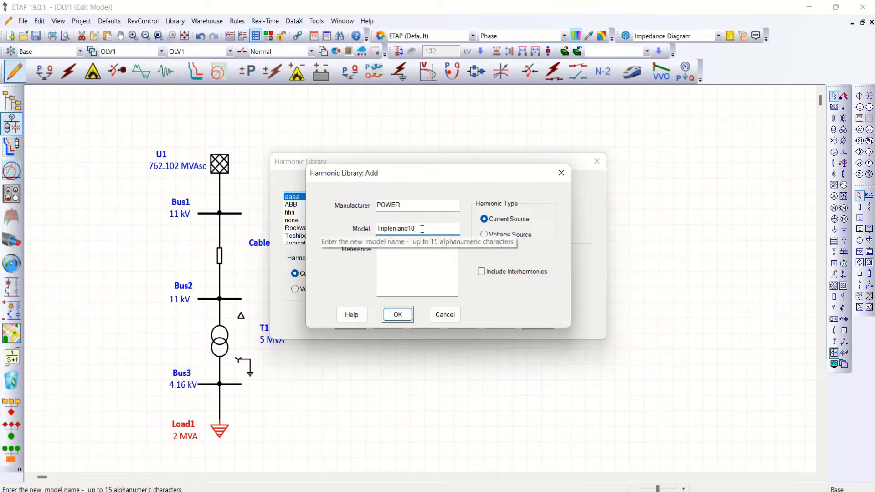
left_click(416, 270)
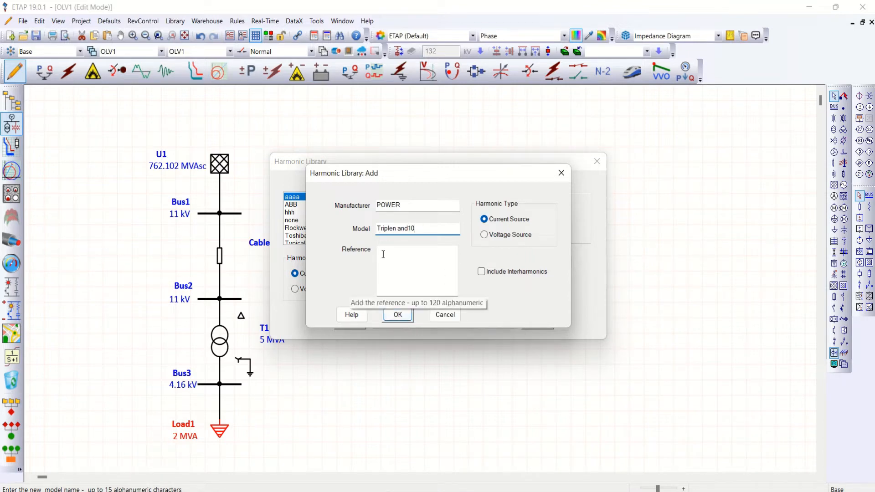
type("tr")
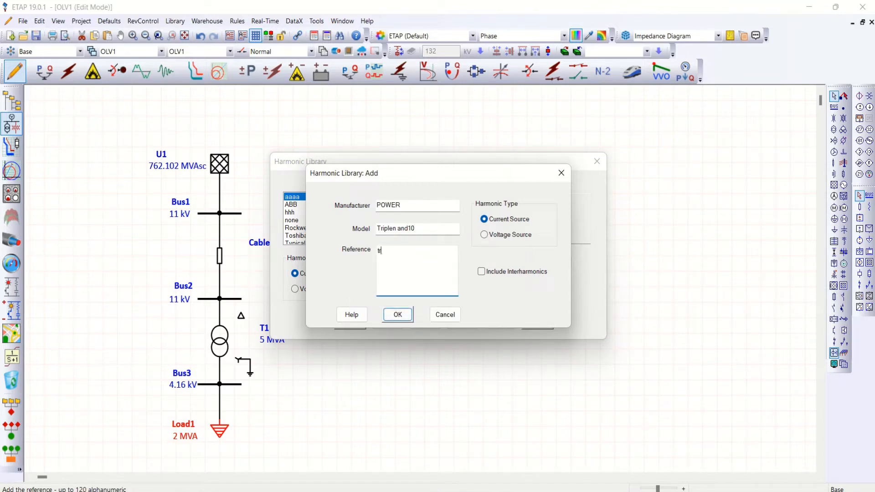
type("riplen")
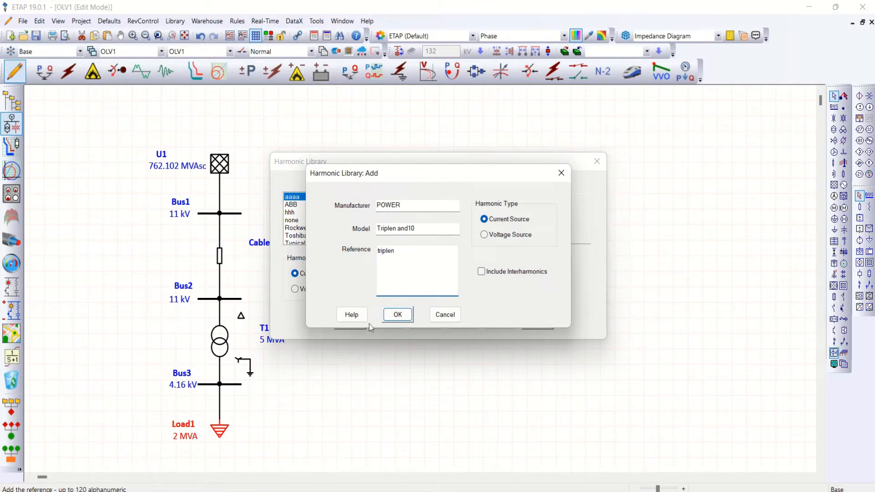
left_click(398, 315)
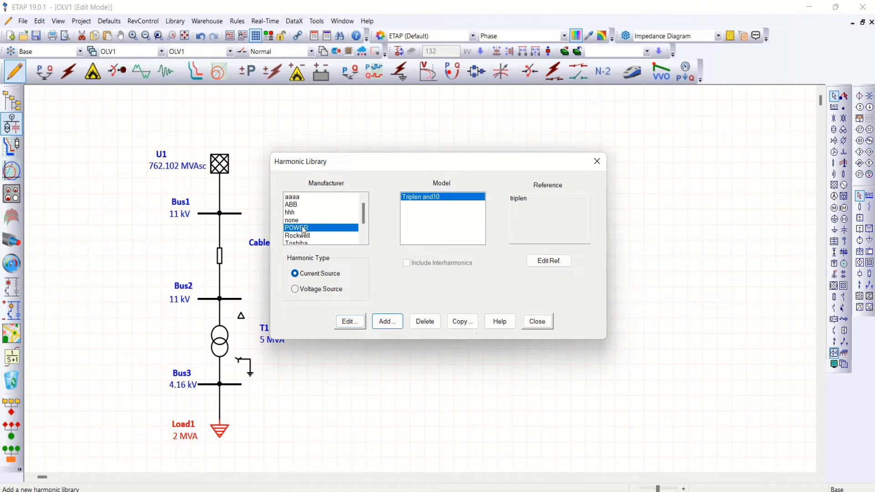
mouse_move(348, 321)
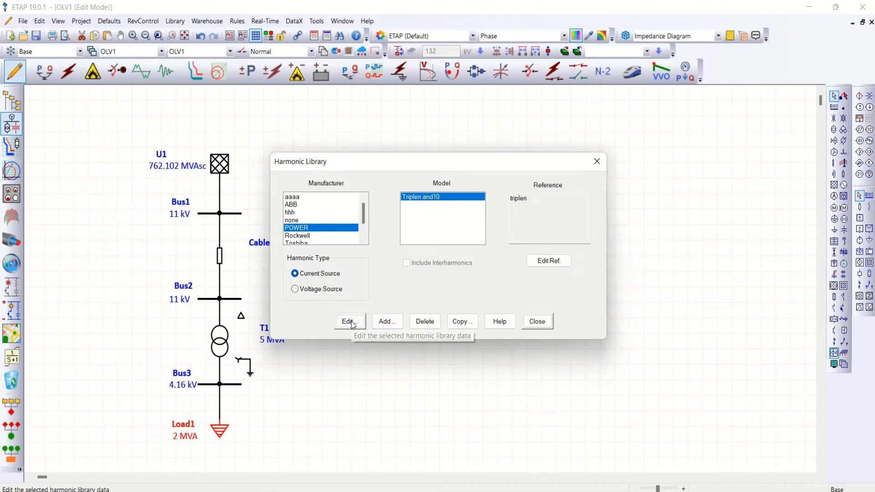
Edit the POWER Triplen and10 entry and set its fundamental frequency to 50 Hz
left_click(347, 321)
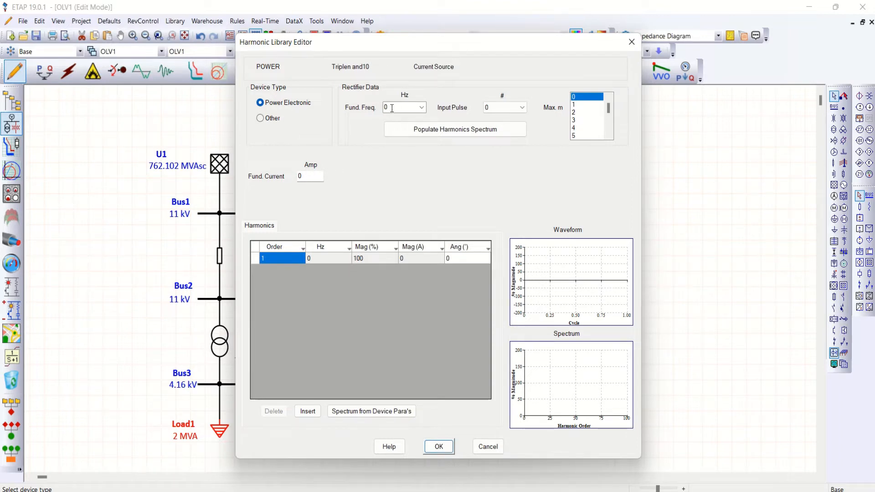
type("5")
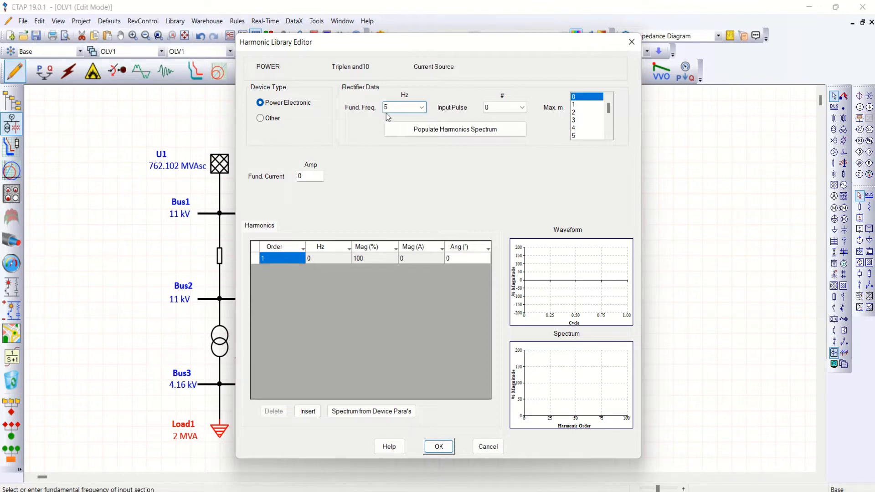
type("0")
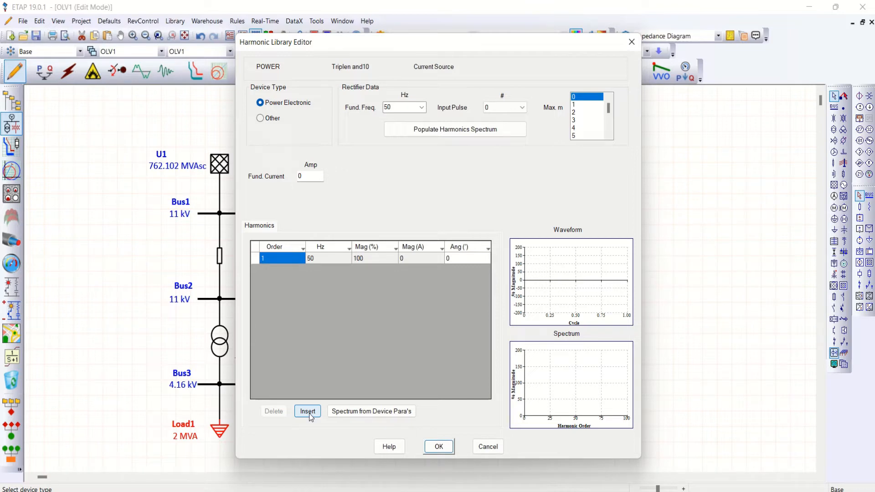
Insert spectrum rows for harmonic orders 3, 6, 9 and 10
left_click(307, 412)
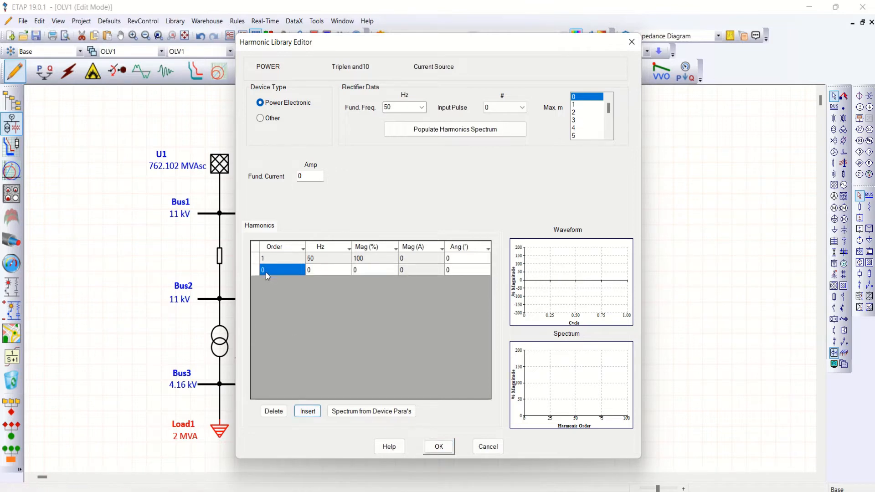
type("3")
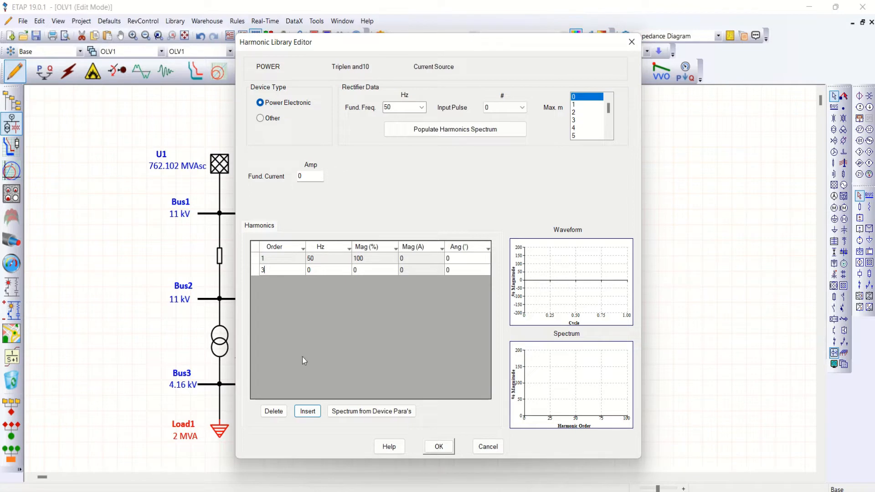
left_click(308, 411)
type("6")
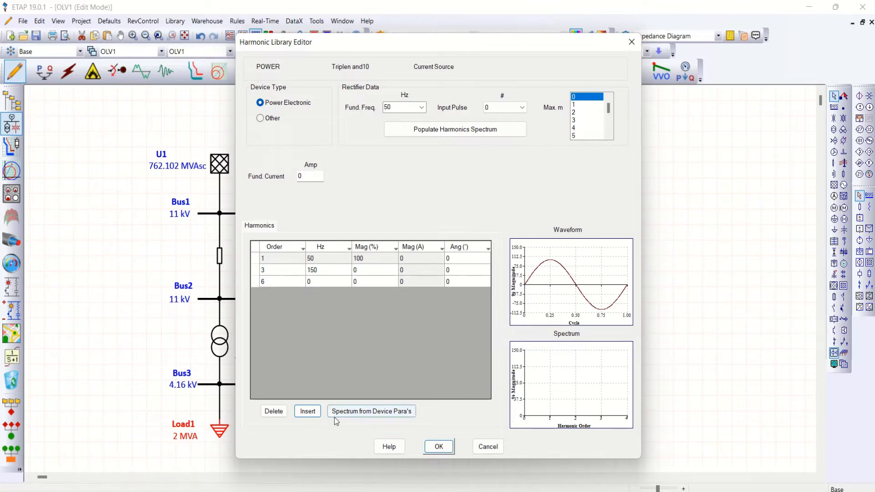
left_click(307, 411)
type("9")
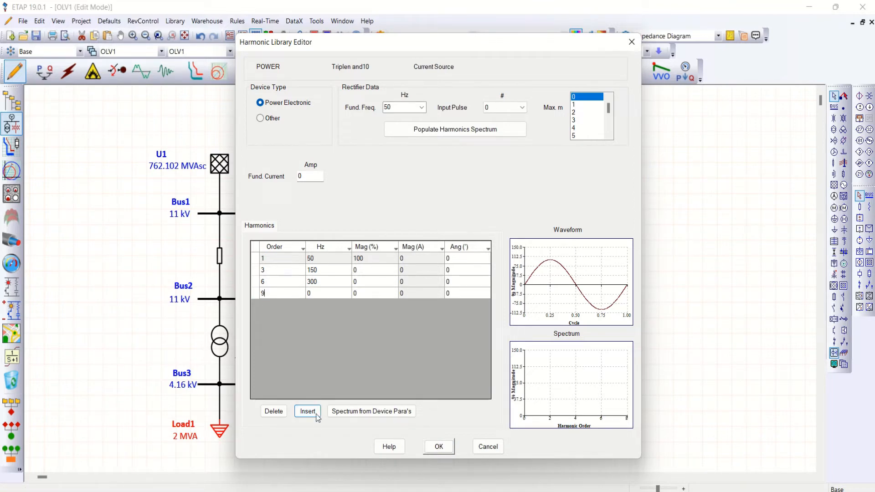
left_click(307, 411)
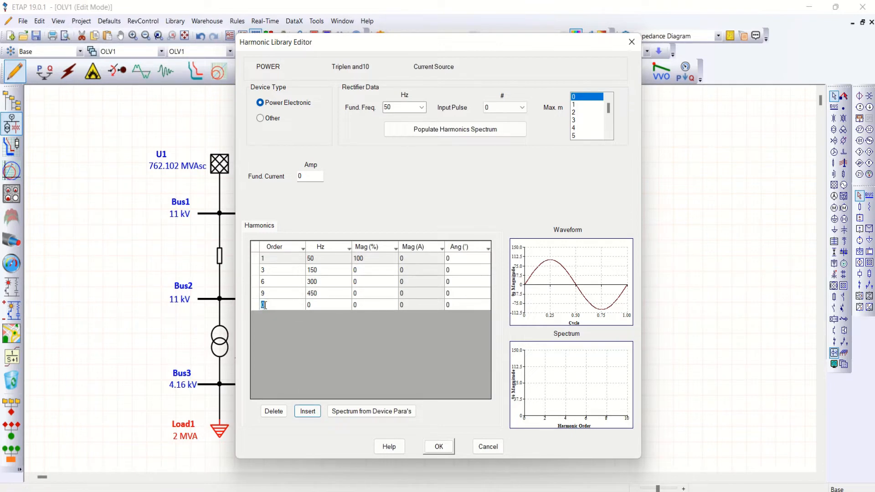
type("10")
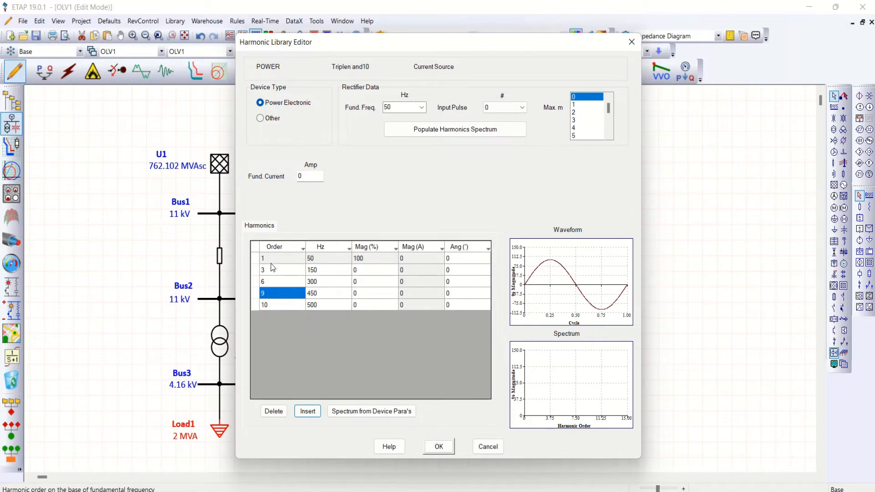
Set the fundamental current to 277.6 A
left_click(307, 176)
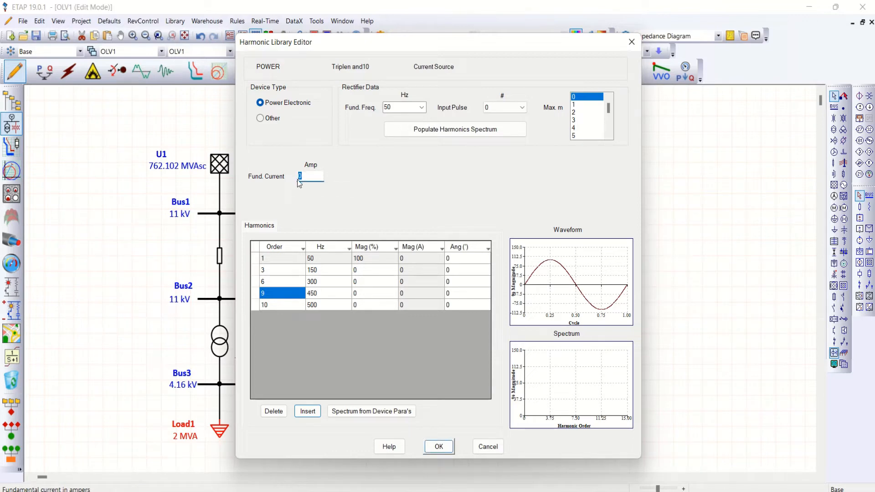
type("227.6")
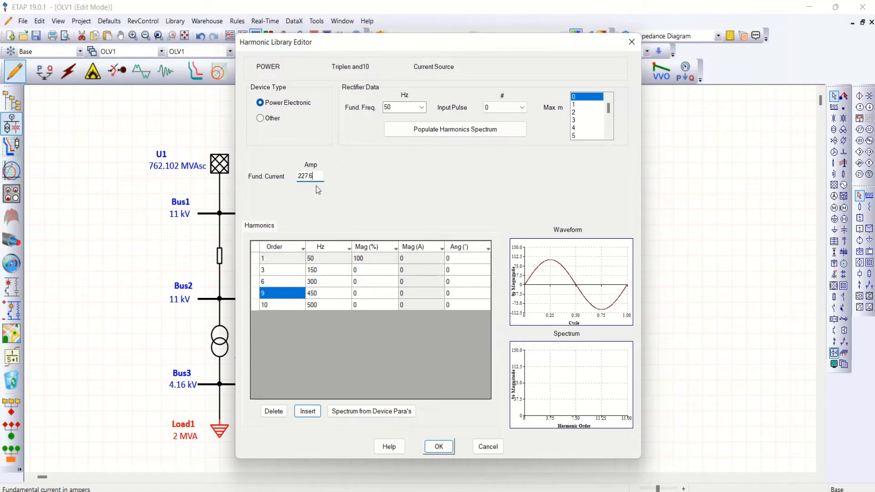
mouse_move(310, 176)
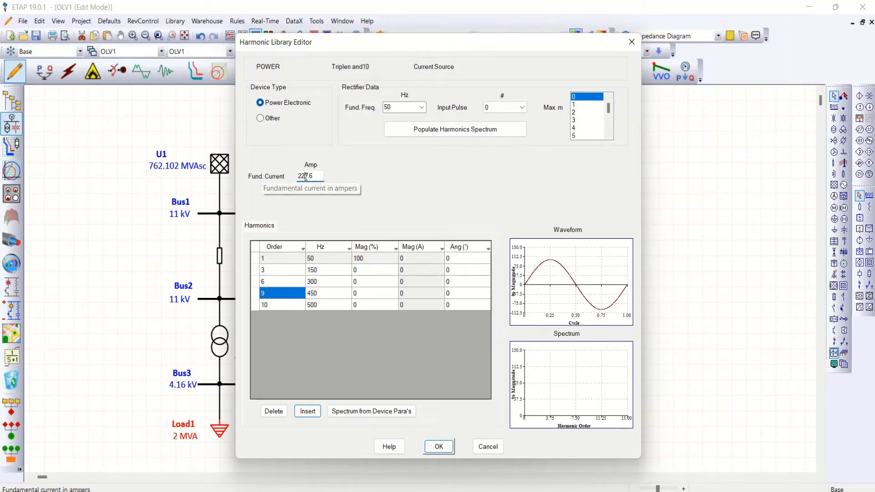
type("27.6")
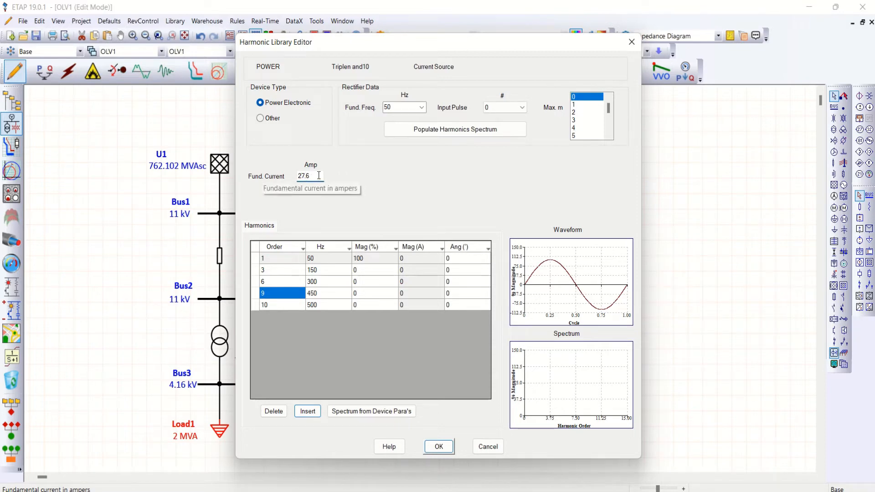
type("277.6")
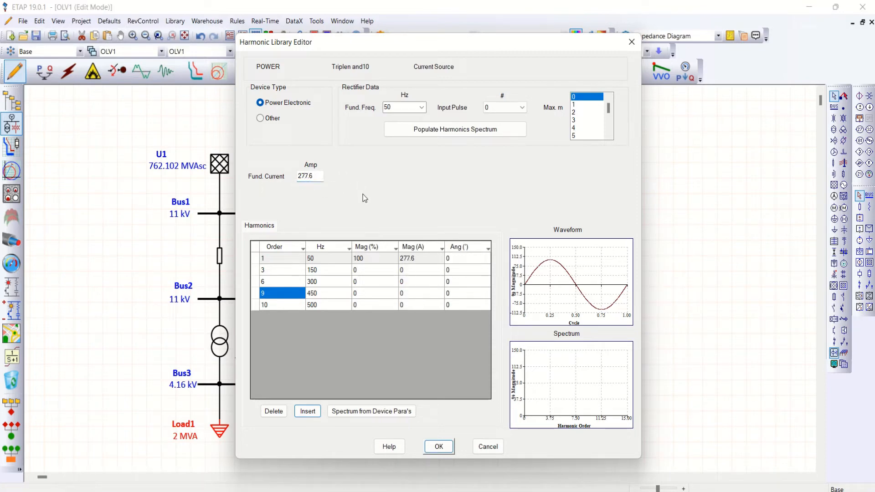
mouse_move(308, 212)
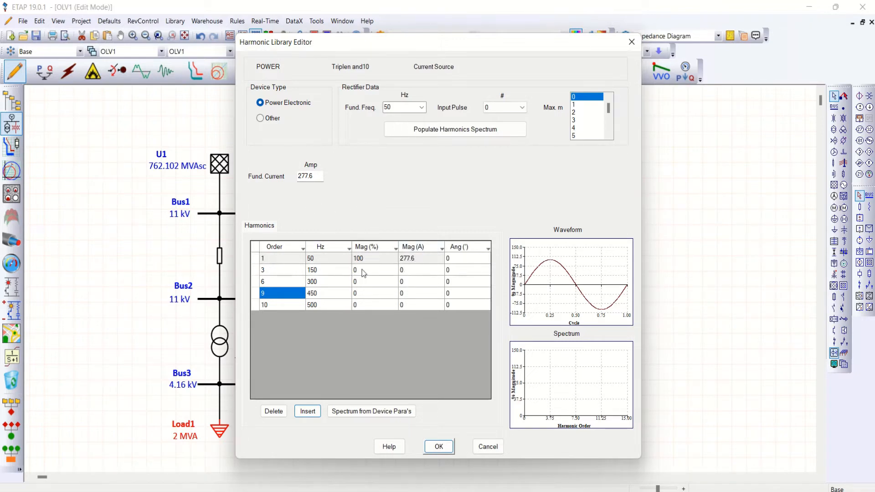
Enter magnitudes 20, 15, 10 and 5 % for orders 3–10, save the spectrum and close the library
left_click(371, 270)
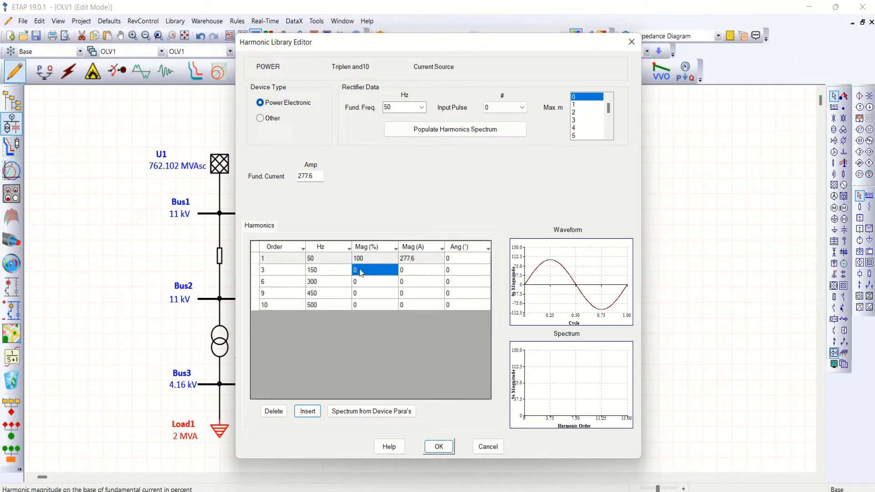
type("2")
left_click(374, 282)
type("15")
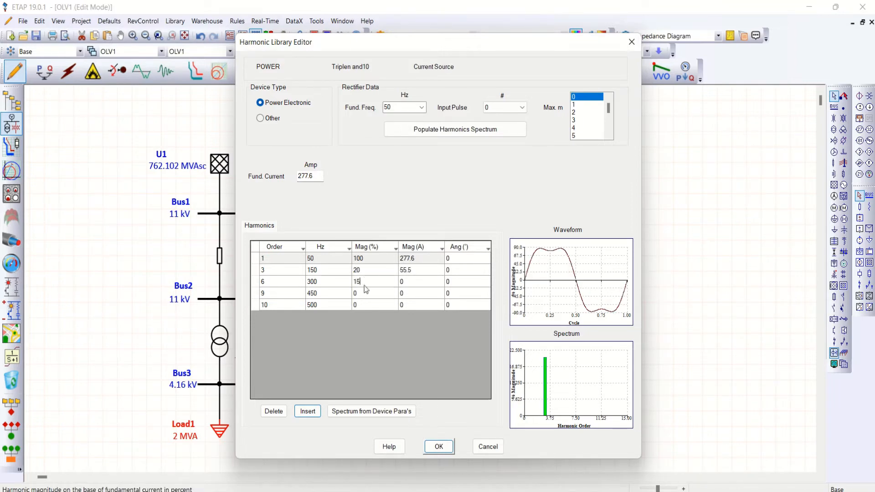
type("10")
left_click(375, 304)
type("5")
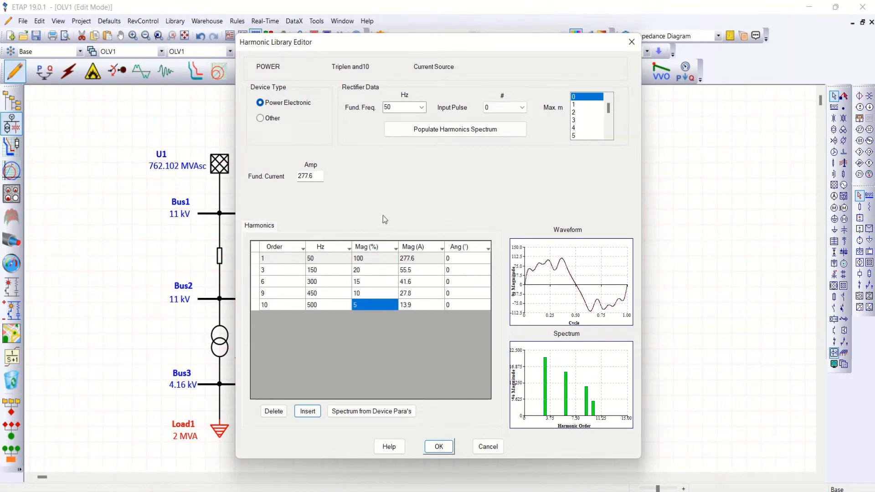
mouse_move(421, 301)
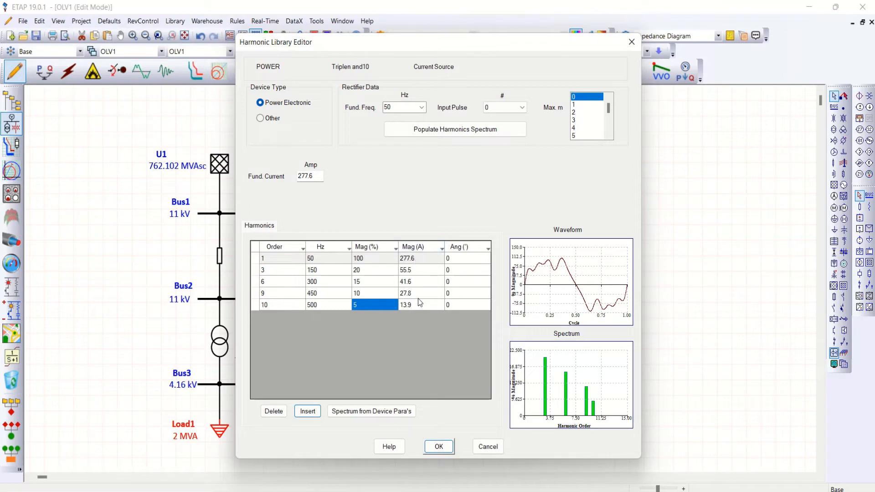
mouse_move(410, 301)
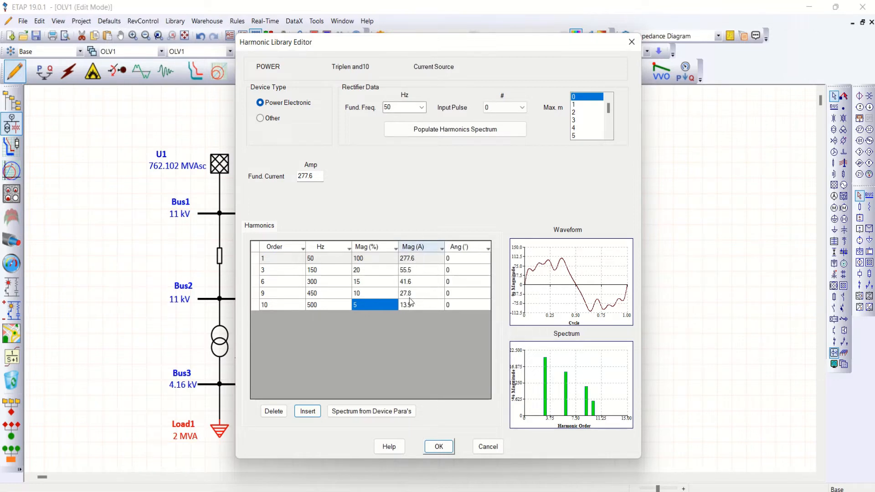
left_click(438, 447)
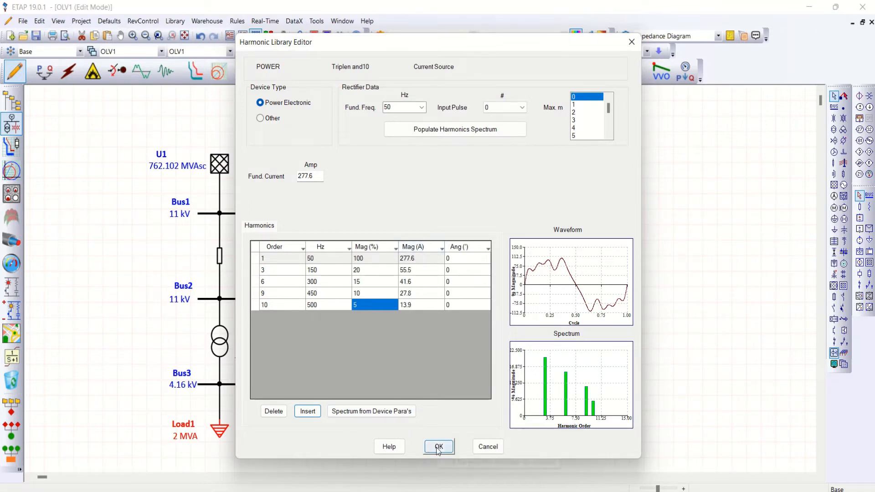
left_click(439, 447)
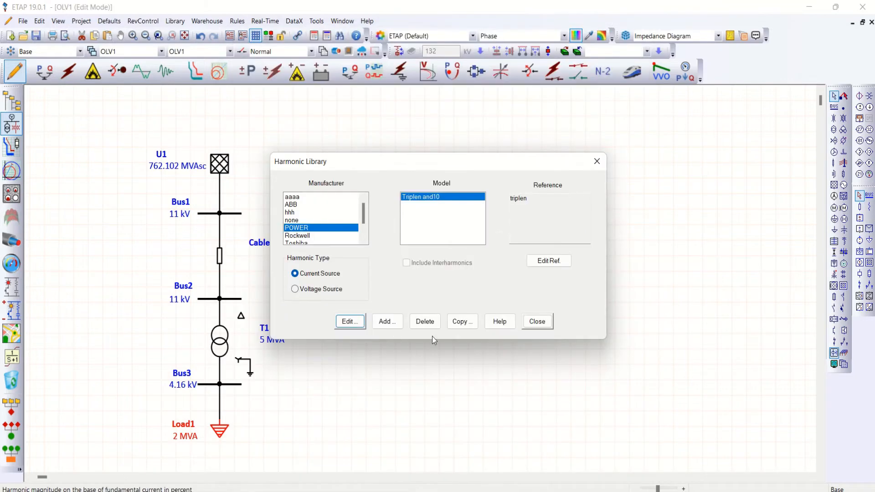
left_click(536, 321)
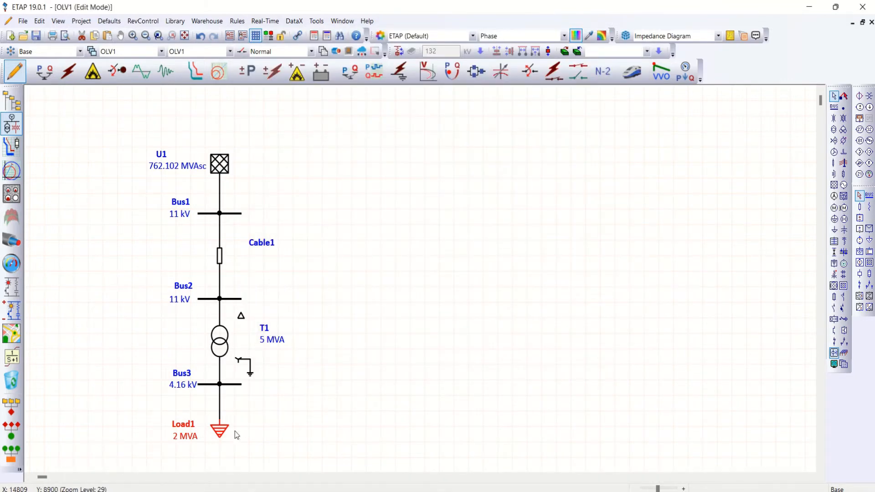
Assign the POWER Triplen and10 library spectrum as Load1's harmonic source and save the load
double_click(219, 430)
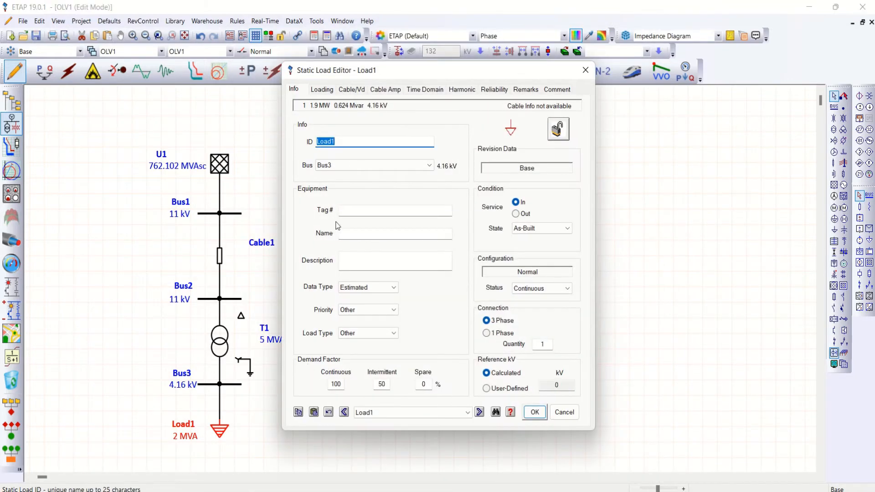
left_click(462, 89)
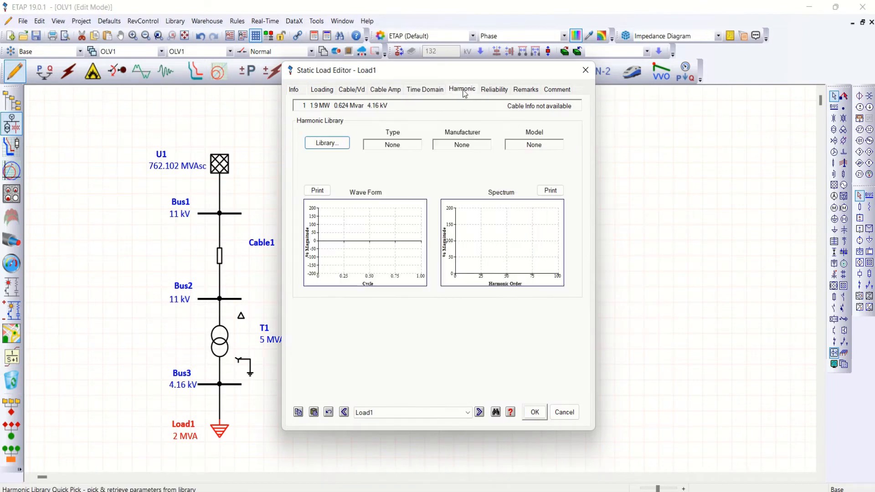
left_click(327, 142)
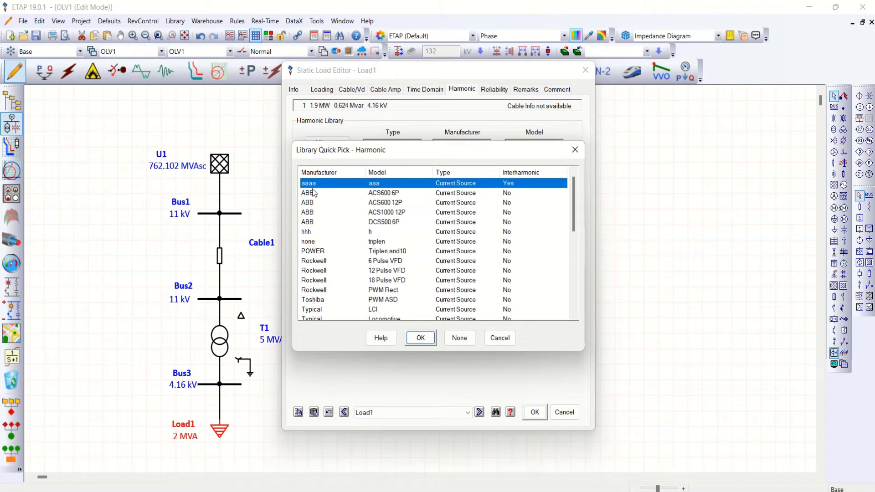
left_click(386, 251)
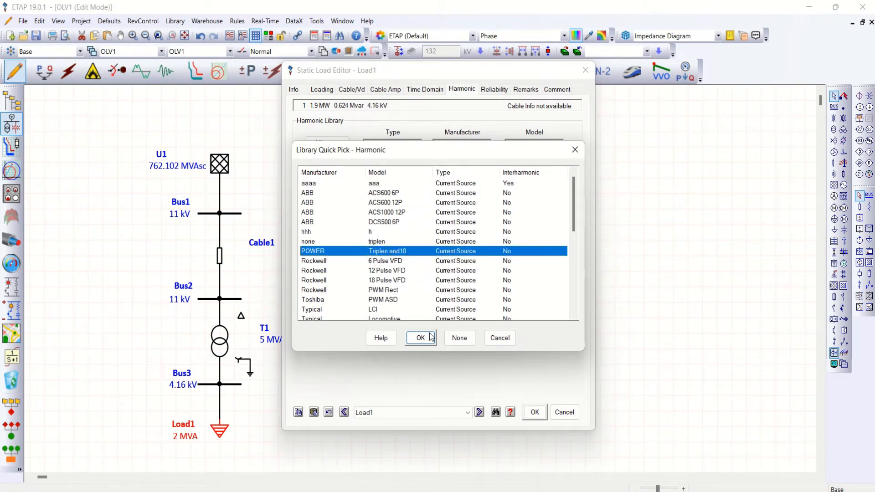
left_click(420, 337)
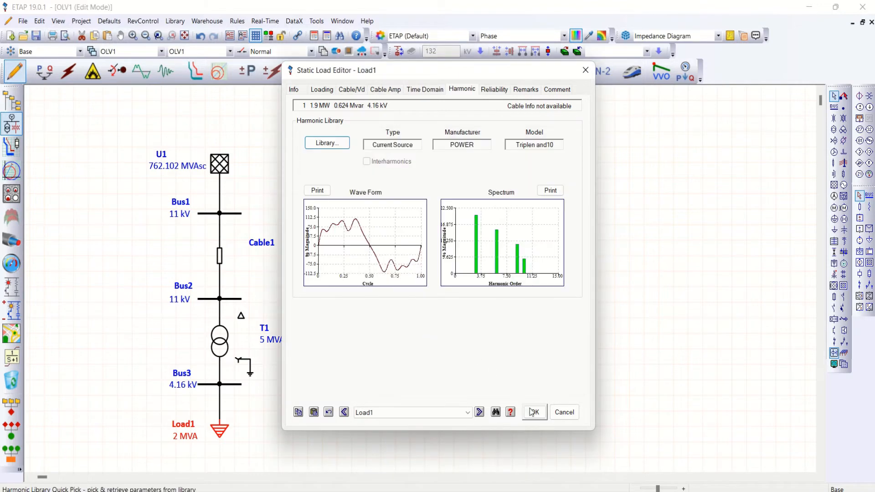
mouse_move(534, 412)
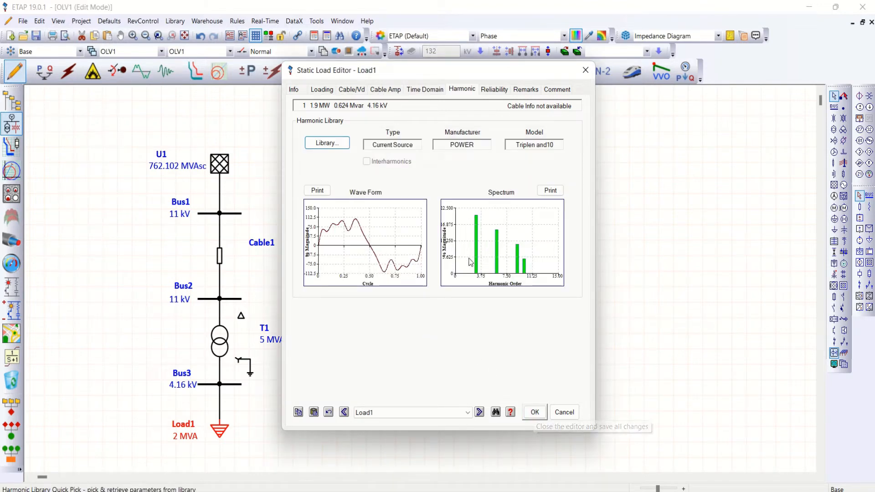
mouse_move(507, 132)
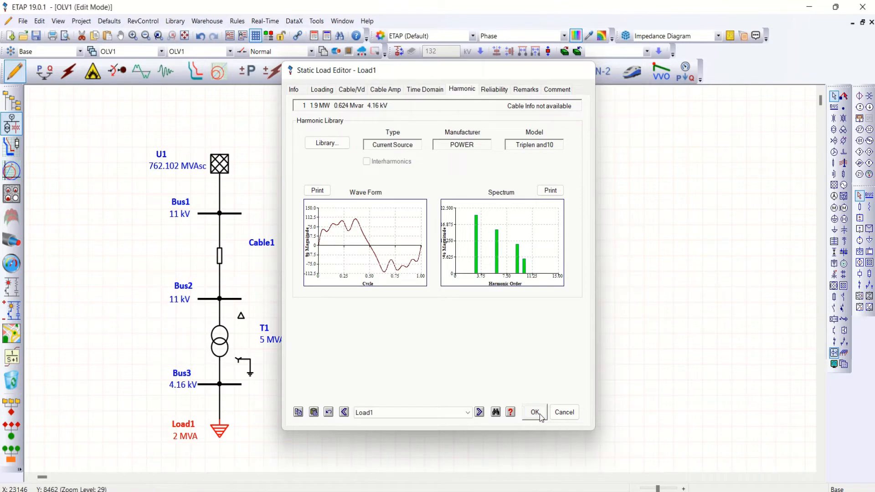
left_click(534, 412)
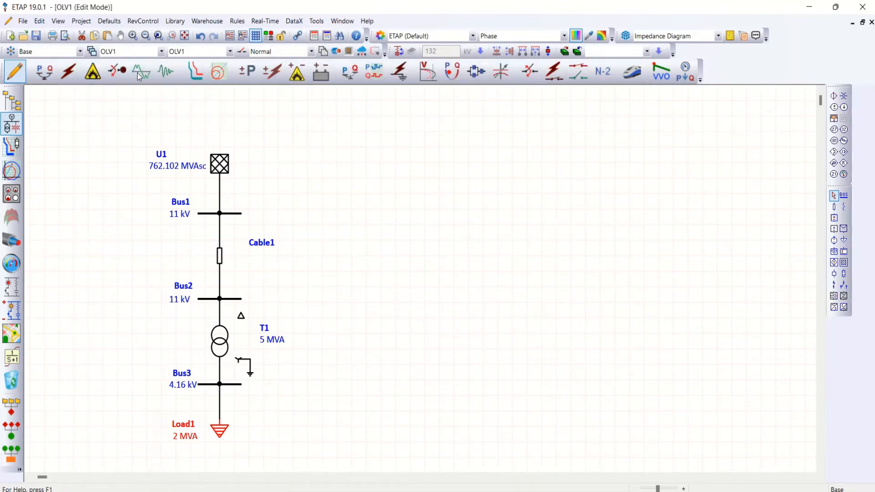
left_click(140, 71)
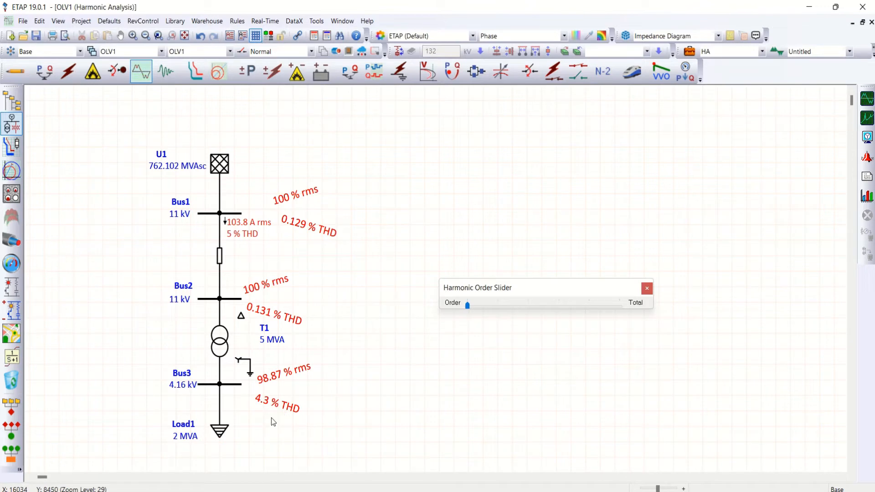
mouse_move(287, 413)
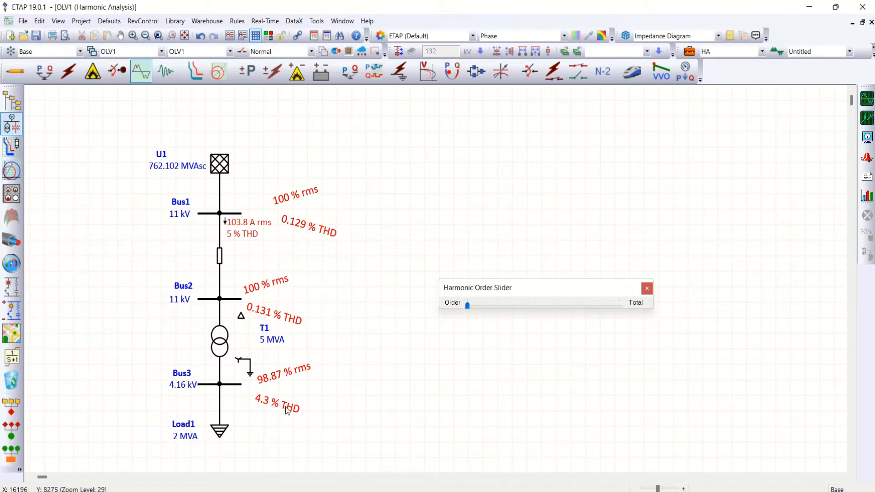
mouse_move(238, 424)
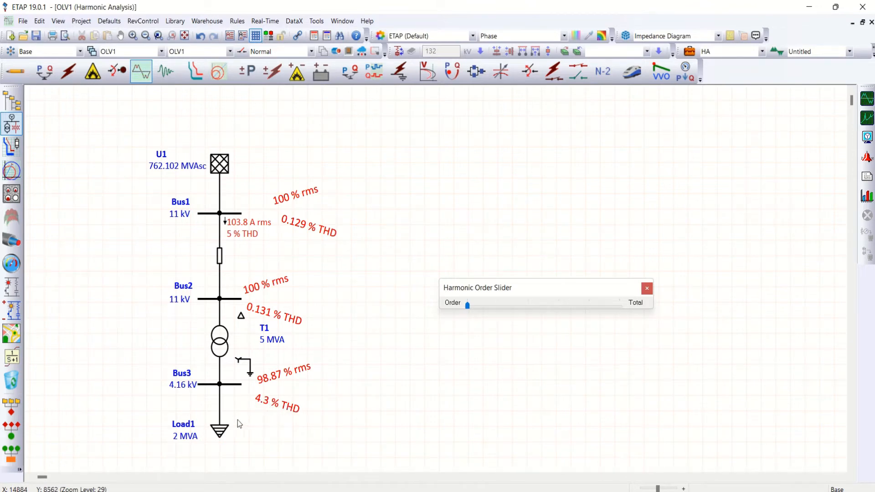
mouse_move(227, 411)
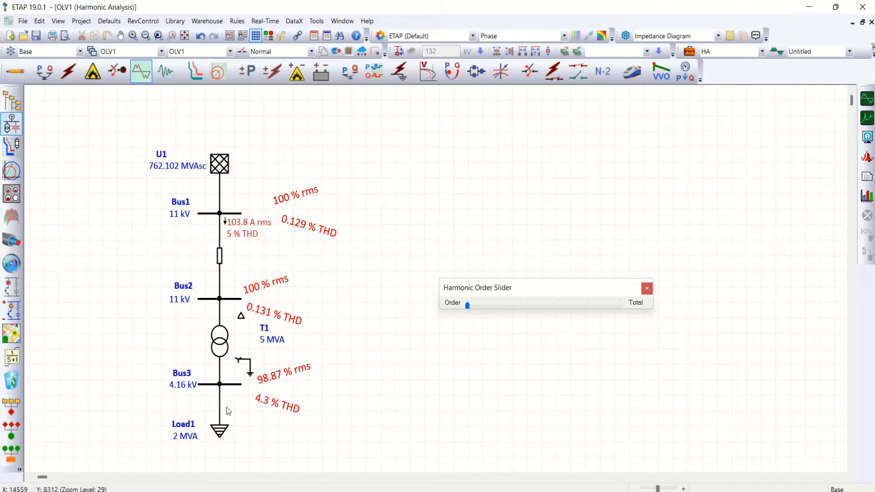
mouse_move(251, 224)
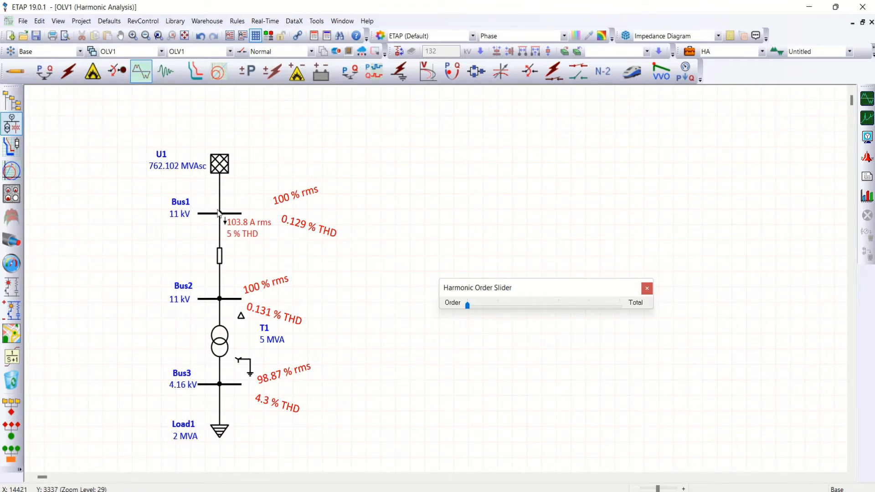
mouse_move(280, 243)
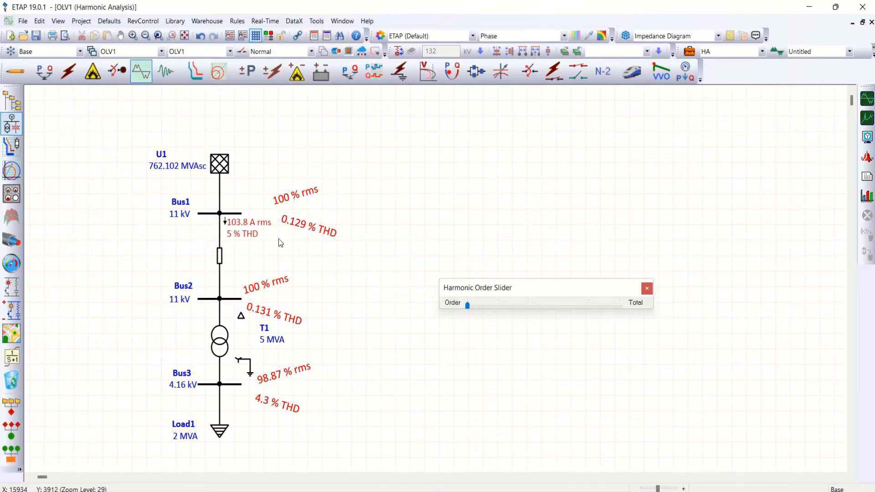
mouse_move(428, 276)
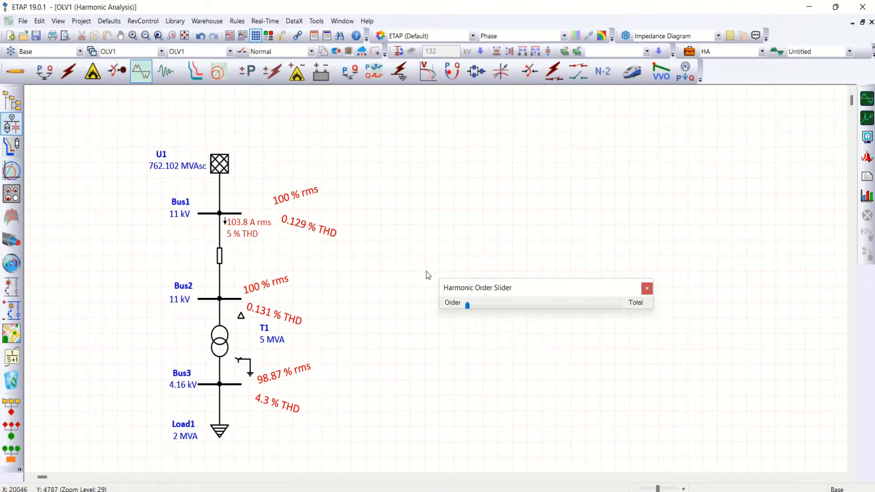
mouse_move(492, 308)
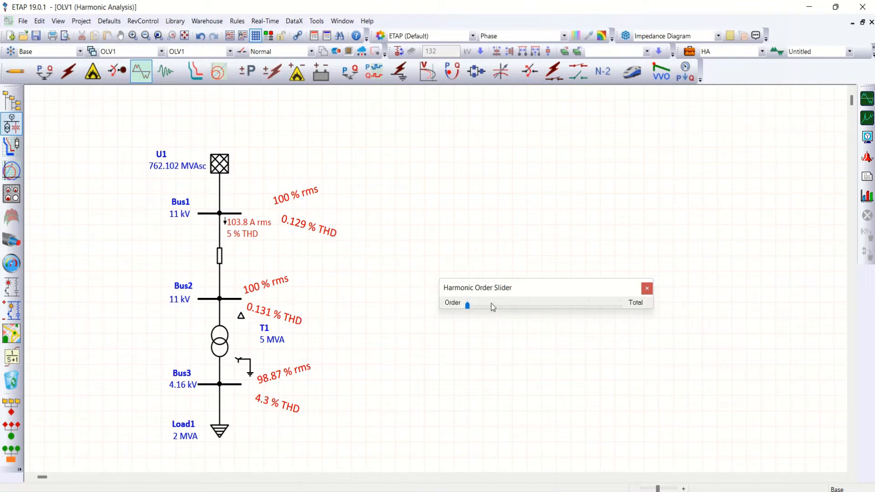
Move the Harmonic Order Slider from Total through order 1 to the 3rd harmonic
left_click_drag(468, 305, 497, 305)
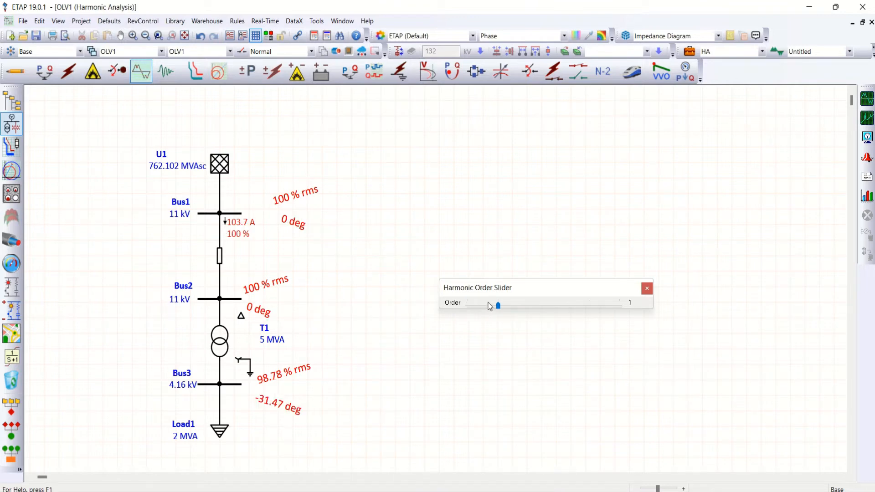
mouse_move(526, 308)
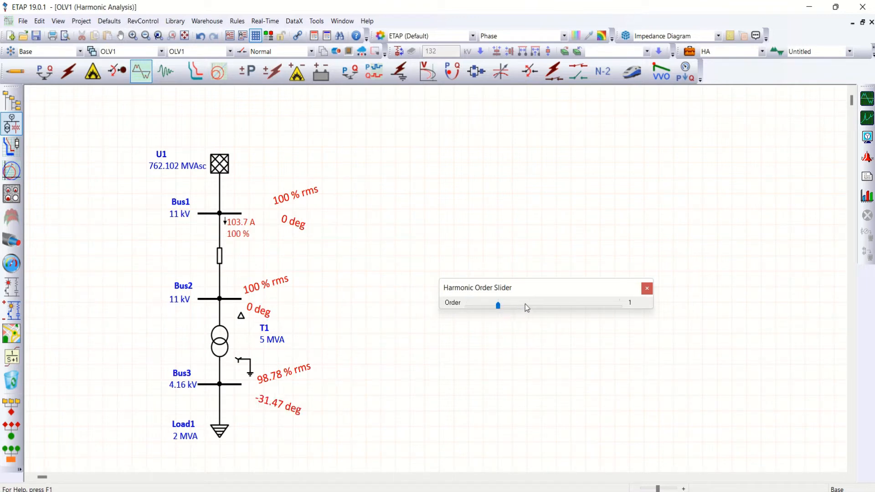
left_click_drag(498, 306, 529, 306)
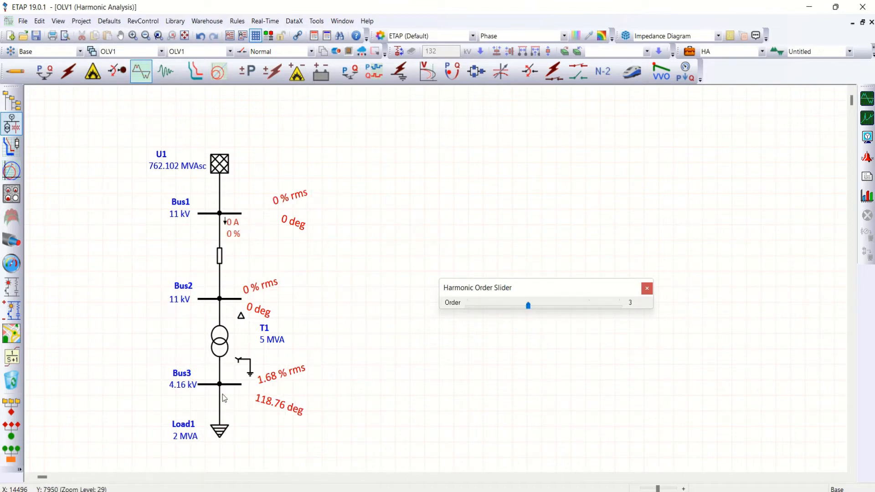
mouse_move(219, 403)
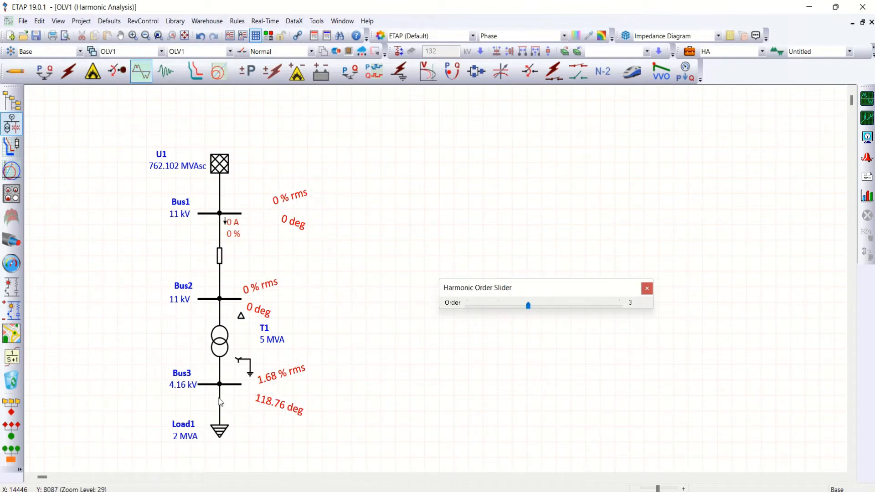
mouse_move(196, 387)
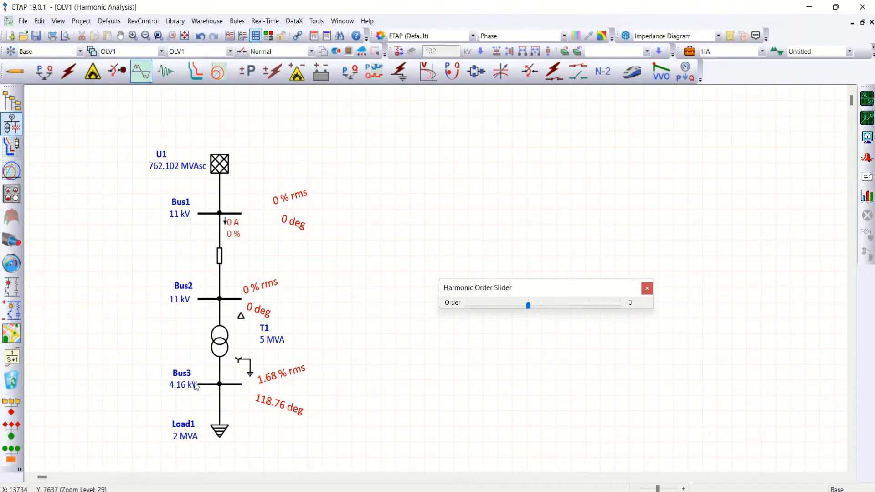
mouse_move(270, 394)
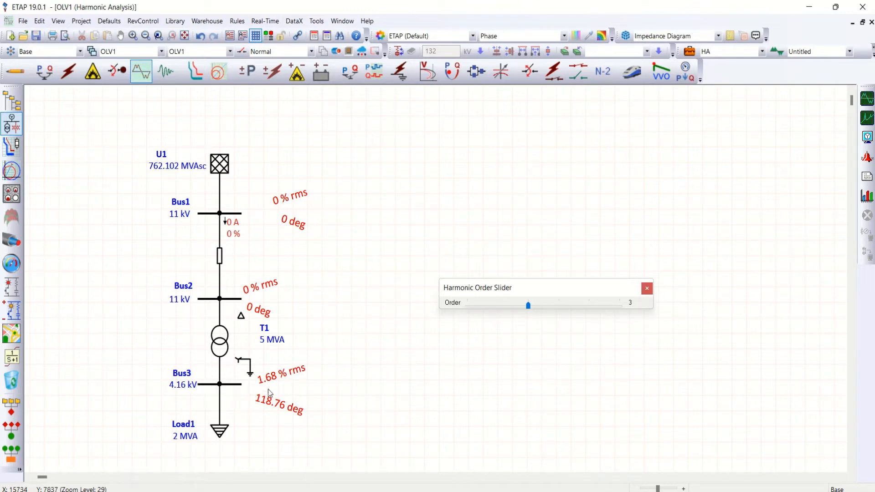
mouse_move(258, 368)
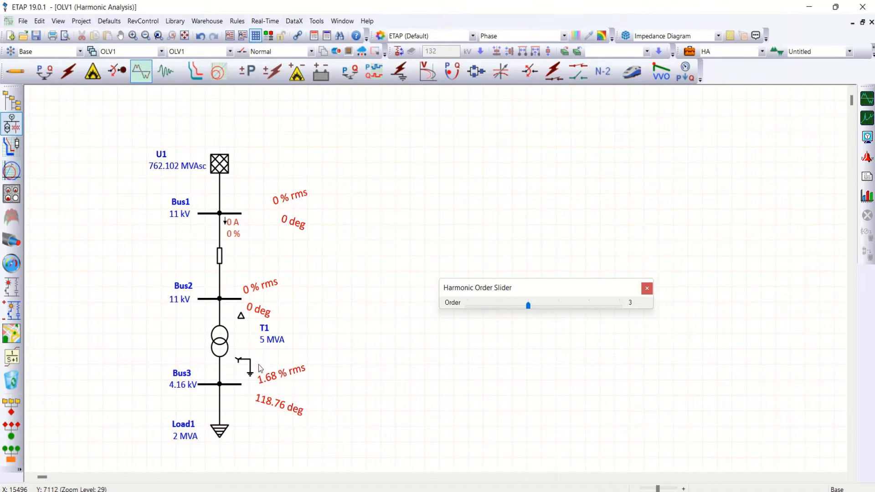
mouse_move(292, 364)
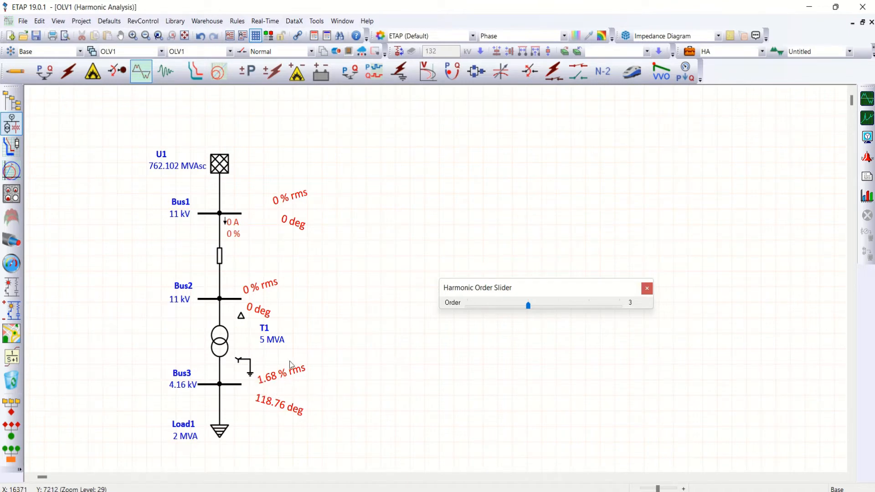
mouse_move(289, 397)
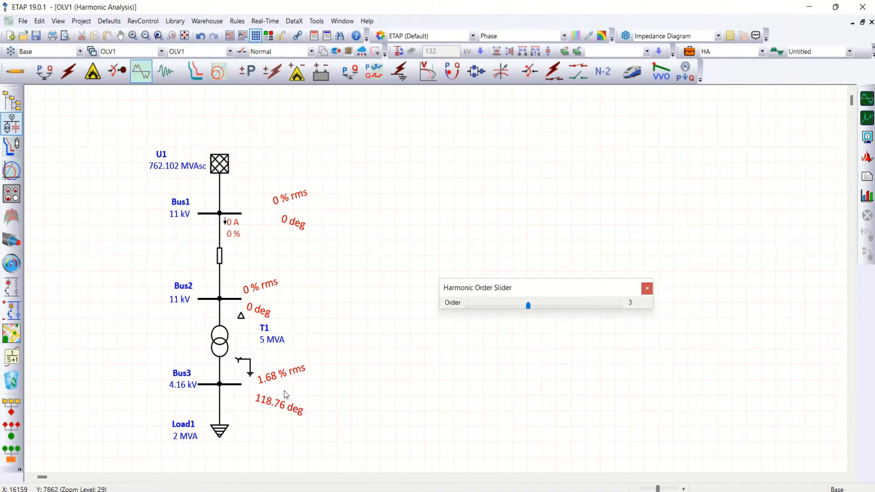
mouse_move(228, 343)
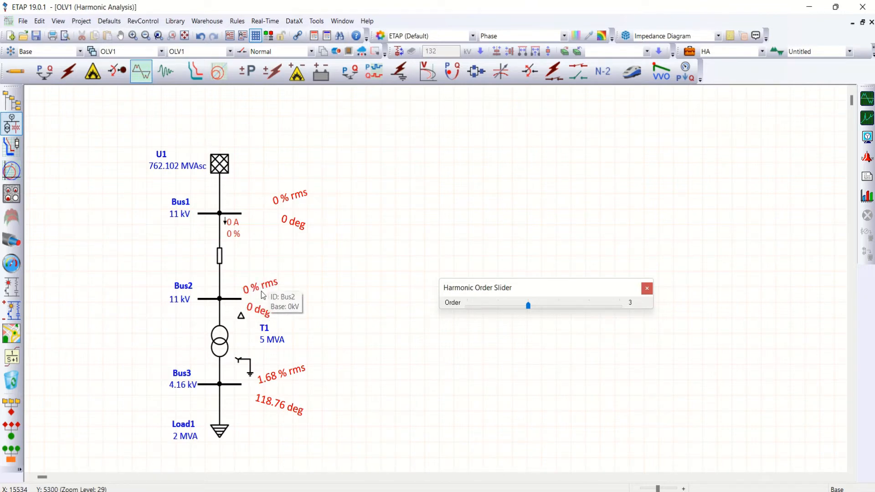
mouse_move(228, 436)
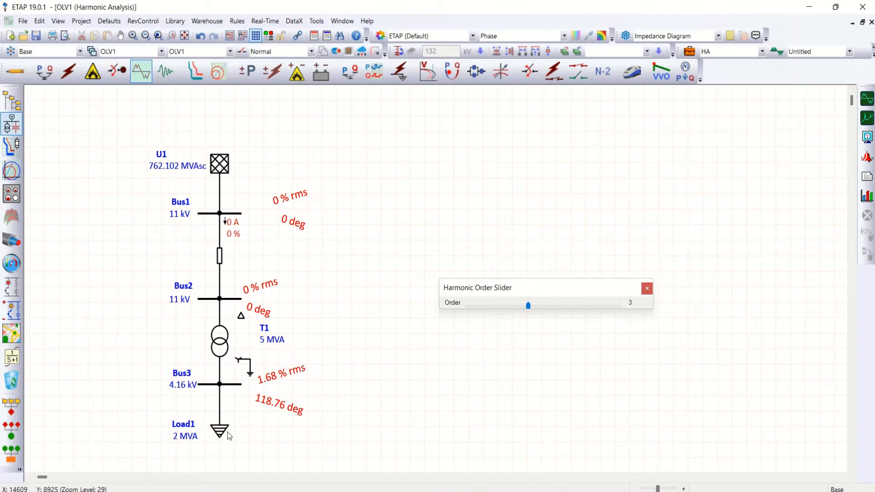
mouse_move(221, 424)
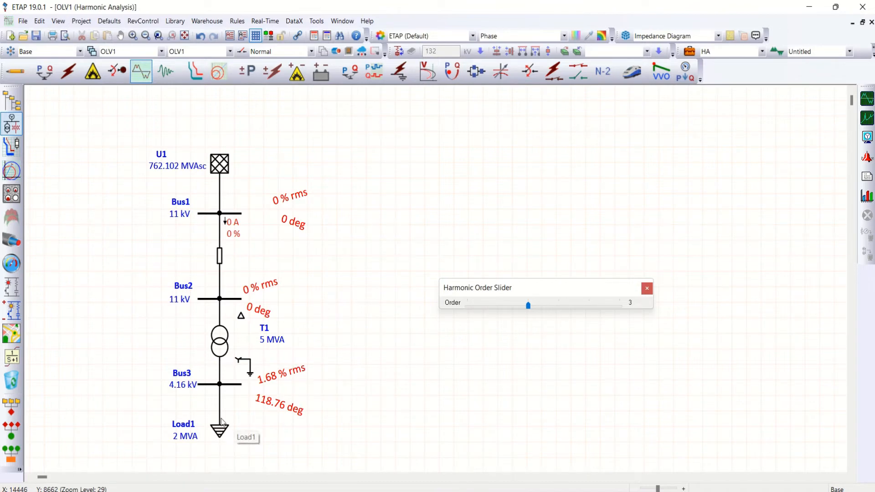
mouse_move(219, 383)
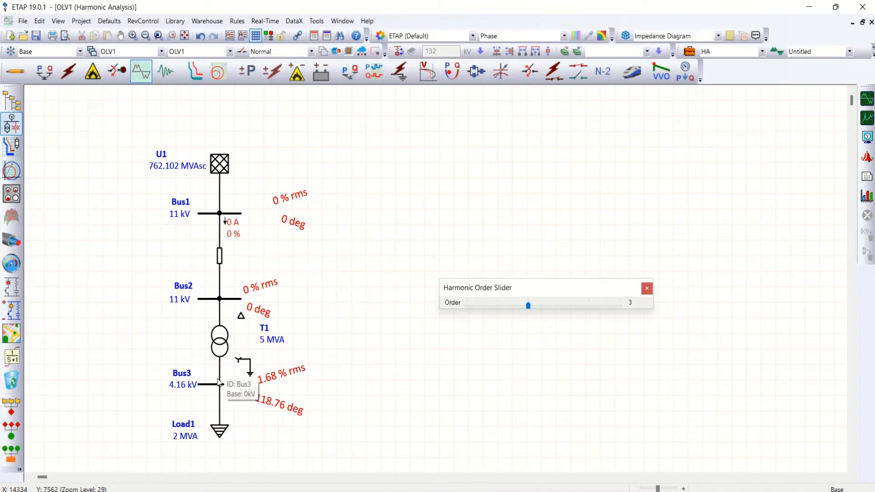
mouse_move(217, 300)
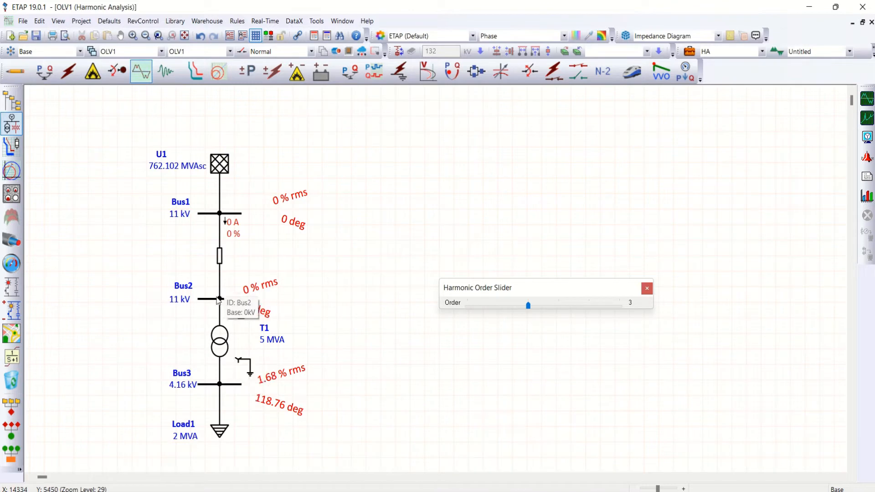
mouse_move(240, 308)
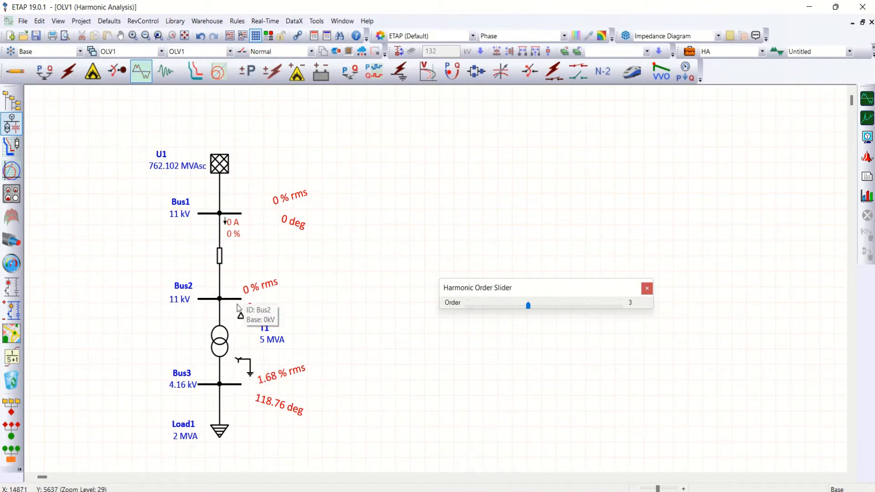
mouse_move(560, 307)
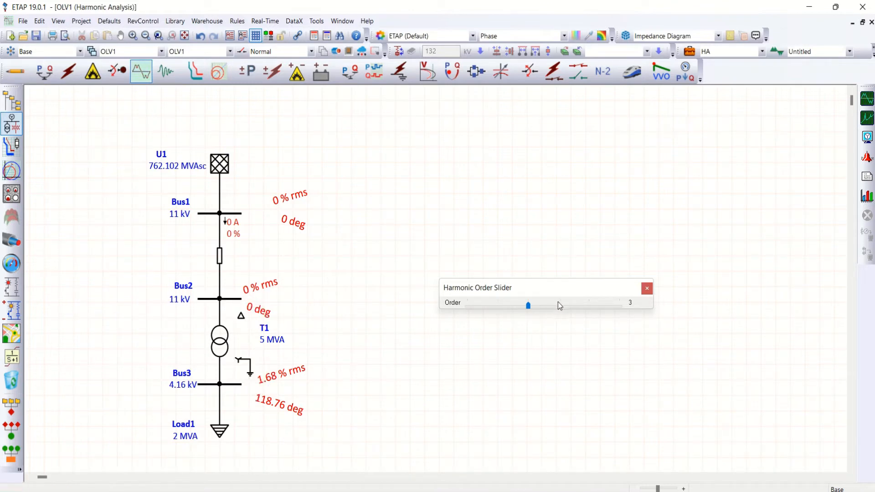
left_click_drag(528, 306, 559, 305)
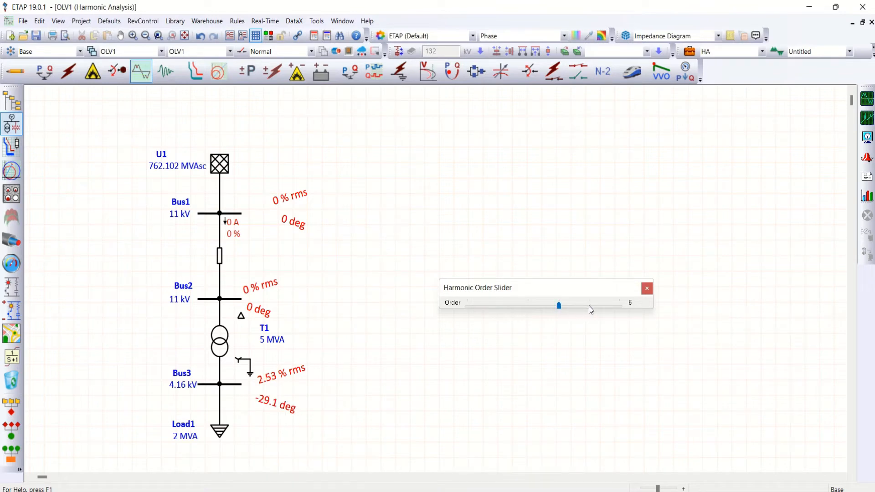
left_click_drag(558, 305, 589, 305)
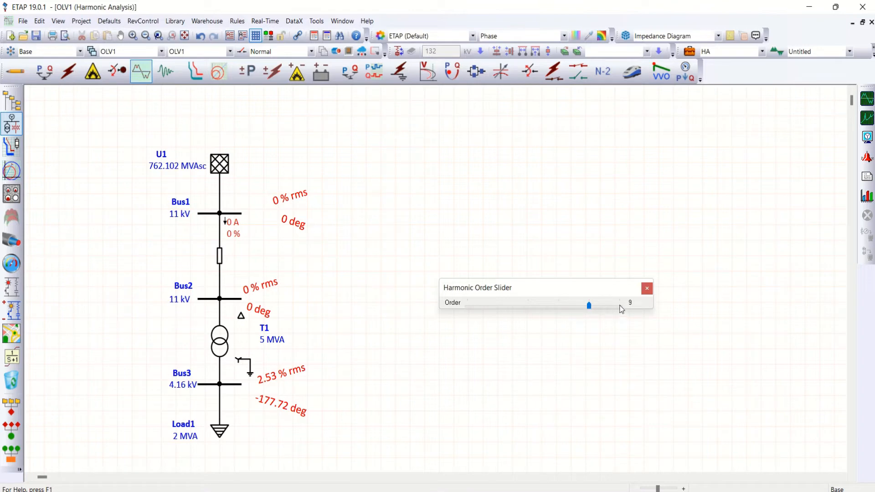
left_click_drag(589, 305, 619, 305)
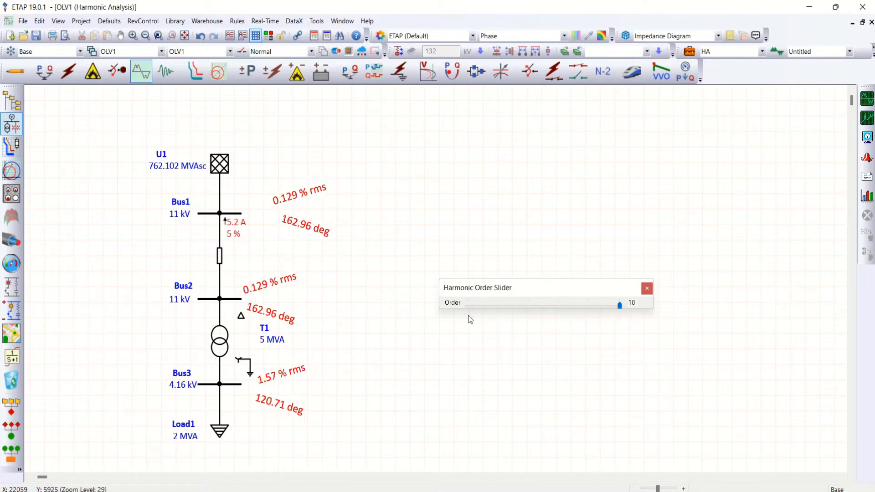
mouse_move(251, 382)
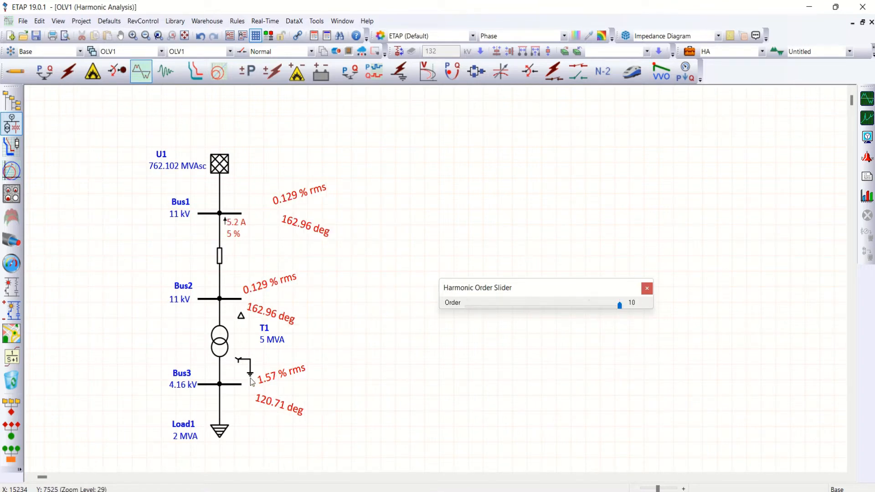
mouse_move(274, 356)
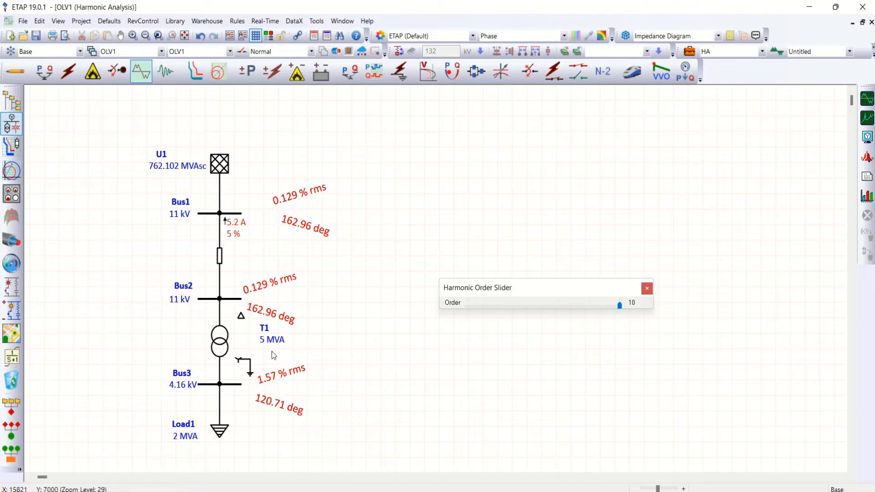
mouse_move(257, 306)
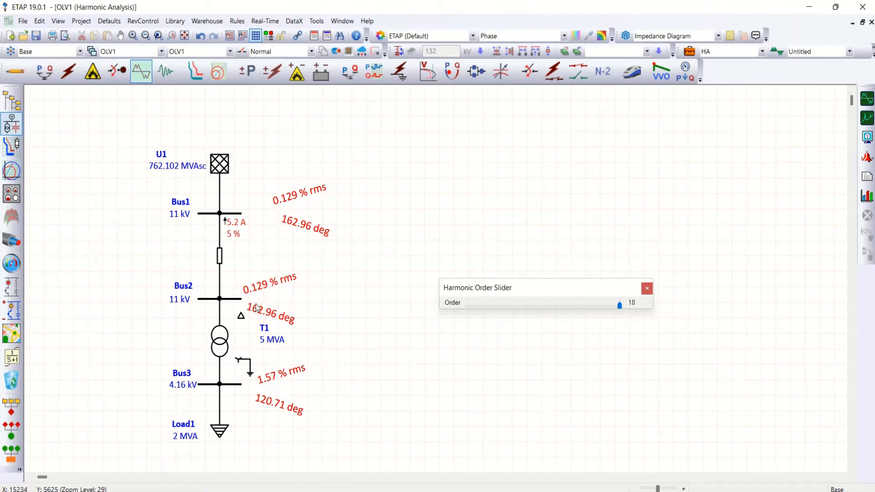
mouse_move(254, 293)
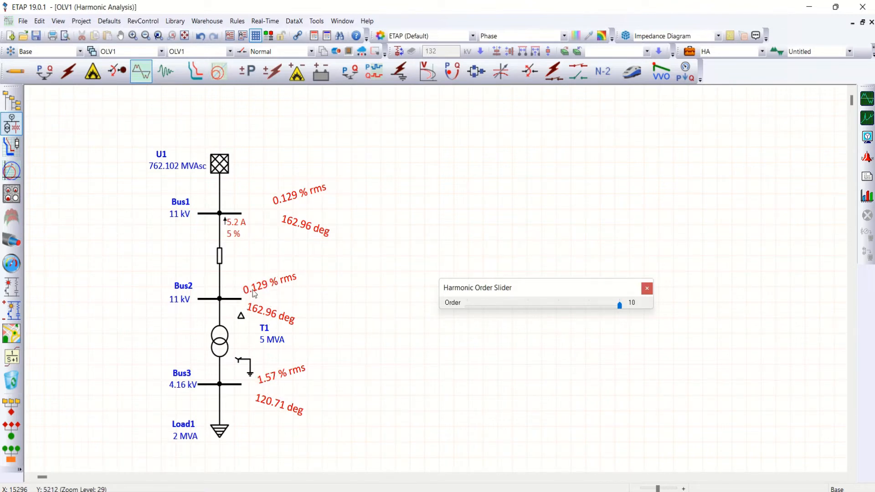
mouse_move(290, 326)
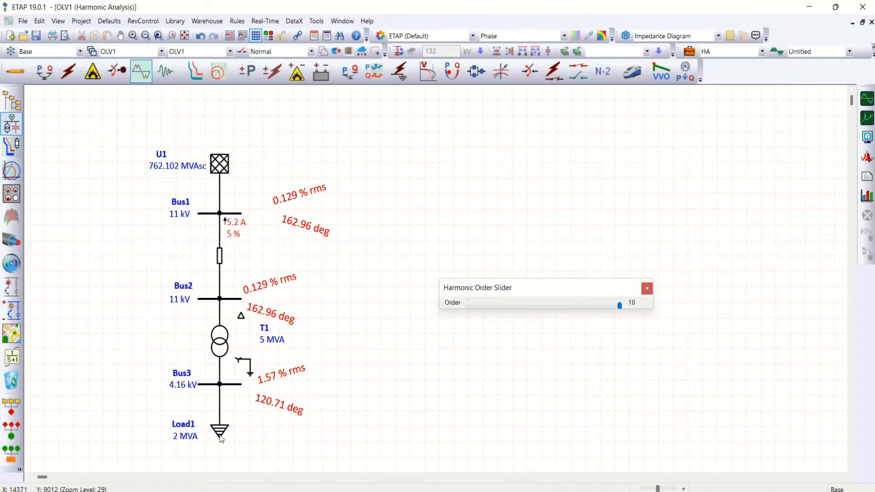
Bring up Load1's editor on its Loading ratings: 4.16 kV, 2 MVA, 95 % PF
double_click(218, 432)
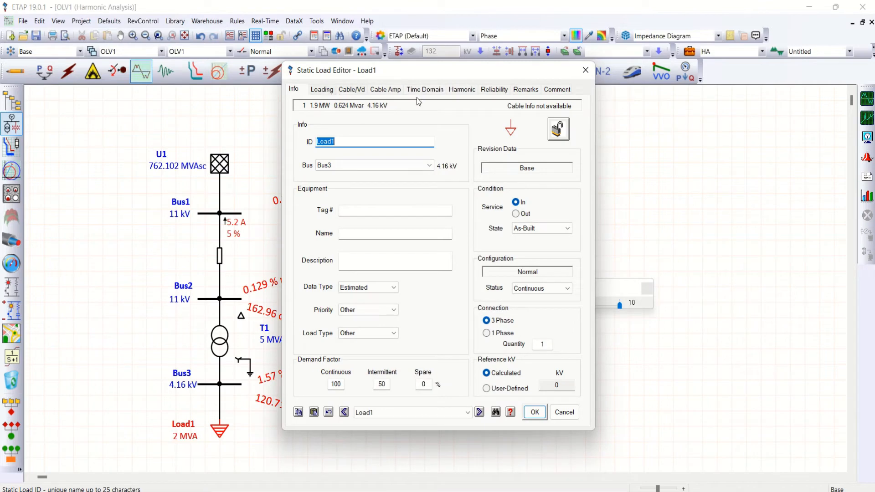
left_click(321, 89)
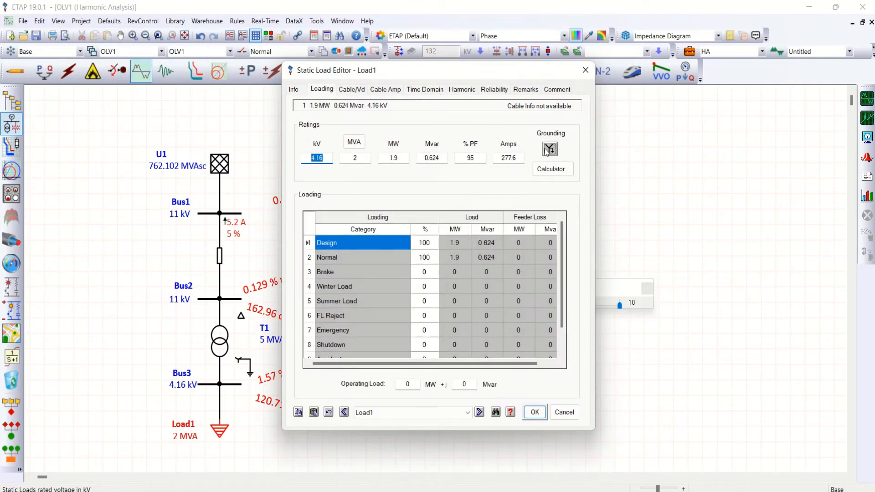
mouse_move(549, 162)
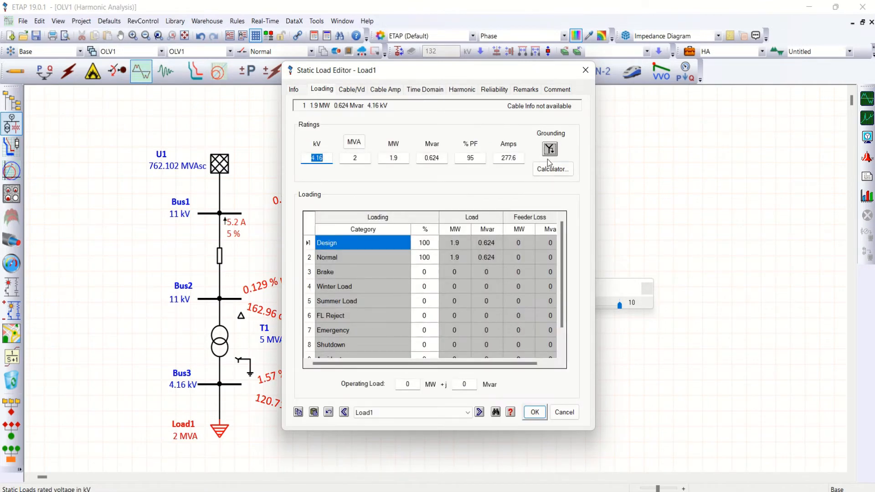
mouse_move(535, 415)
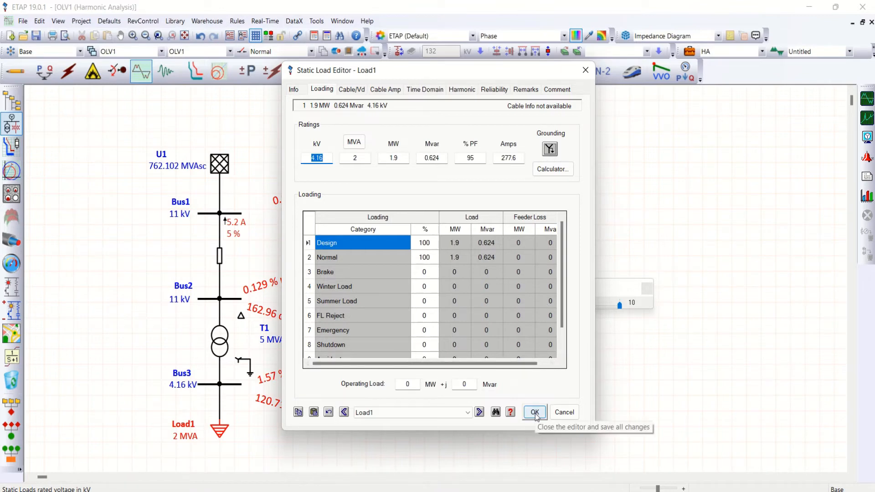
Close Load1's editor to show the 10th-order results on the one-line again
left_click(534, 412)
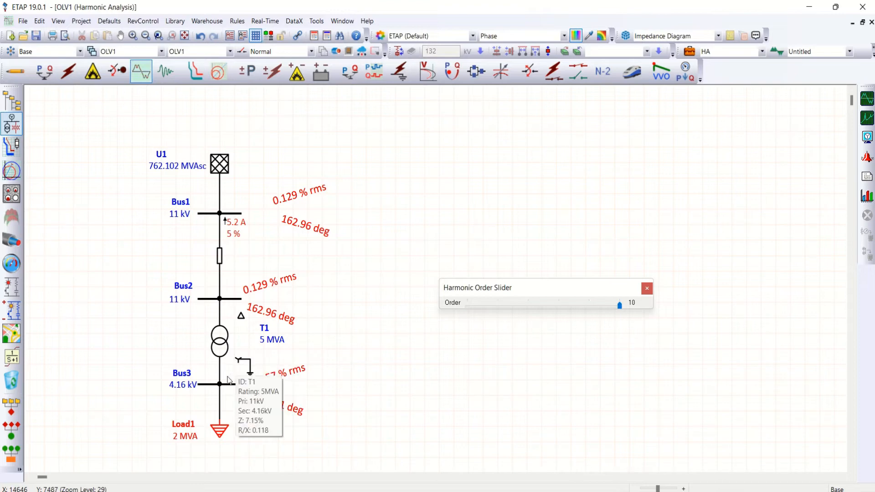
mouse_move(239, 365)
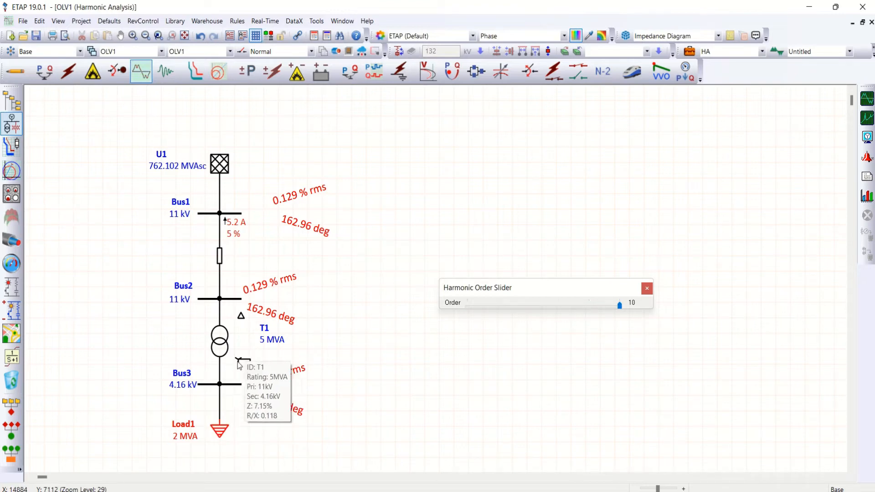
mouse_move(255, 380)
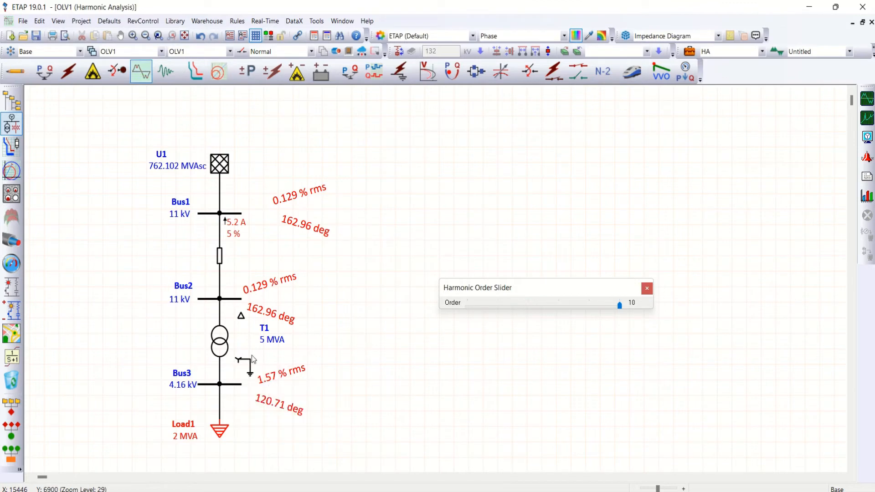
mouse_move(257, 378)
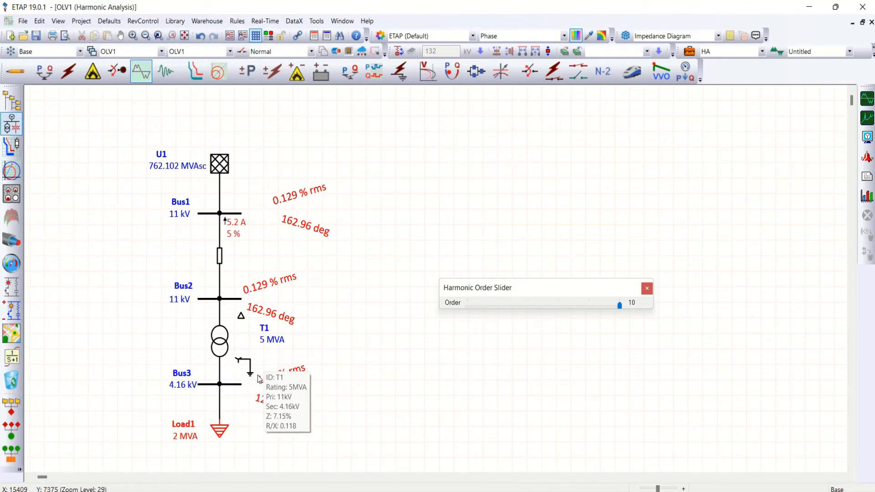
mouse_move(261, 392)
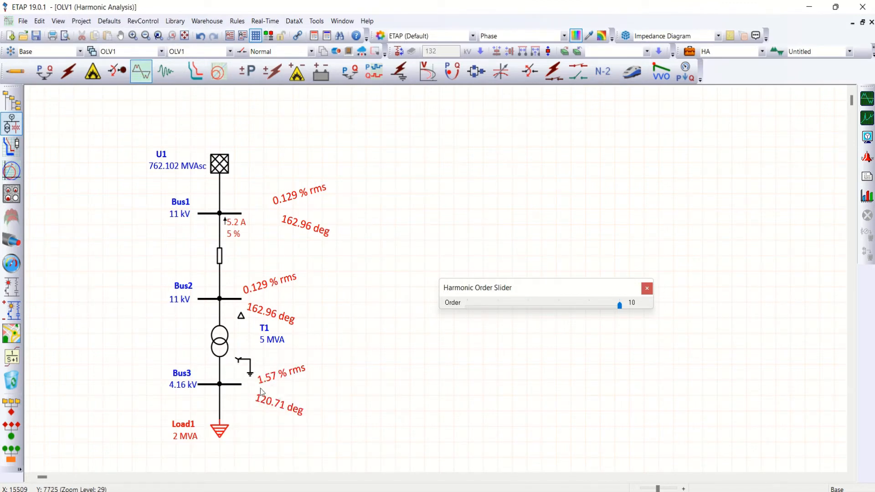
mouse_move(221, 433)
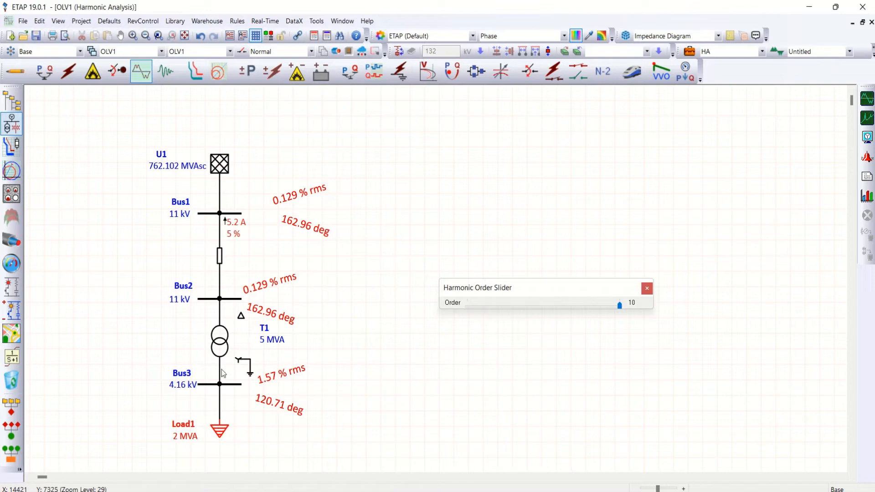
mouse_move(238, 342)
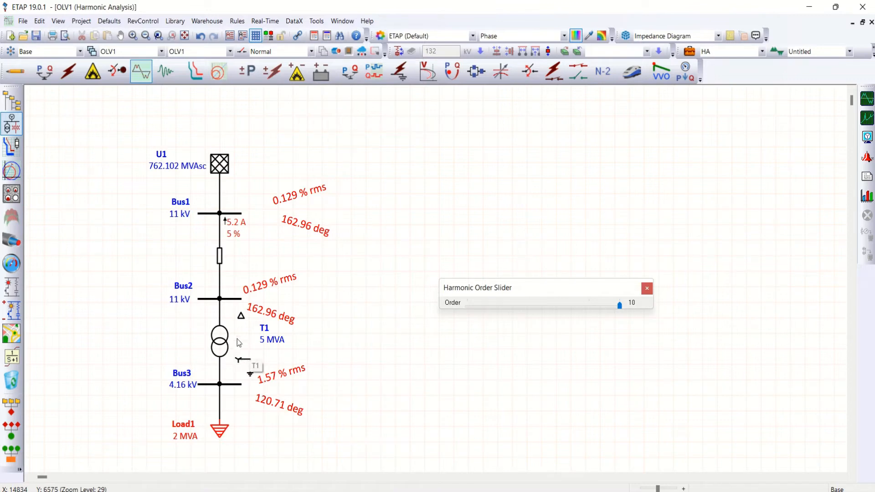
mouse_move(218, 345)
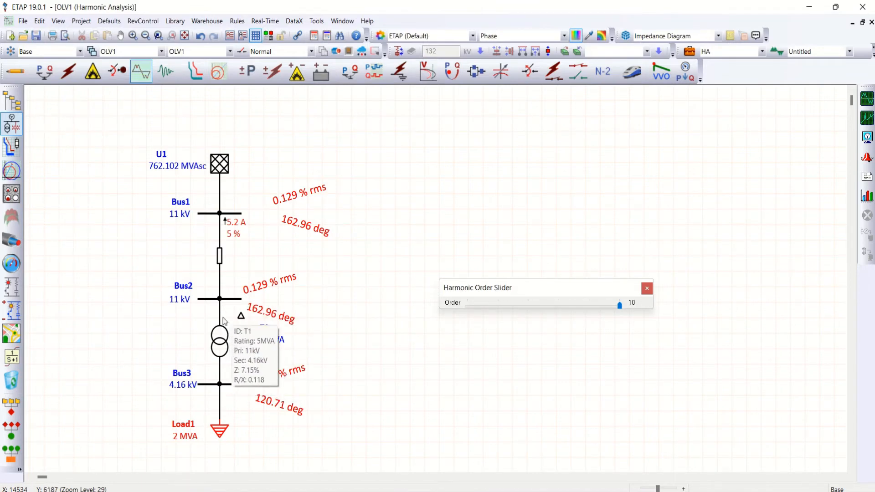
mouse_move(218, 314)
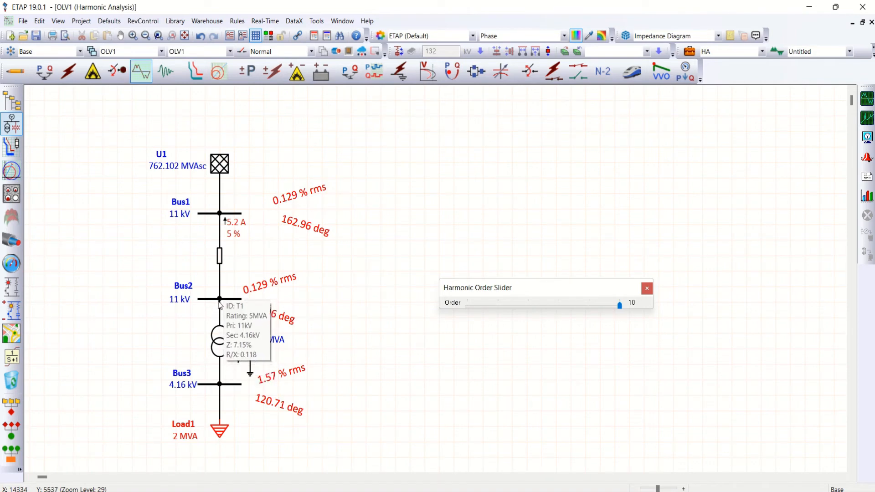
mouse_move(318, 337)
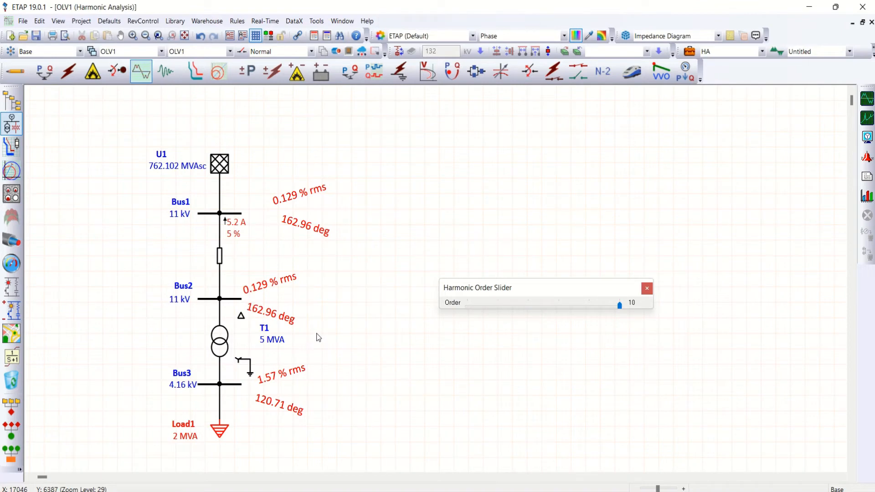
mouse_move(308, 360)
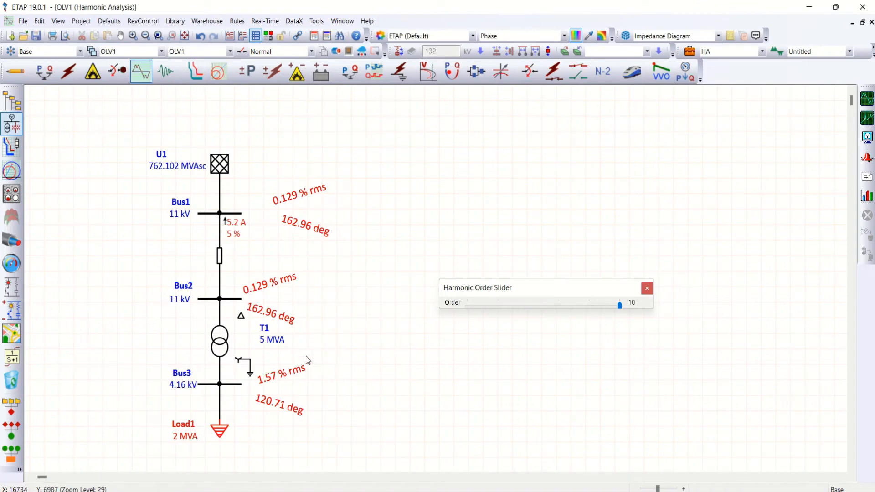
mouse_move(328, 351)
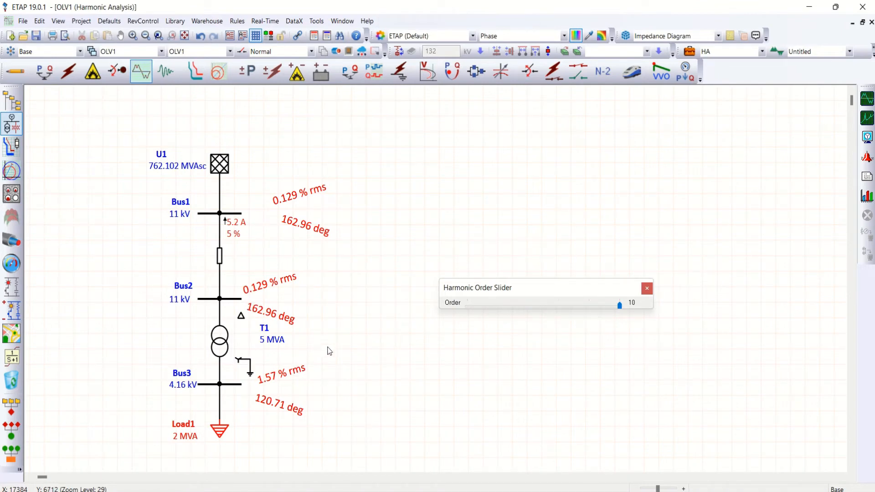
mouse_move(361, 350)
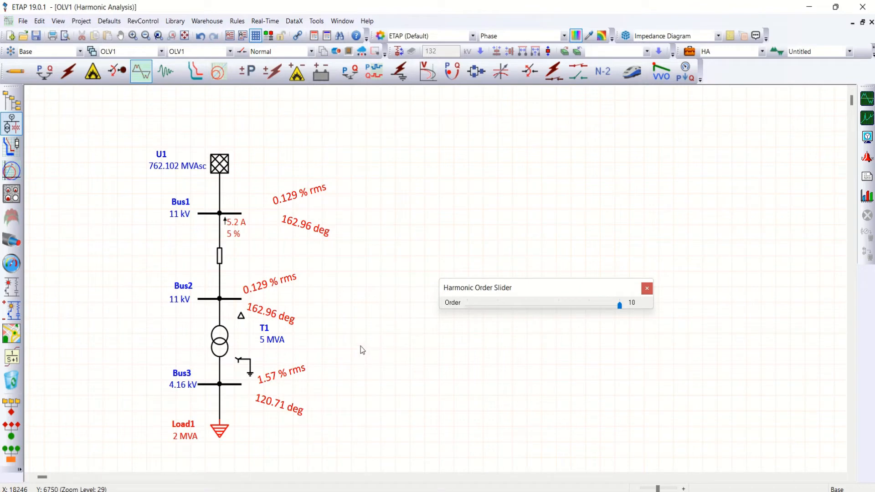
mouse_move(396, 343)
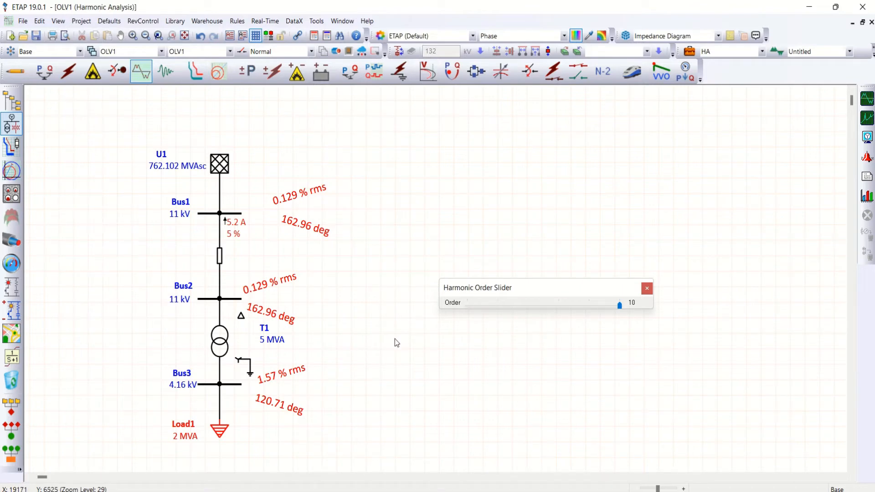
mouse_move(381, 317)
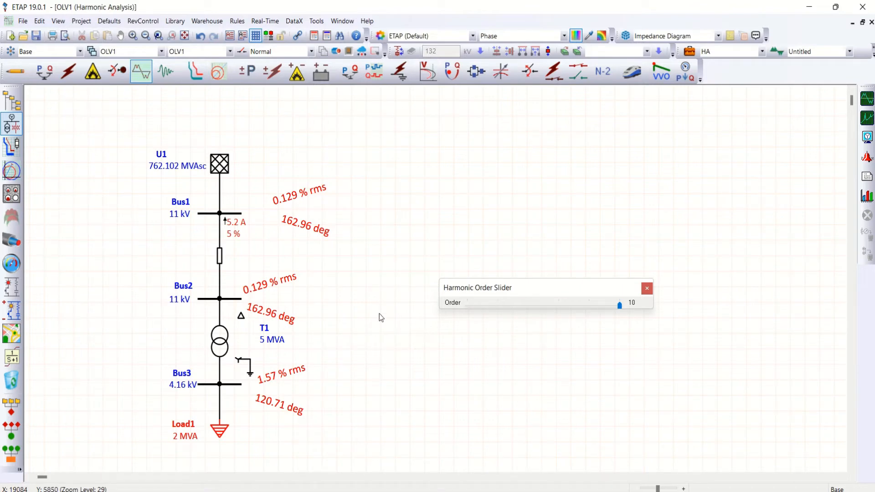
mouse_move(226, 362)
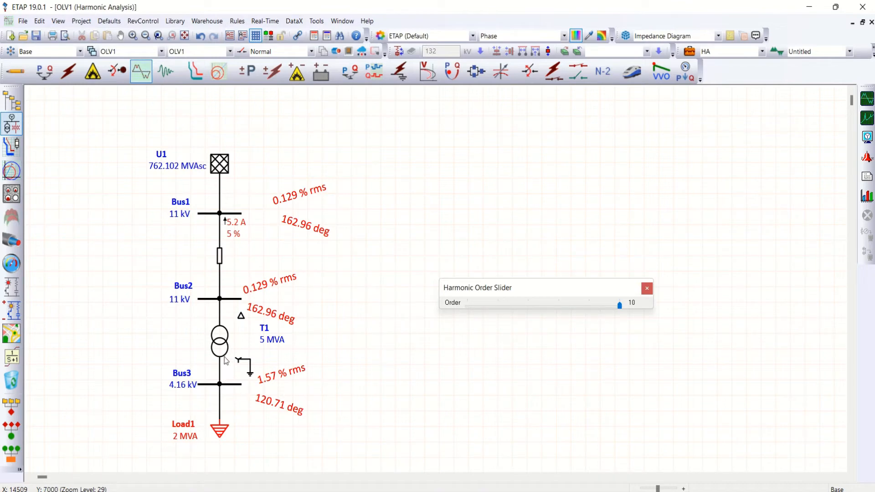
mouse_move(237, 361)
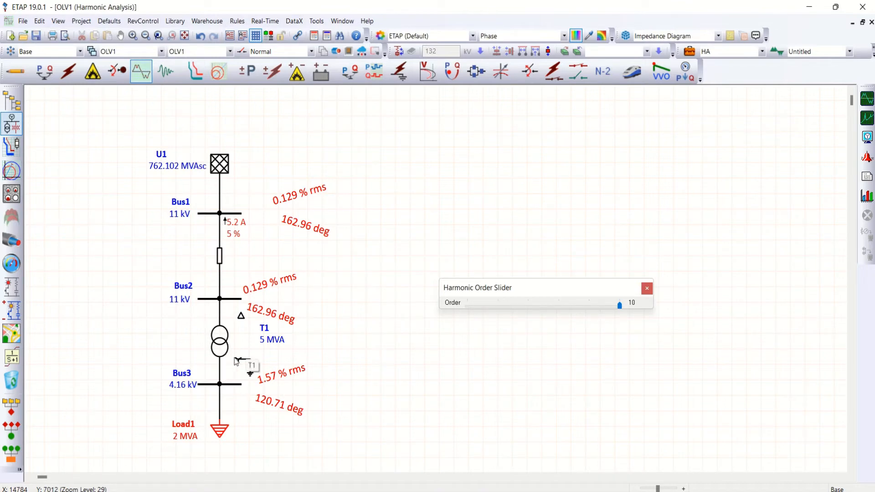
mouse_move(255, 364)
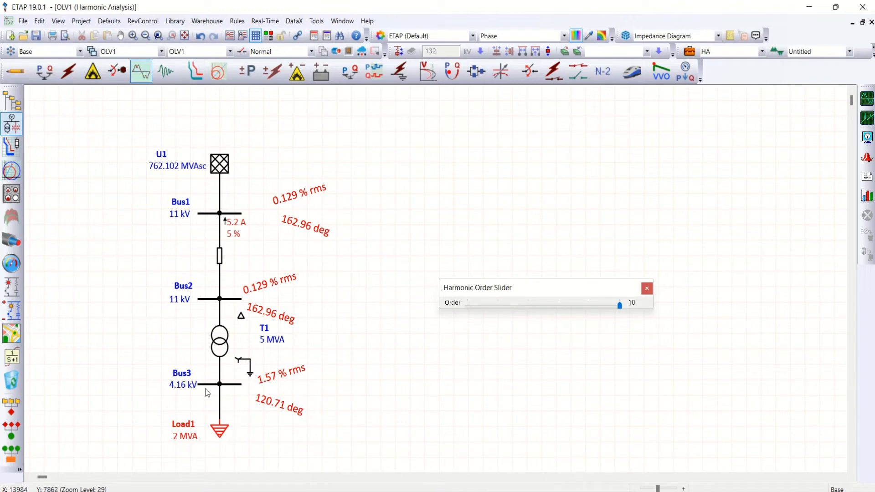
mouse_move(187, 388)
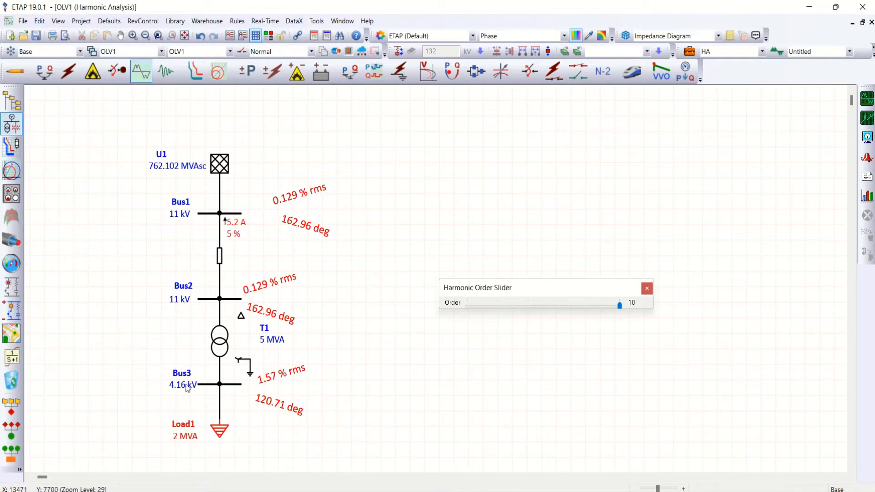
mouse_move(239, 390)
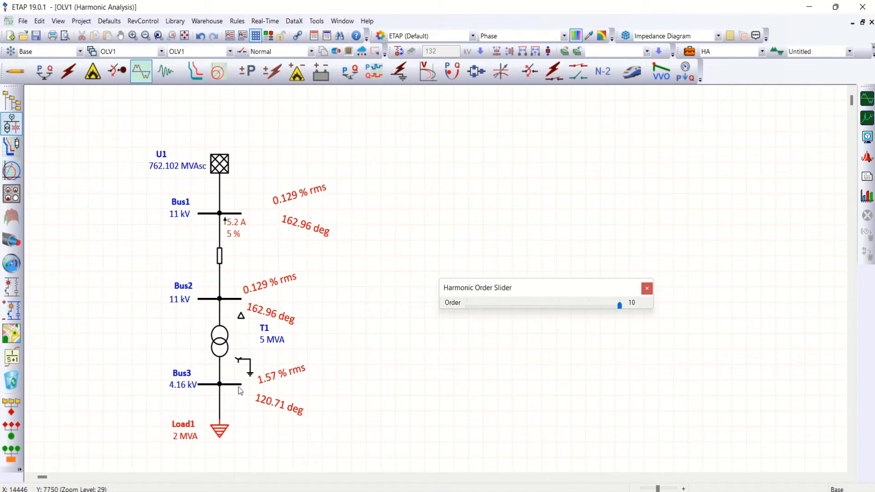
Step the Harmonic Order Slider through orders 9, 6 and 3, then back to order 10
left_click_drag(618, 305, 589, 305)
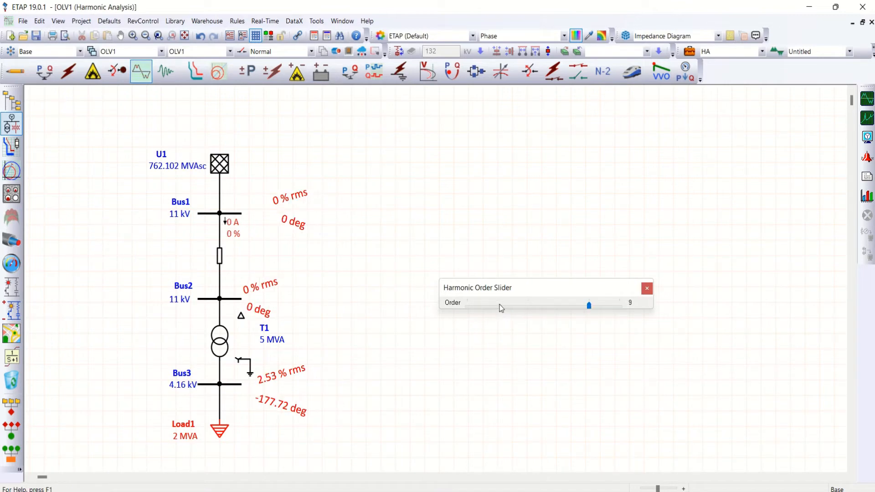
mouse_move(538, 318)
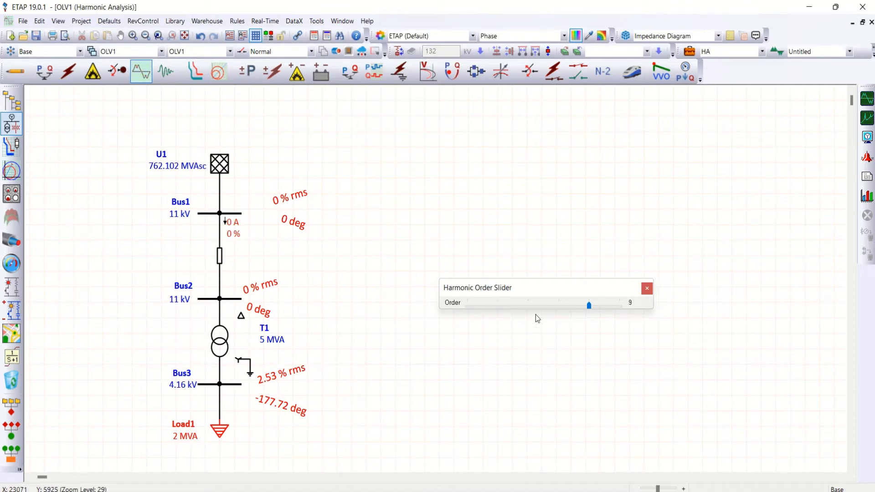
mouse_move(561, 308)
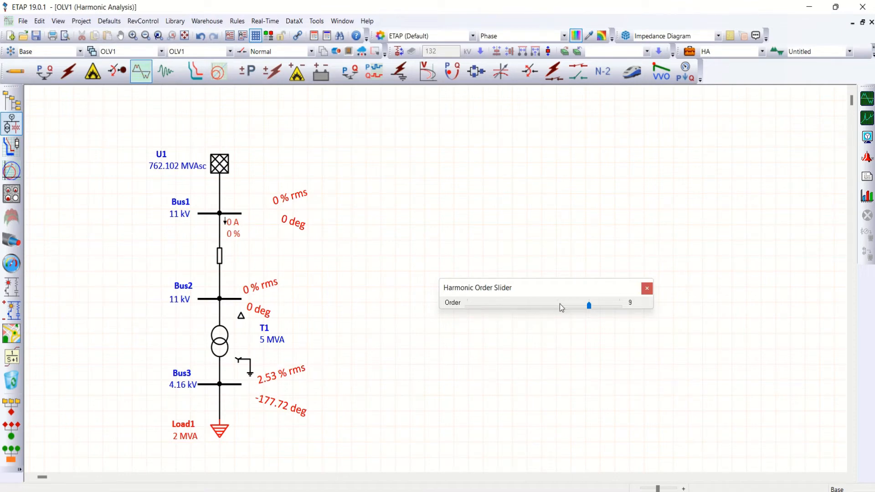
left_click_drag(589, 305, 559, 304)
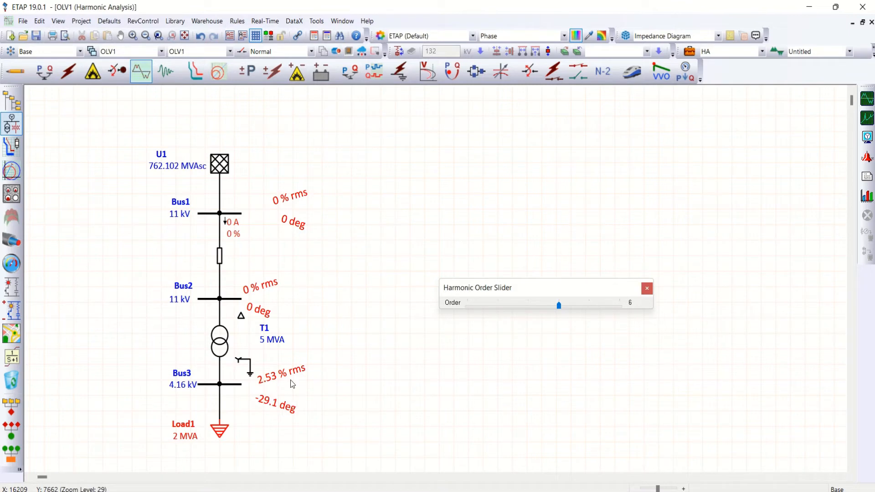
mouse_move(529, 306)
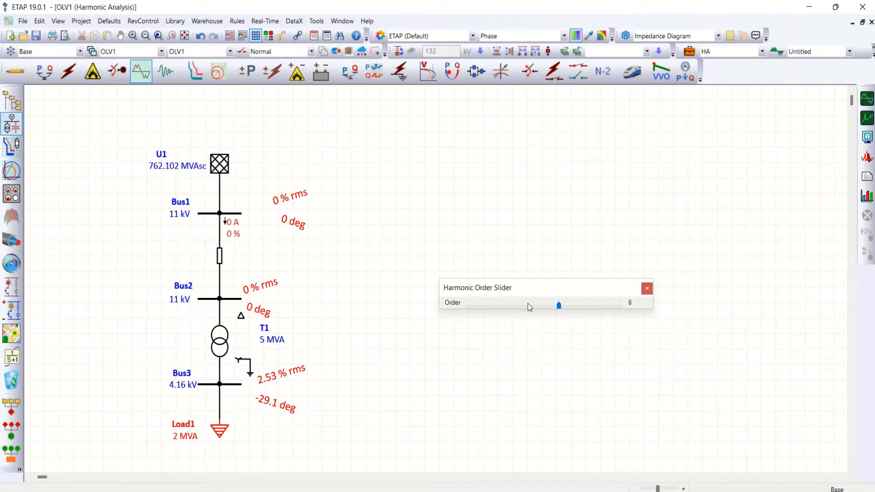
left_click_drag(559, 304, 528, 304)
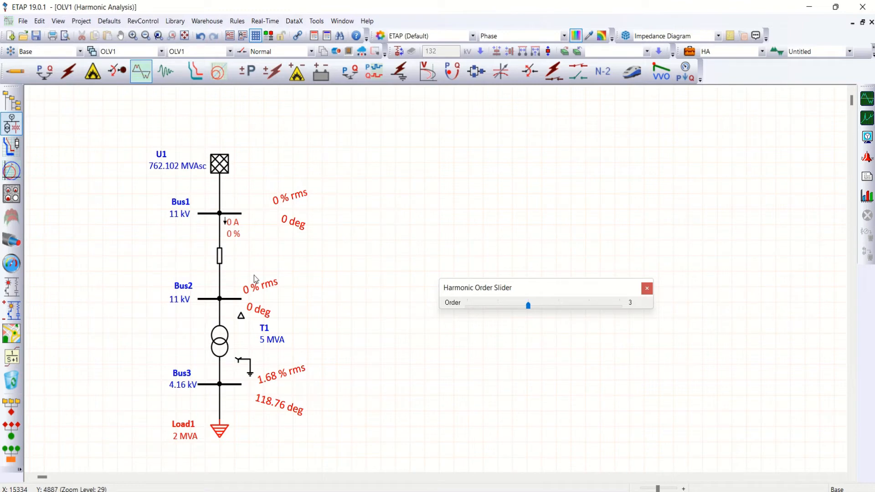
mouse_move(279, 308)
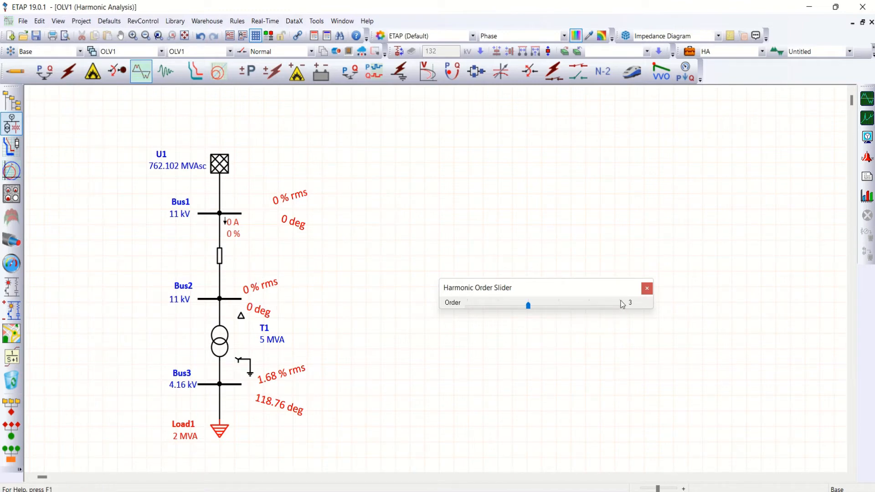
mouse_move(509, 312)
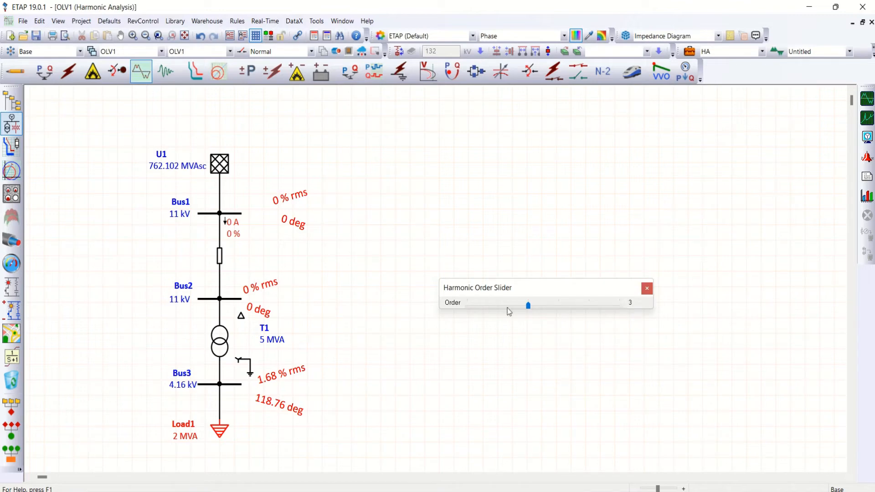
left_click_drag(528, 306, 618, 306)
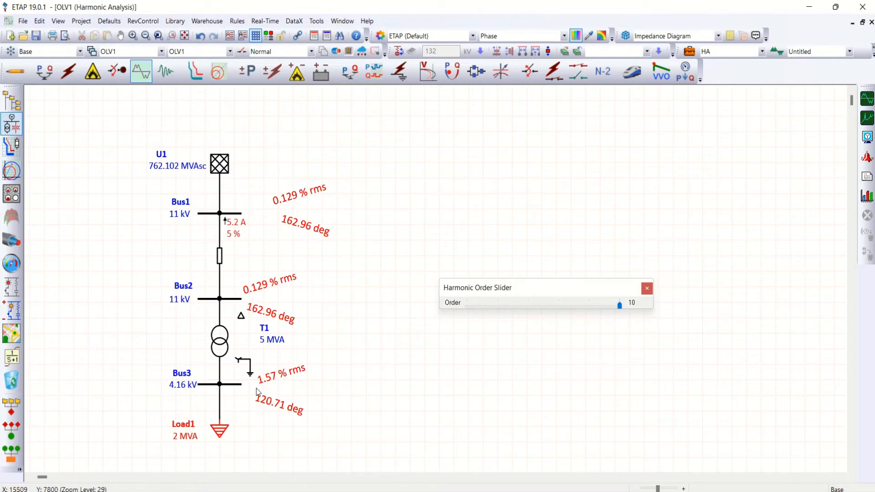
mouse_move(352, 373)
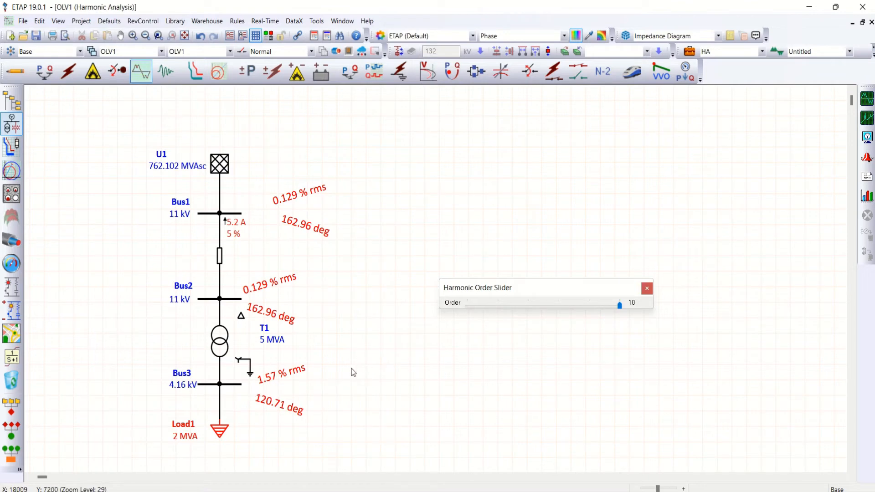
mouse_move(372, 387)
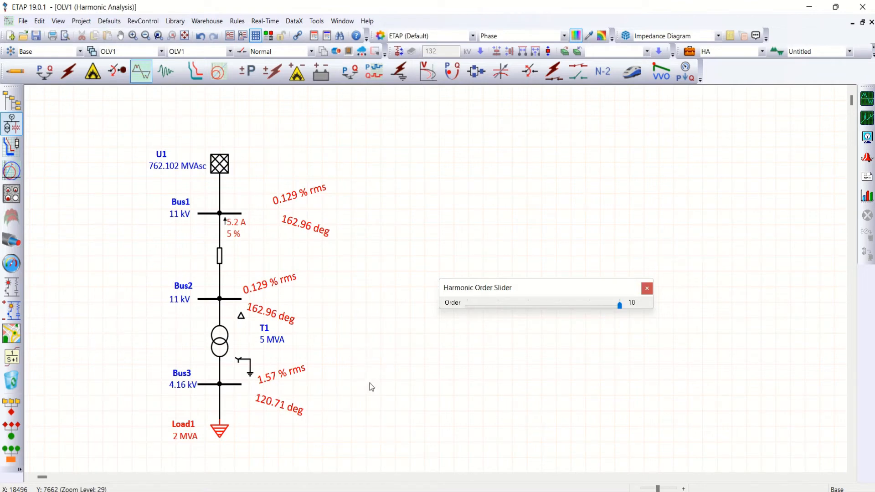
mouse_move(218, 349)
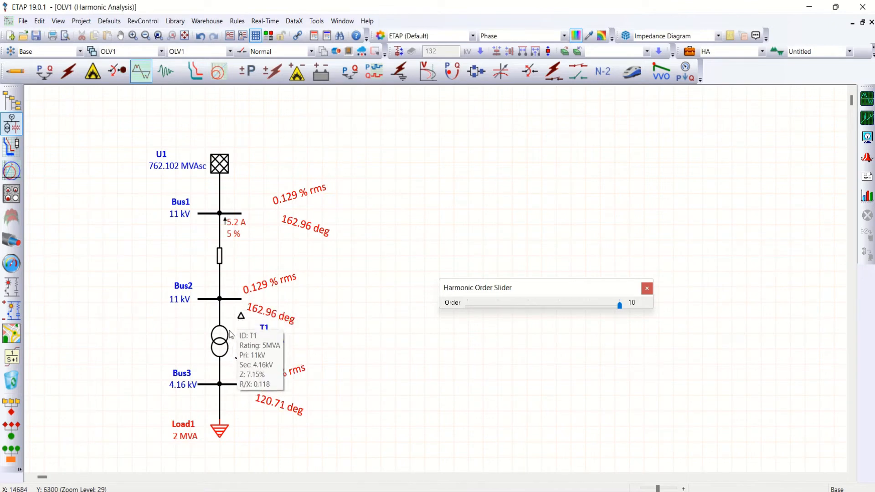
mouse_move(259, 302)
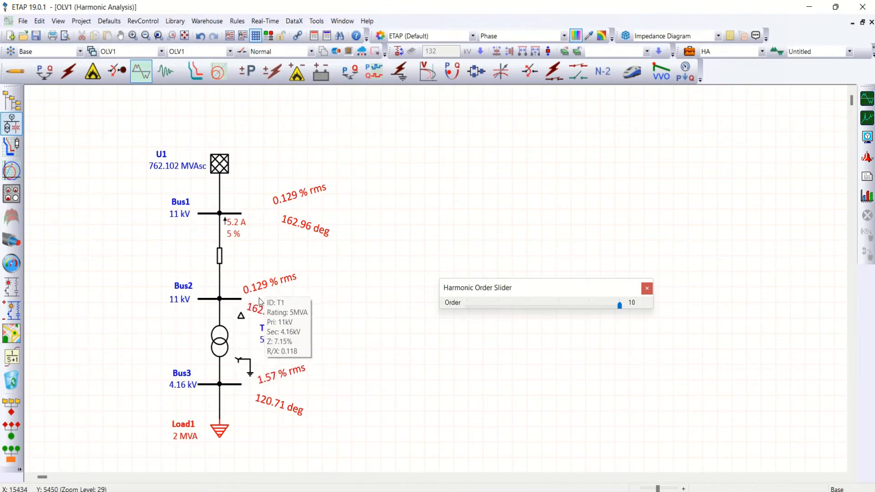
mouse_move(266, 301)
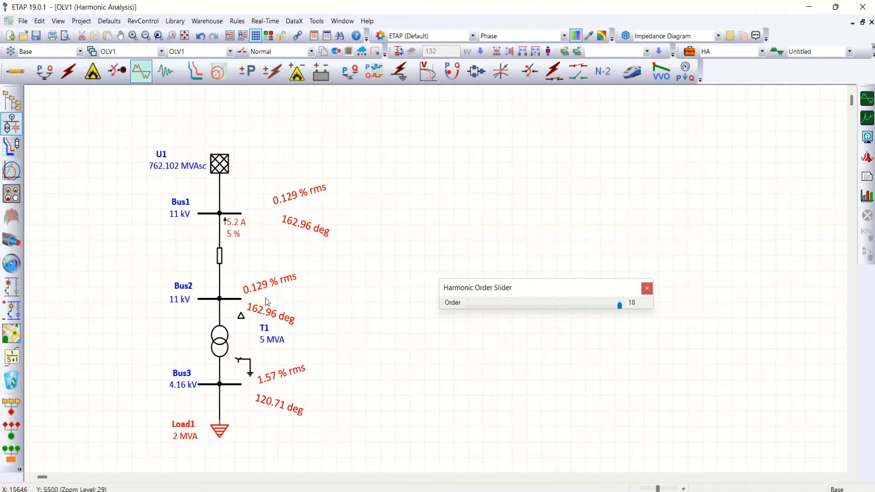
mouse_move(214, 300)
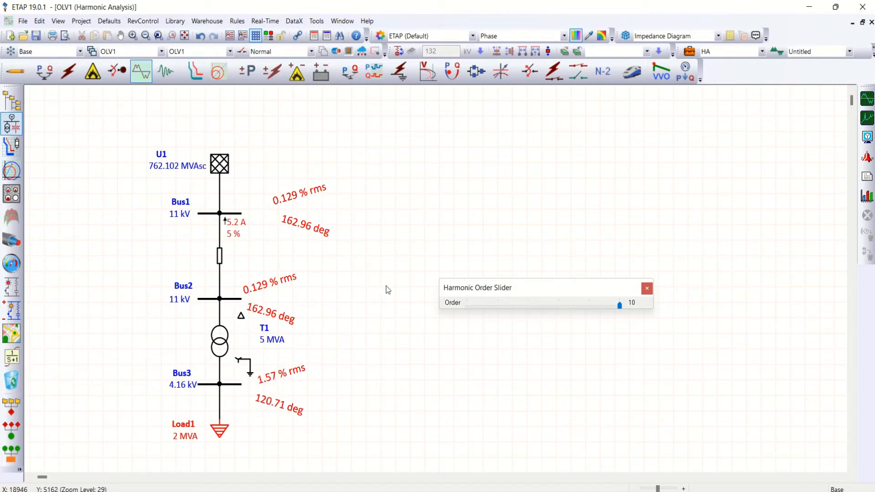
mouse_move(219, 340)
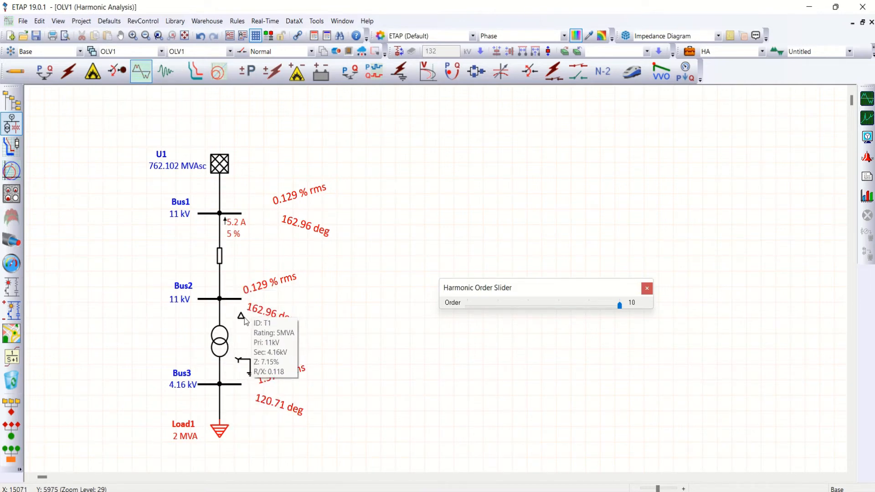
mouse_move(556, 299)
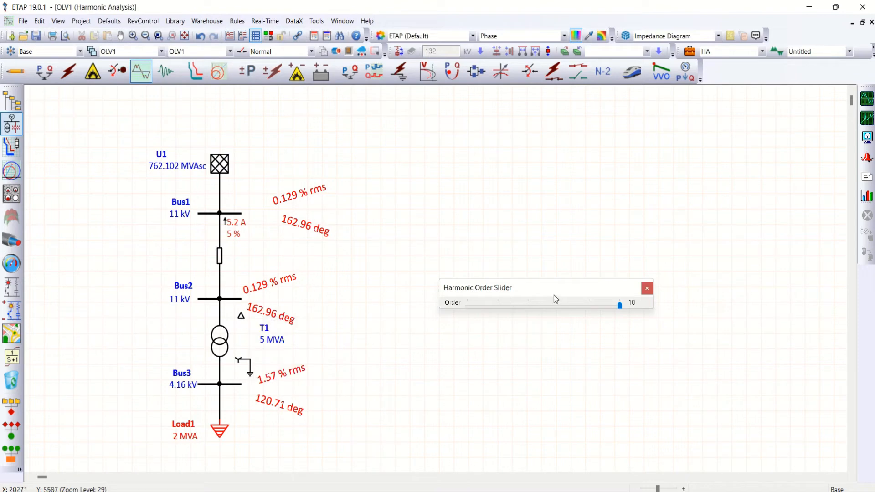
Leave Harmonic Analysis mode and switch the one-line back to Edit Mode
left_click(646, 288)
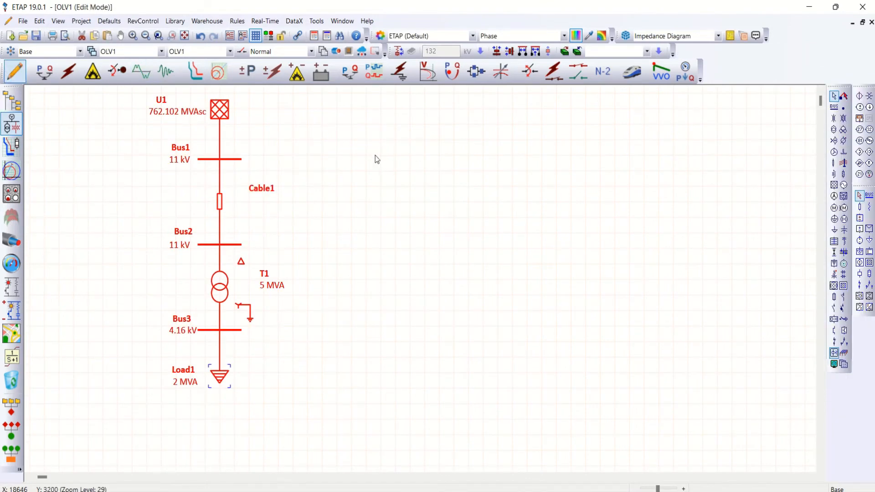
Paste a copy of the feeder circuit (U6, Cable15, T6, Load6) and bring up transformer T6's editor
right_click(377, 159)
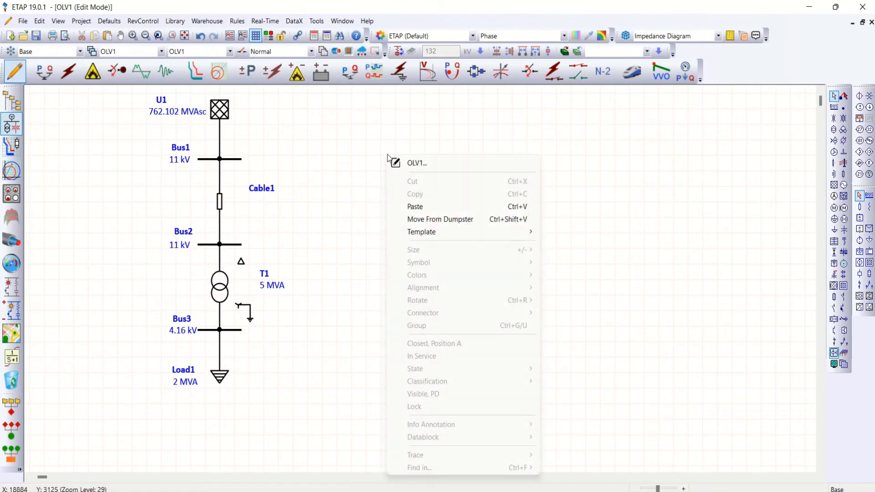
left_click(416, 206)
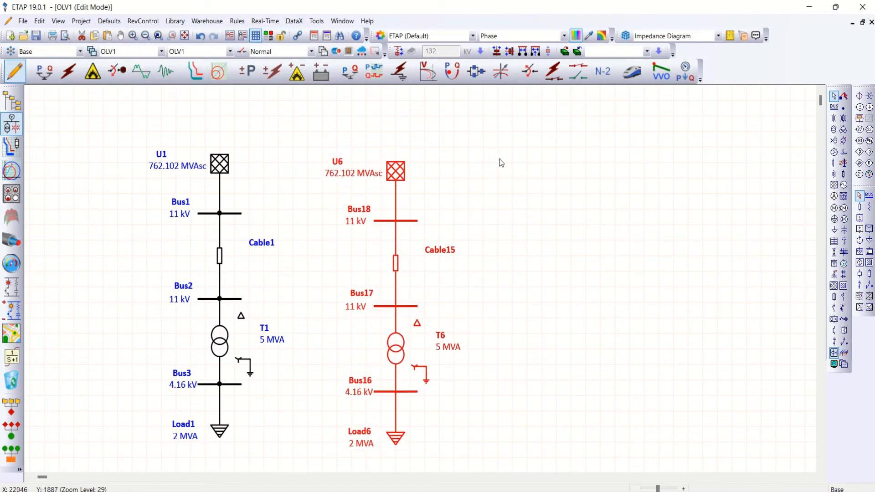
double_click(394, 353)
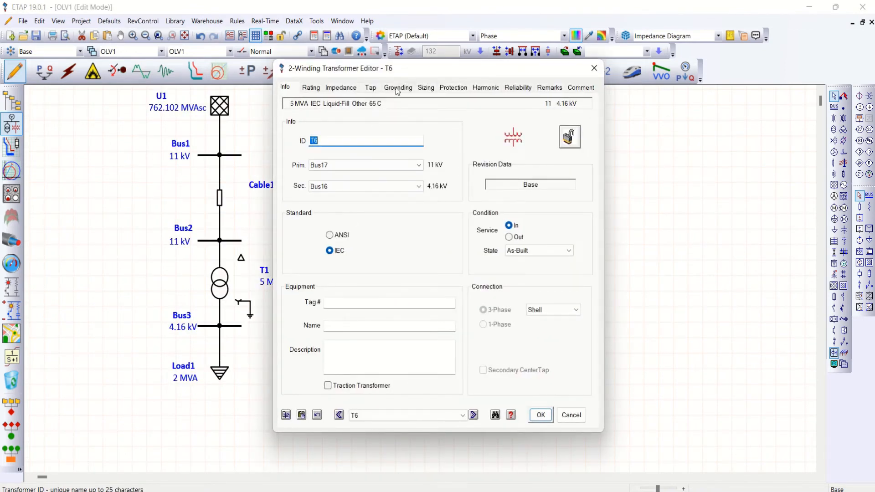
Set T6's primary and secondary windings to wye with Solid grounding (YNyn0) and accept
left_click(398, 87)
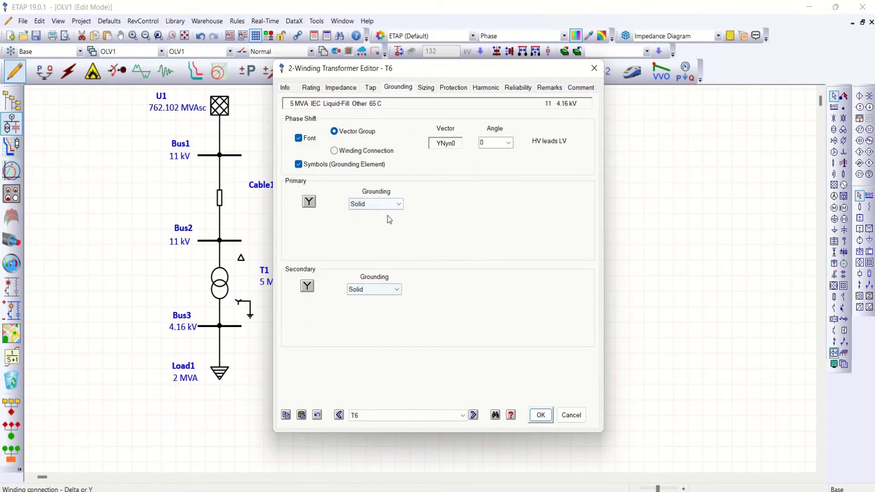
left_click(540, 415)
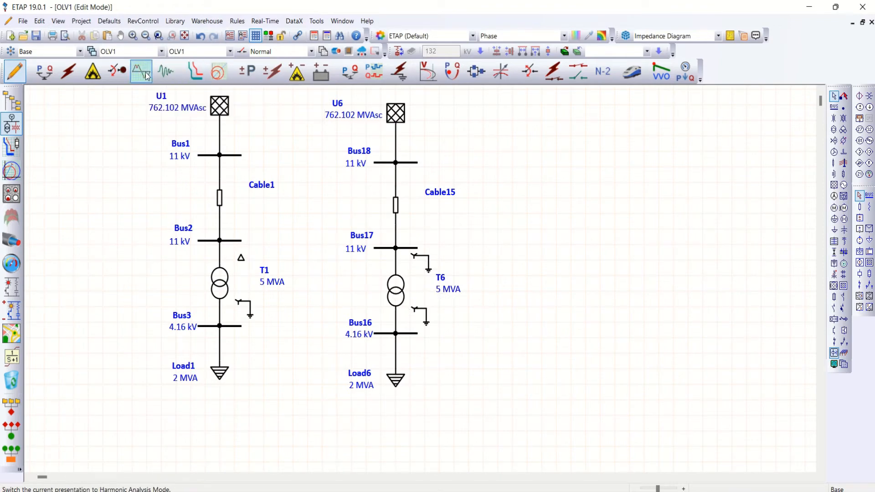
Switch to Harmonic Analysis mode and run the harmonic load flow, Bus3 showing 98.87 % rms, 4.3 % THD
left_click(141, 71)
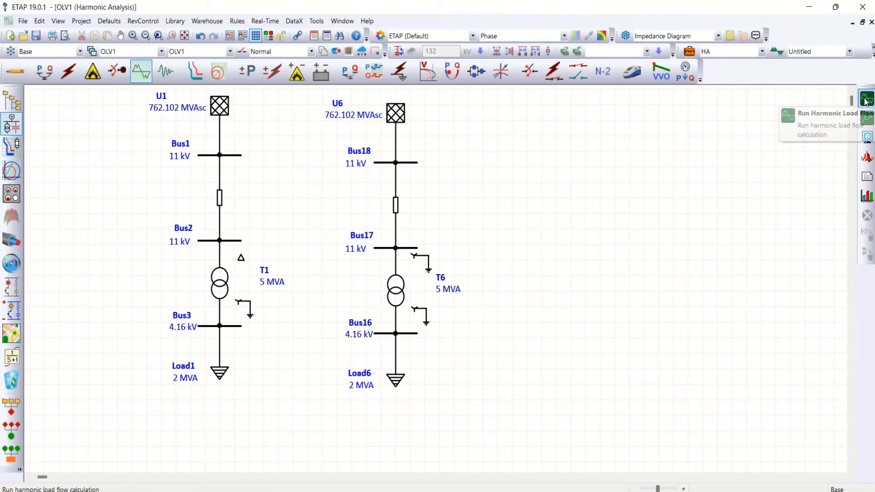
left_click(866, 96)
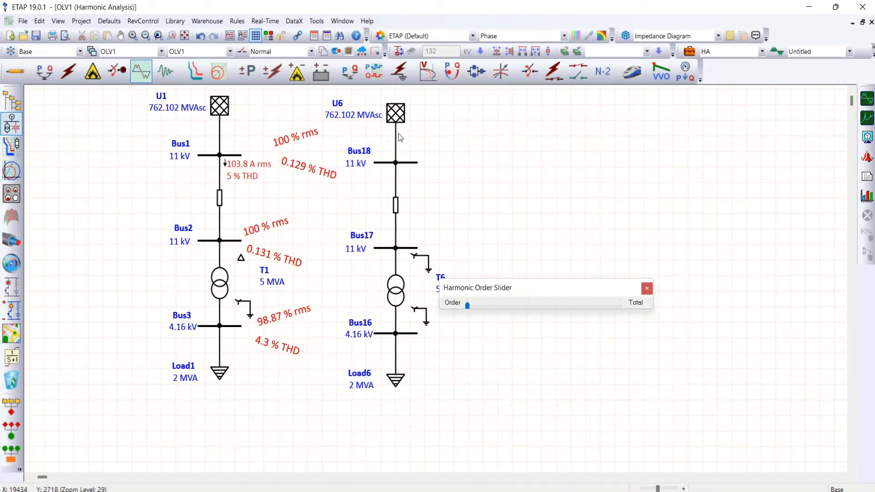
mouse_move(499, 237)
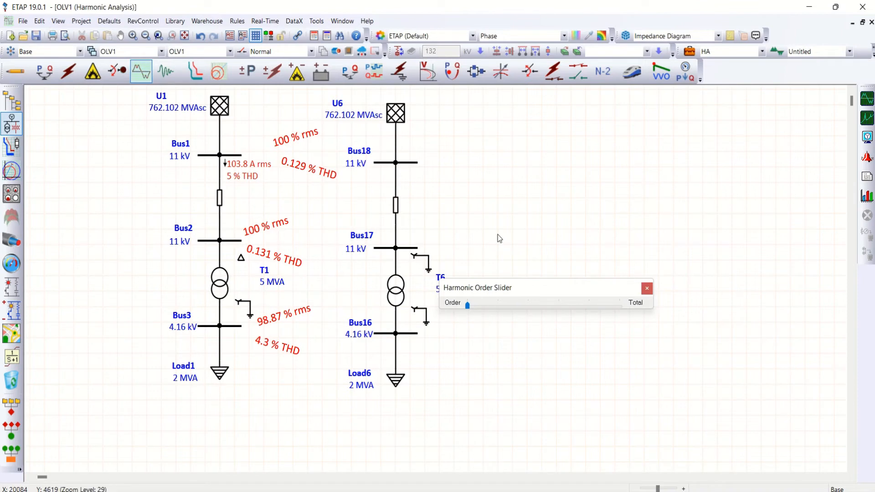
In the Harmonic Analysis Study Case, mark Bus16–Bus18 and Cable15 for Plot/Tabulate and accept
left_click(647, 288)
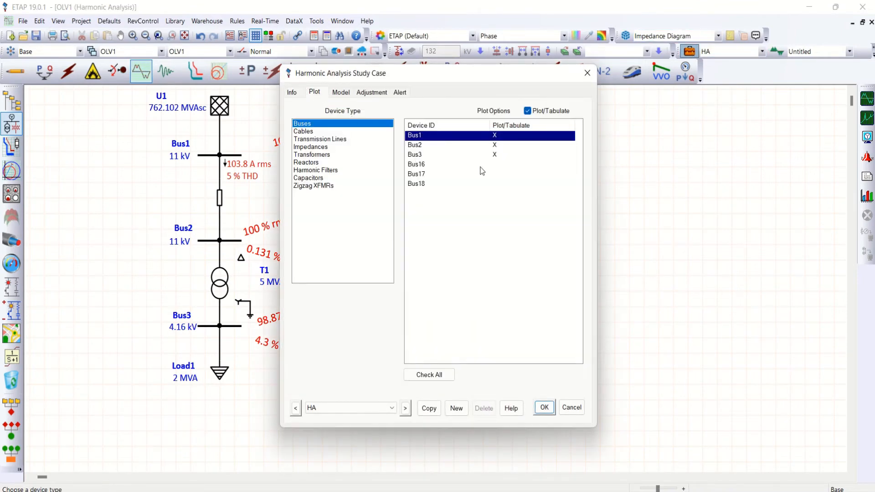
left_click(434, 184)
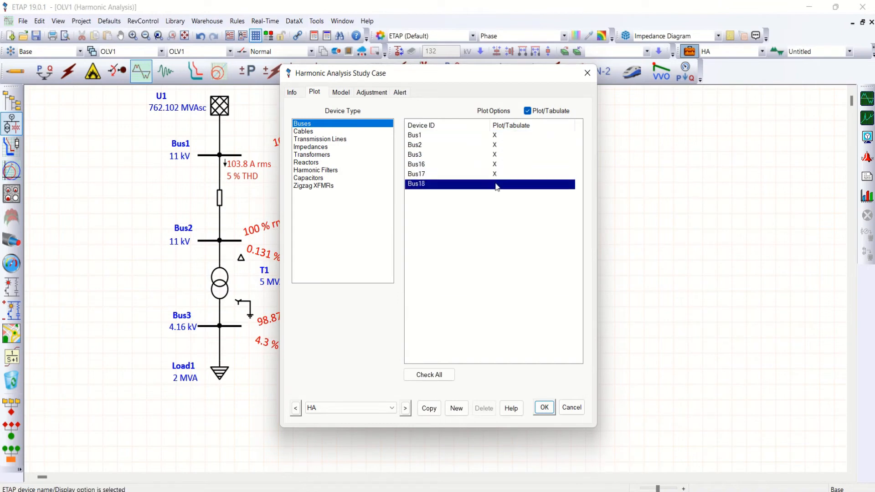
left_click(303, 132)
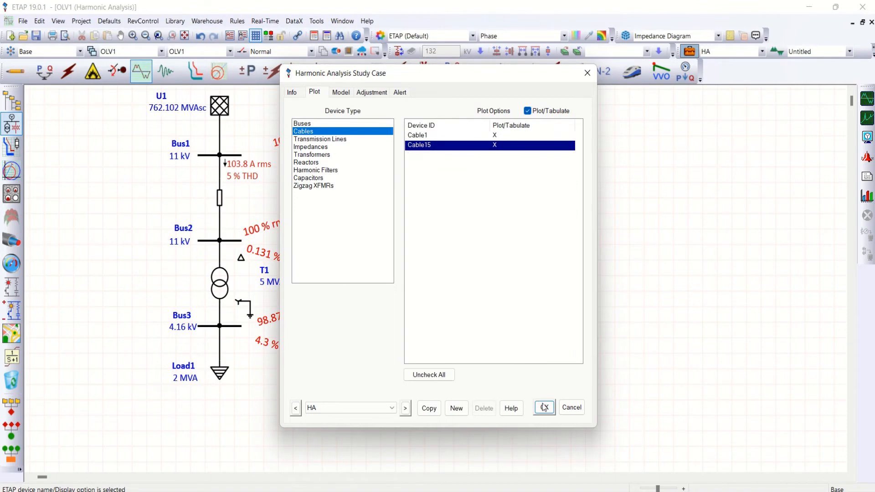
left_click(543, 407)
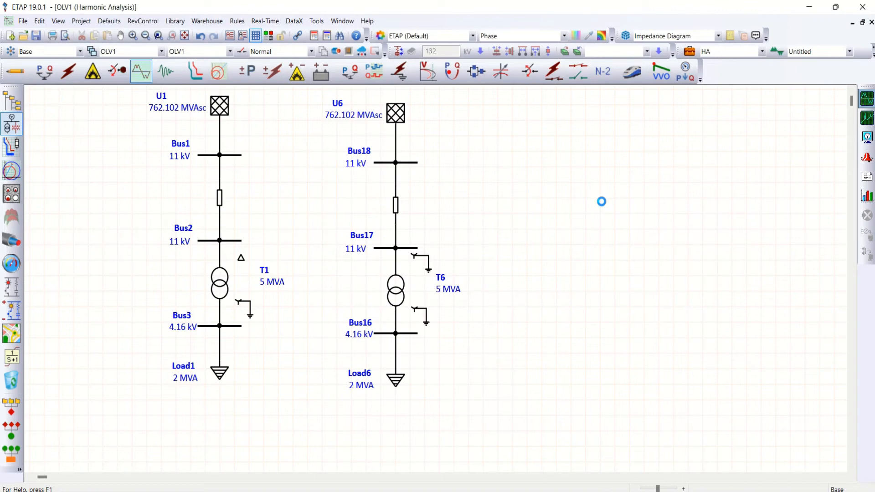
Rerun the harmonic load flow so the copied circuit shows Bus16 at 98.88 % rms, 4.65 % THD
left_click(141, 71)
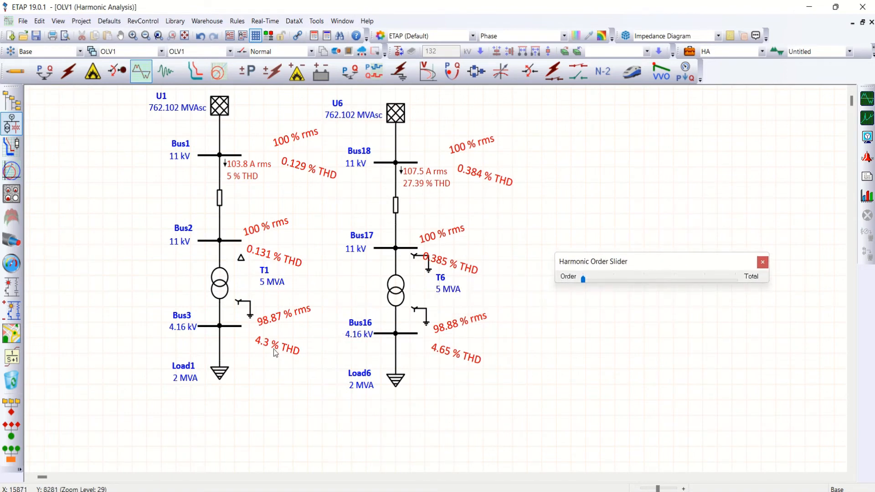
mouse_move(438, 349)
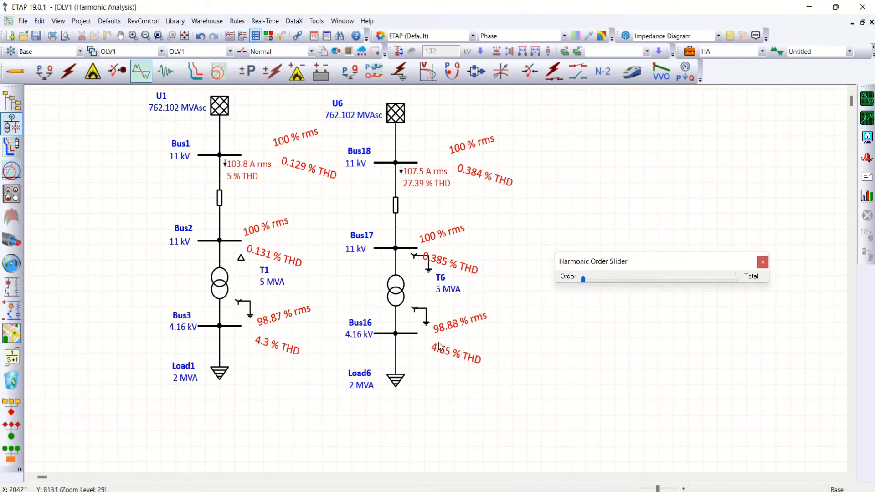
mouse_move(257, 342)
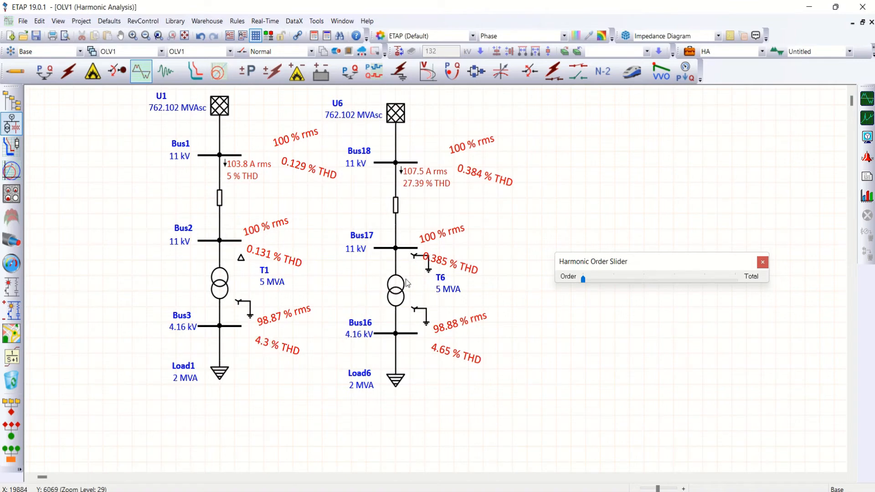
mouse_move(604, 281)
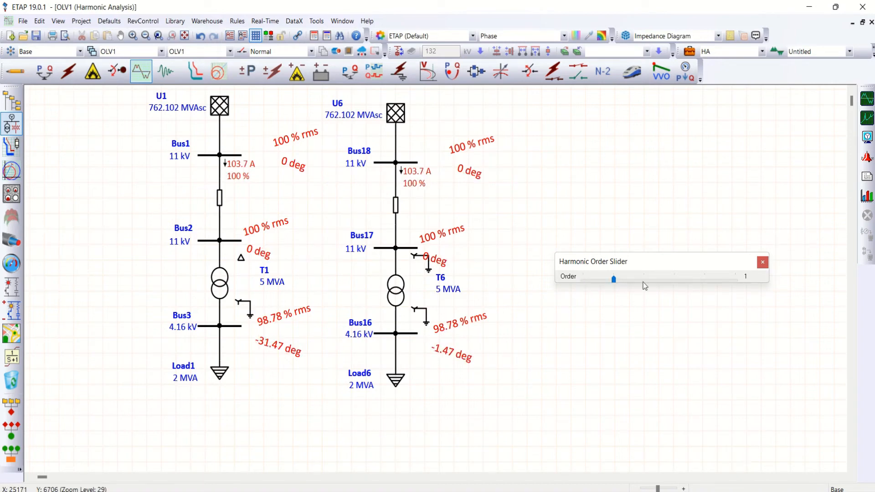
Move the Harmonic Order Slider to order 3: T1 feeder at 0 A, T6 feeder at 20.7 A
left_click_drag(614, 279, 644, 279)
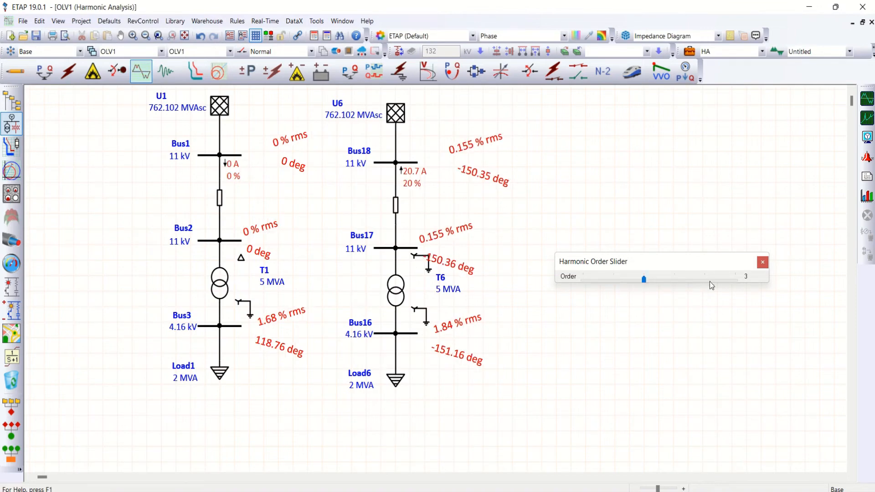
mouse_move(454, 312)
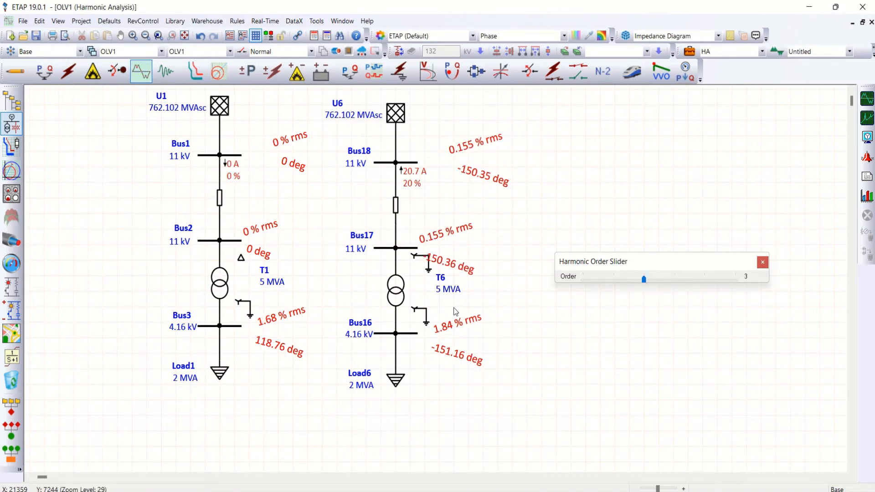
mouse_move(264, 344)
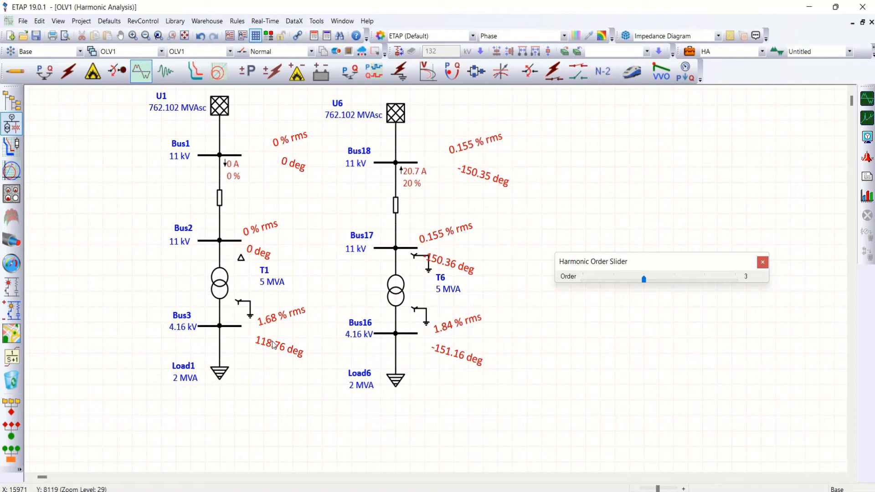
mouse_move(219, 200)
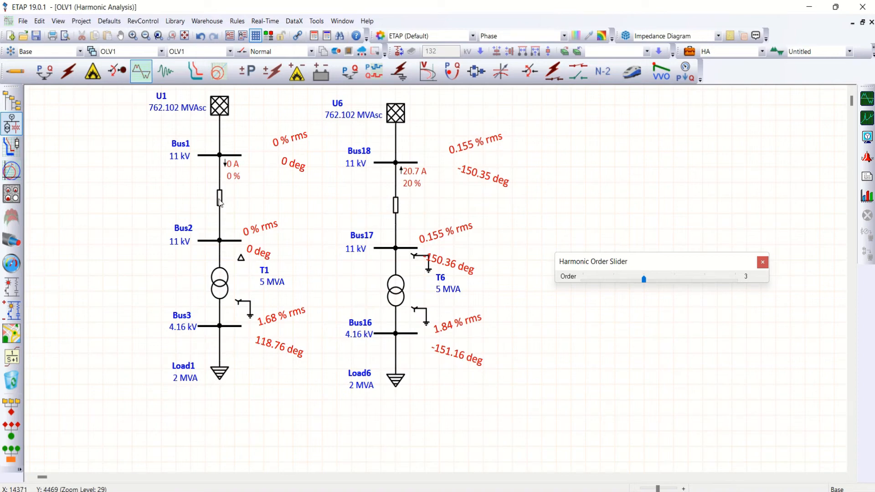
mouse_move(173, 298)
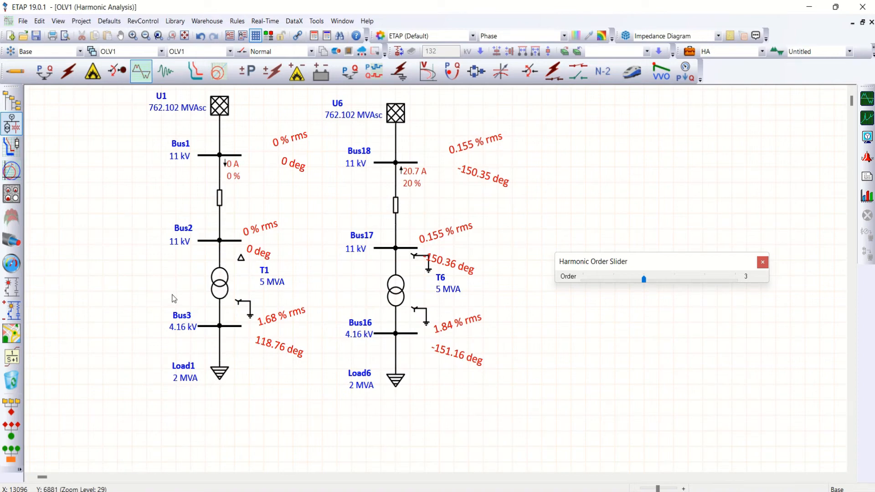
mouse_move(217, 281)
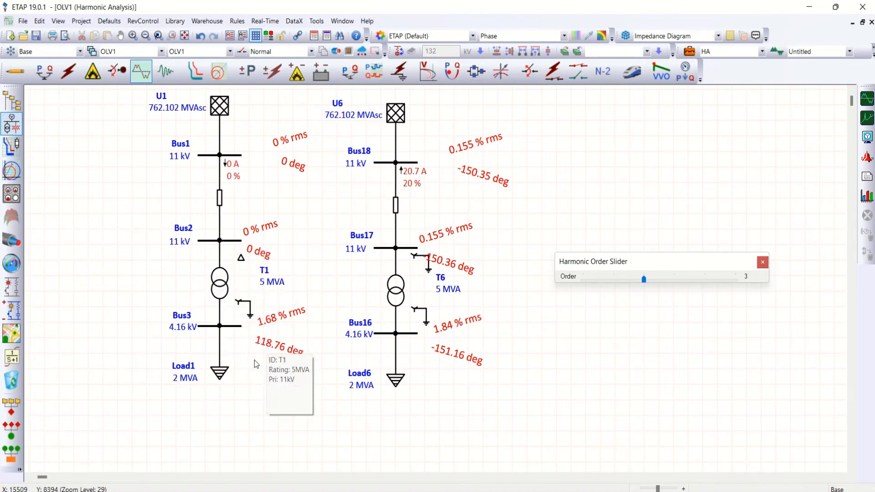
mouse_move(241, 262)
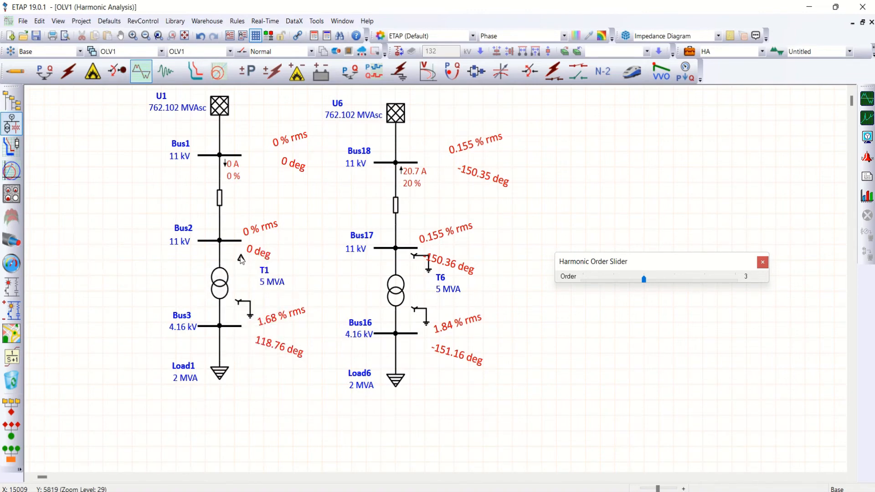
mouse_move(258, 233)
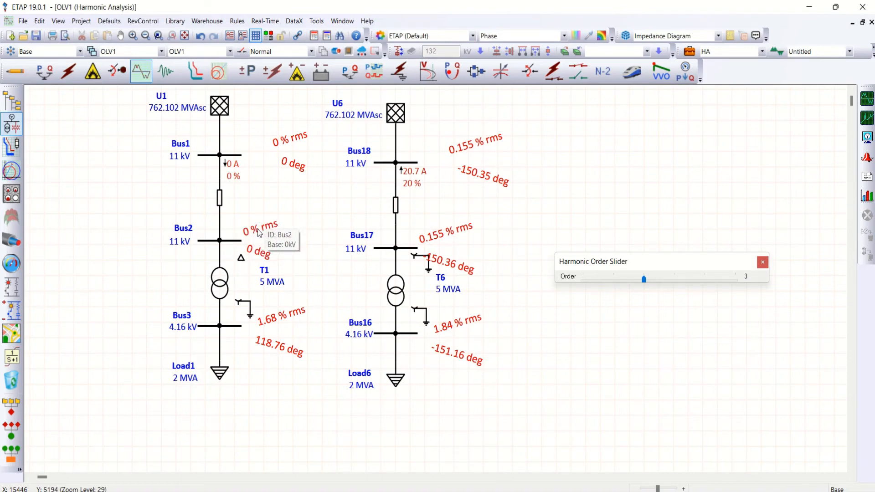
mouse_move(261, 332)
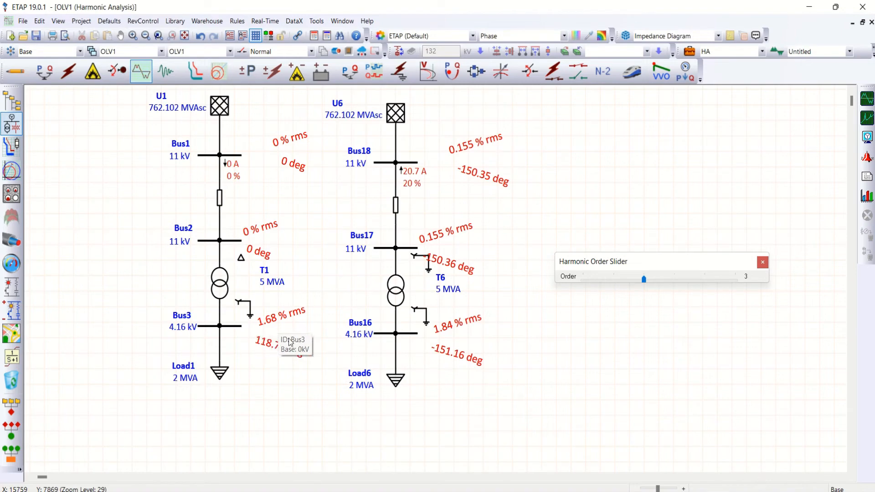
mouse_move(415, 319)
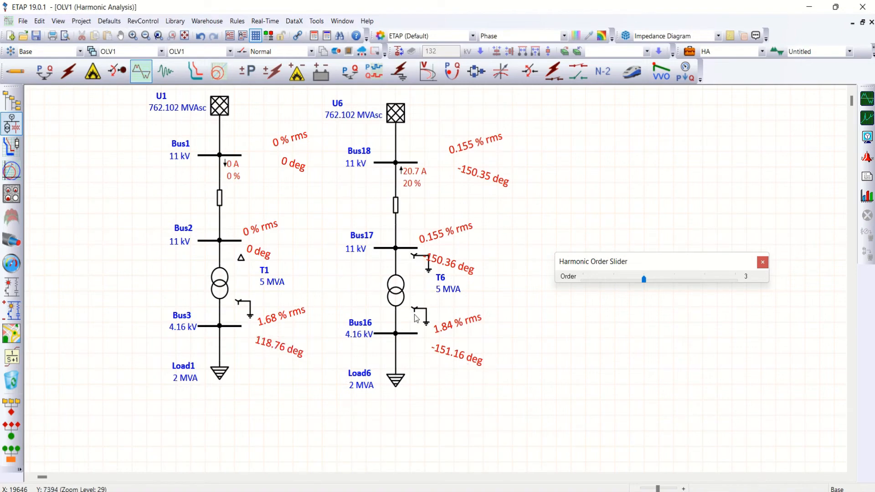
mouse_move(436, 330)
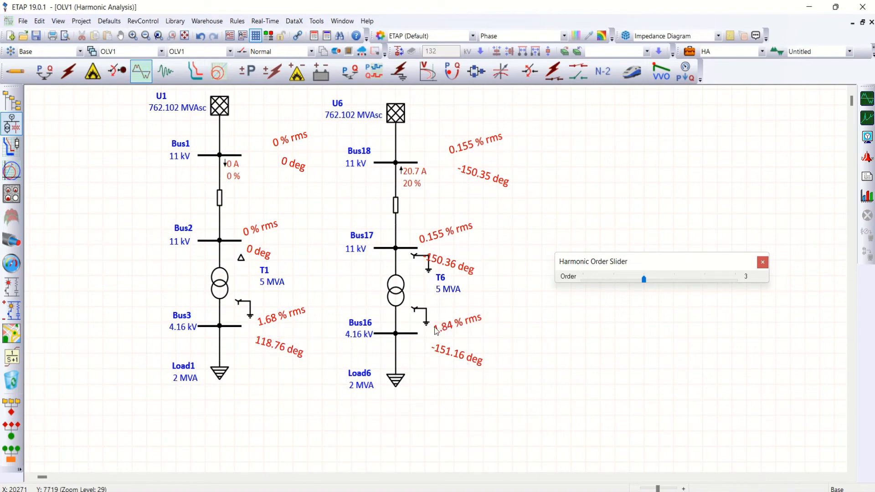
mouse_move(396, 248)
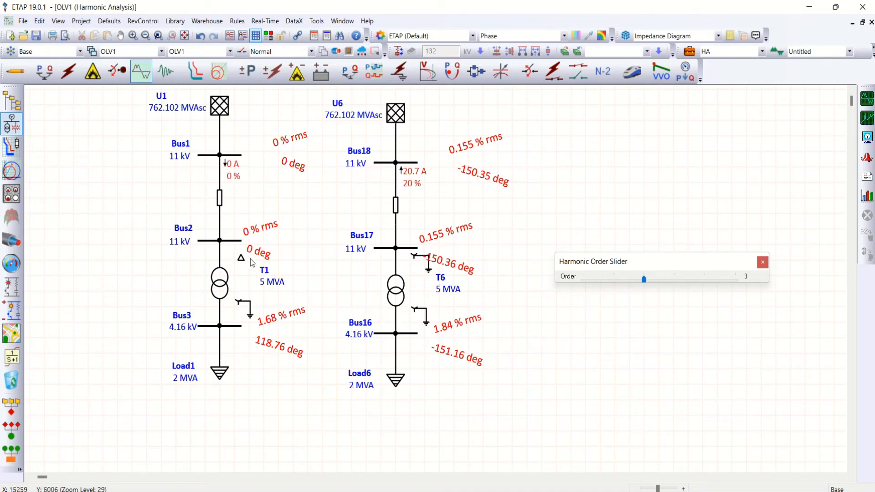
mouse_move(219, 278)
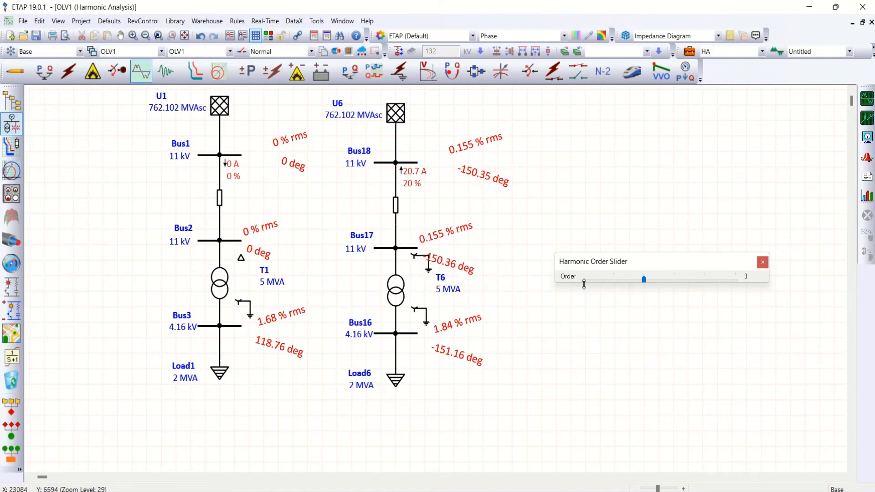
mouse_move(401, 275)
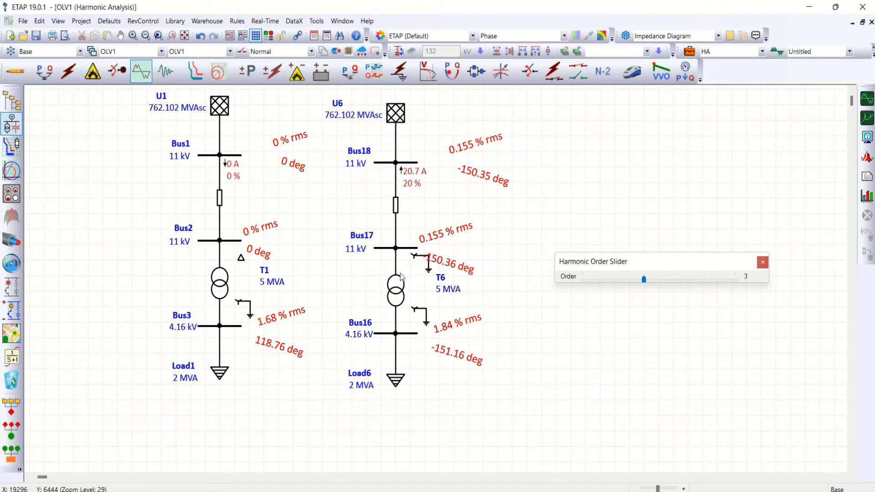
mouse_move(664, 284)
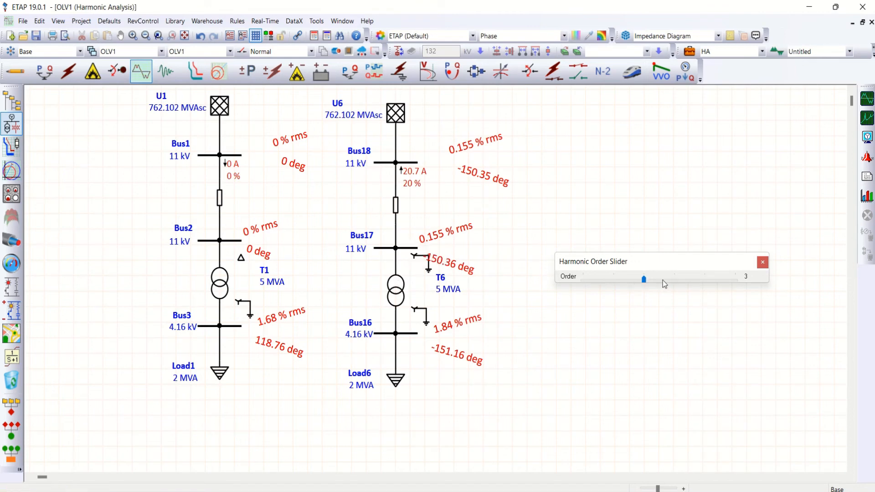
Step the Harmonic Order Slider through orders 6 and 9 to order 10, both feeders at 5.2 A
left_click_drag(644, 279, 674, 279)
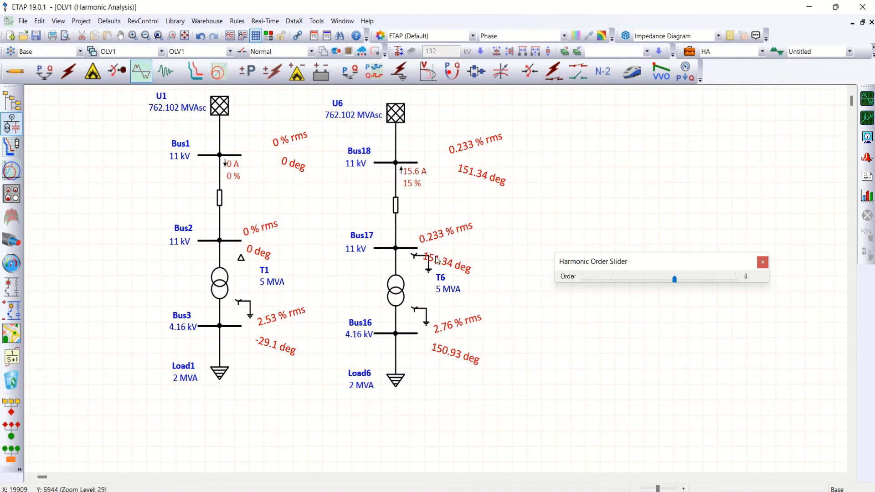
mouse_move(415, 230)
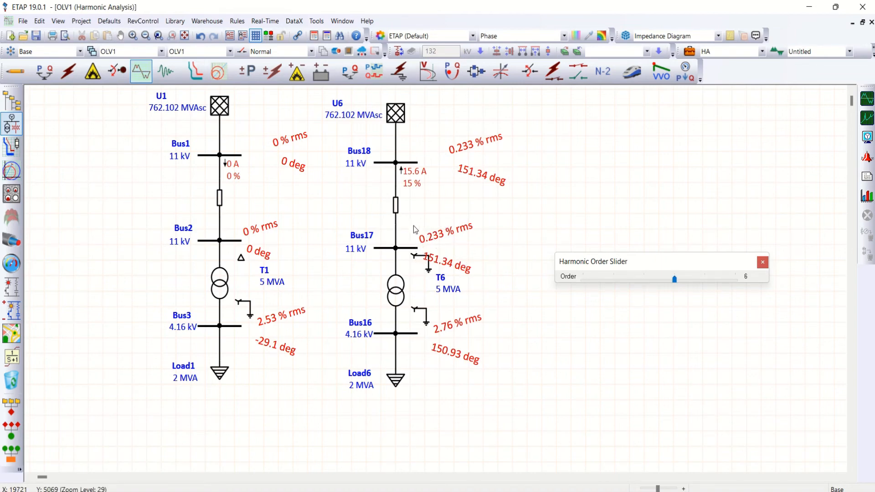
mouse_move(447, 257)
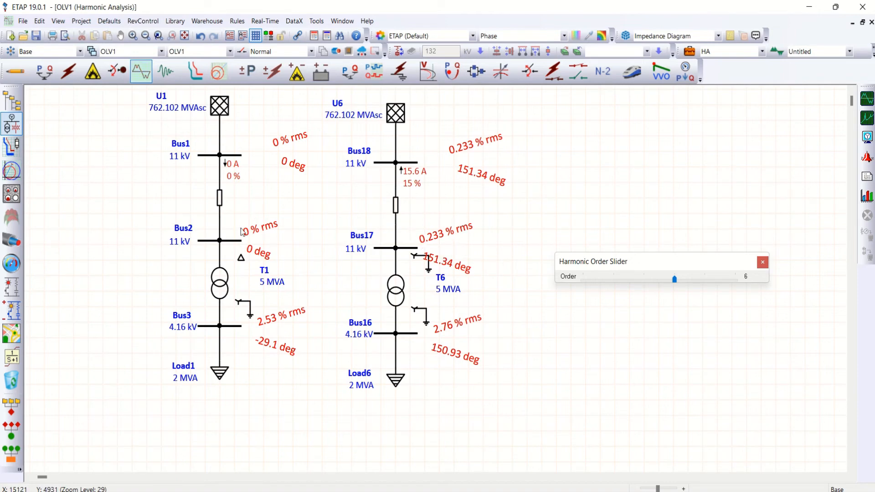
mouse_move(700, 286)
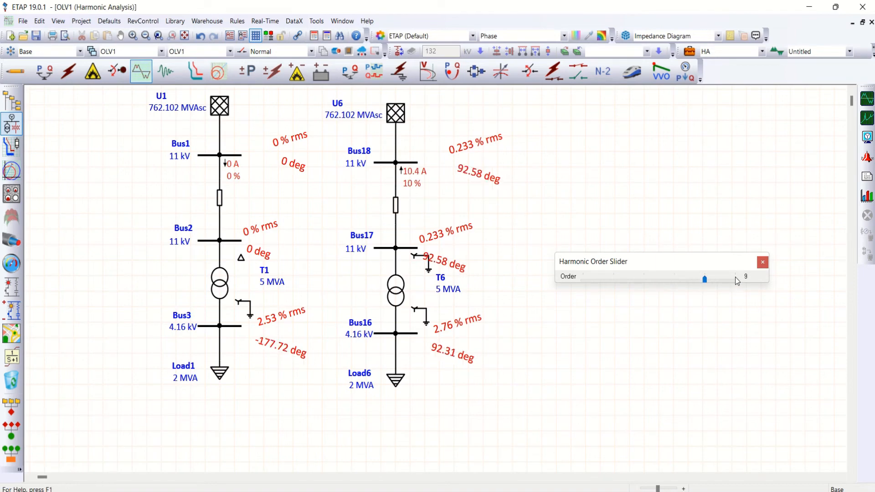
left_click_drag(704, 279, 735, 279)
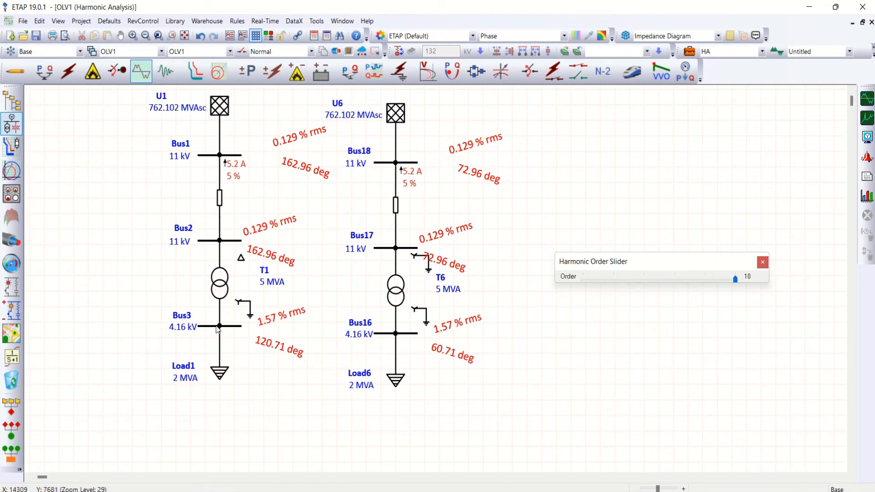
mouse_move(257, 299)
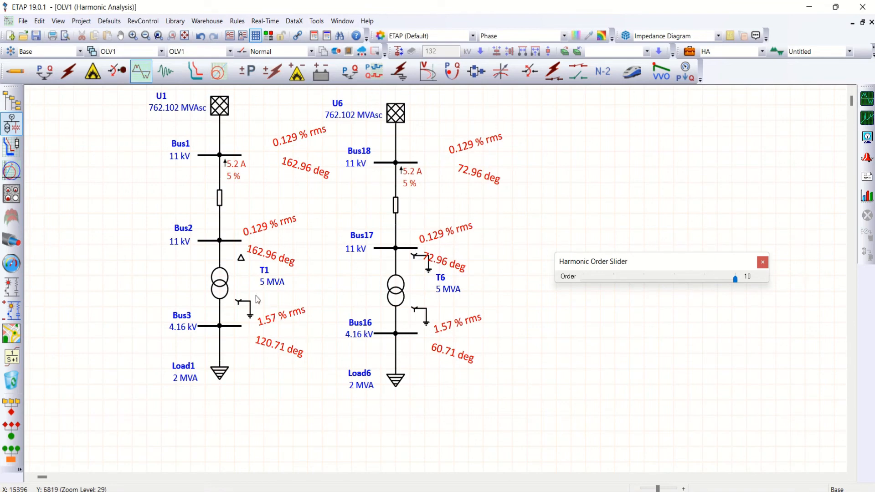
mouse_move(280, 268)
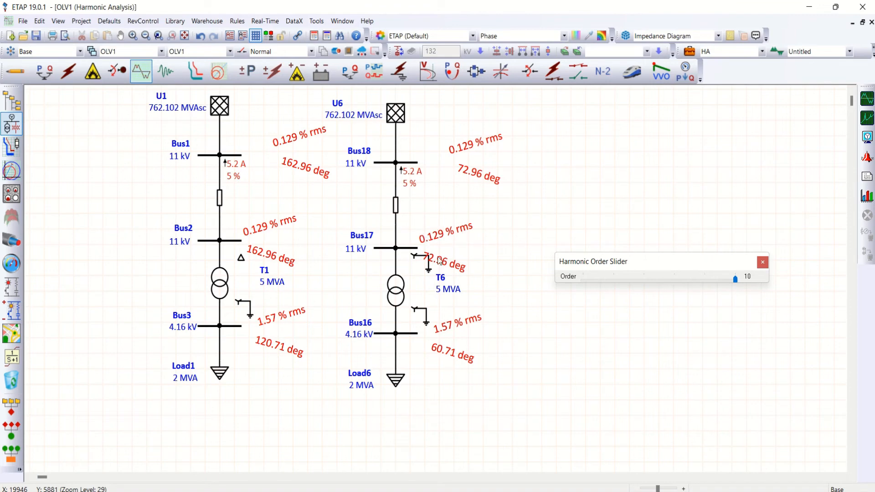
mouse_move(762, 263)
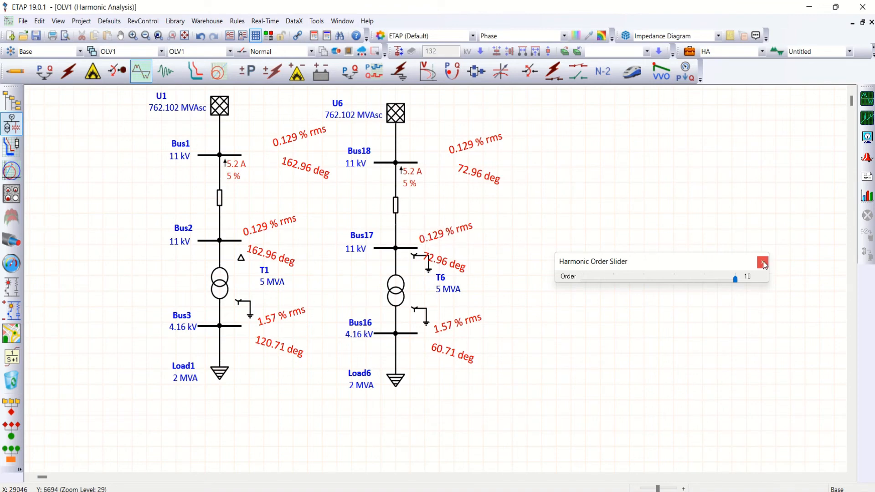
Close the slider results, restore a third circuit (U7, Cable16, T7, Load7) from the dumpster and set T7 to ungrounded wye-wye
left_click(762, 263)
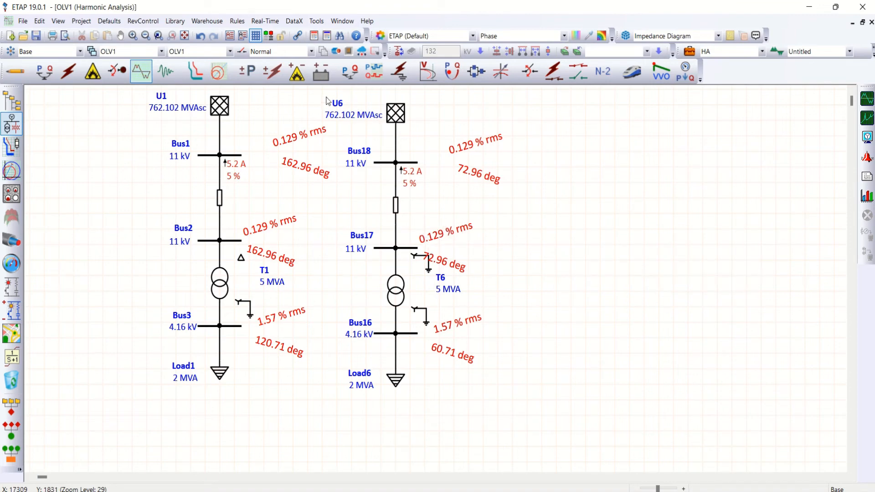
mouse_move(509, 445)
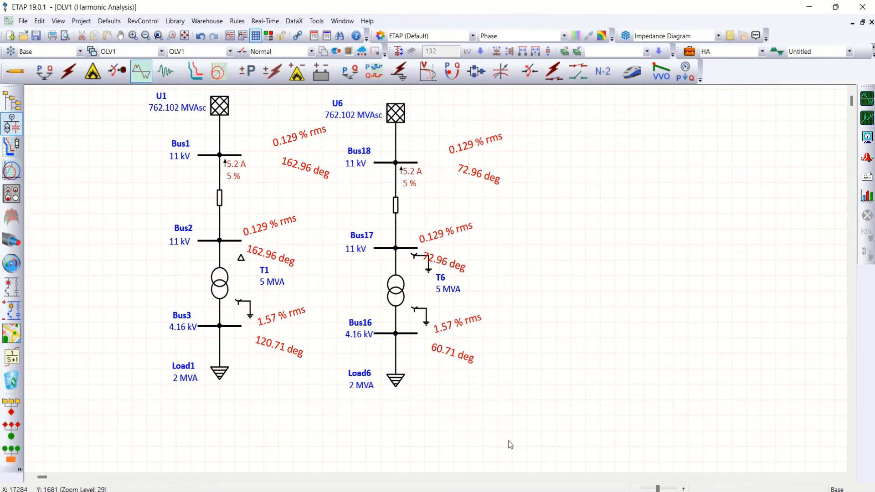
right_click(395, 113)
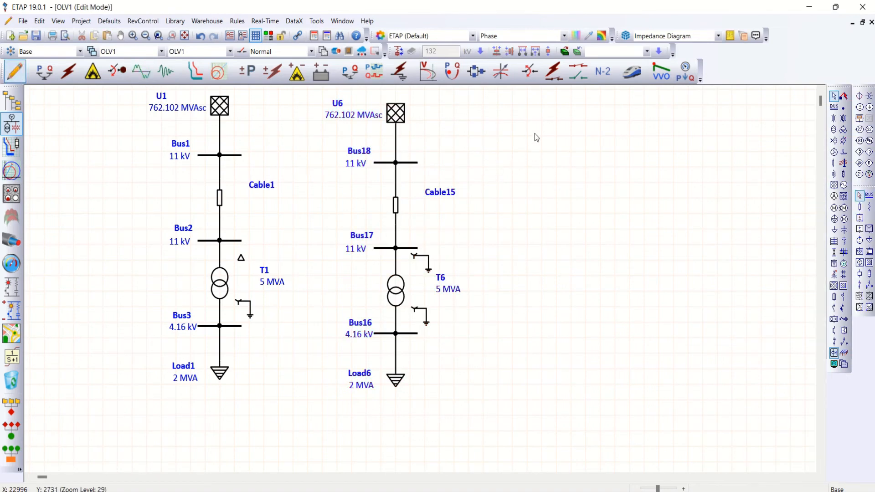
right_click(536, 136)
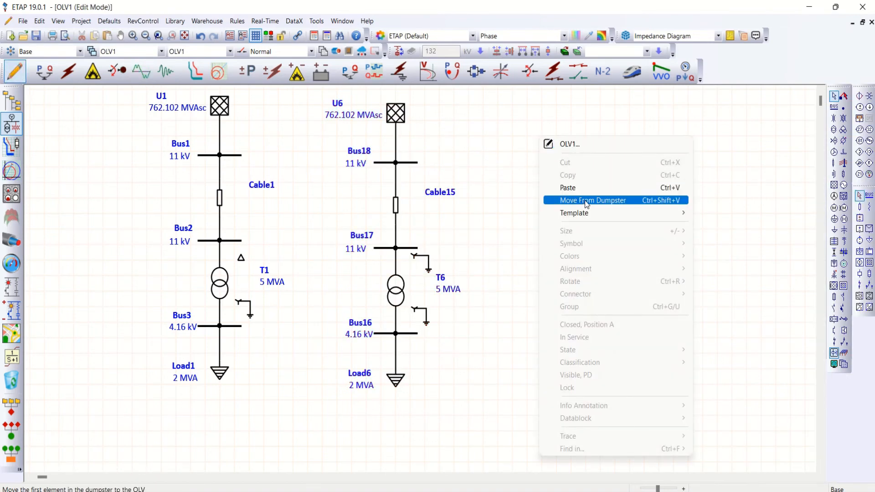
left_click(592, 199)
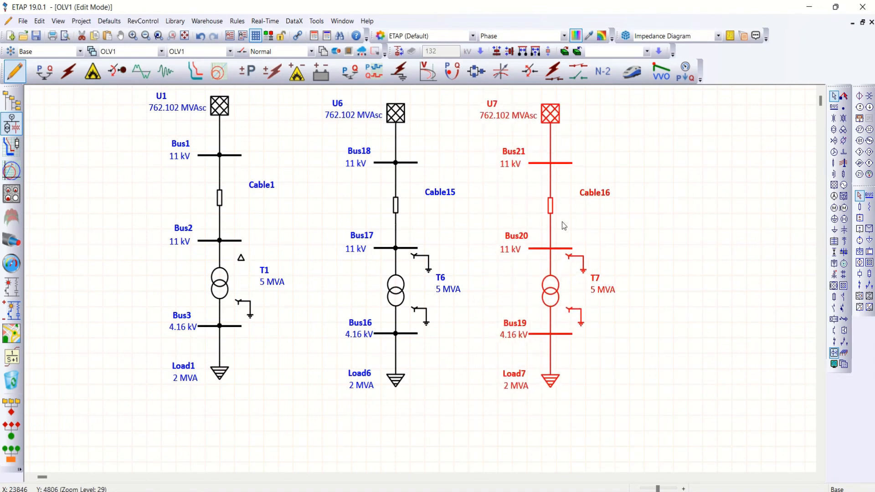
double_click(546, 291)
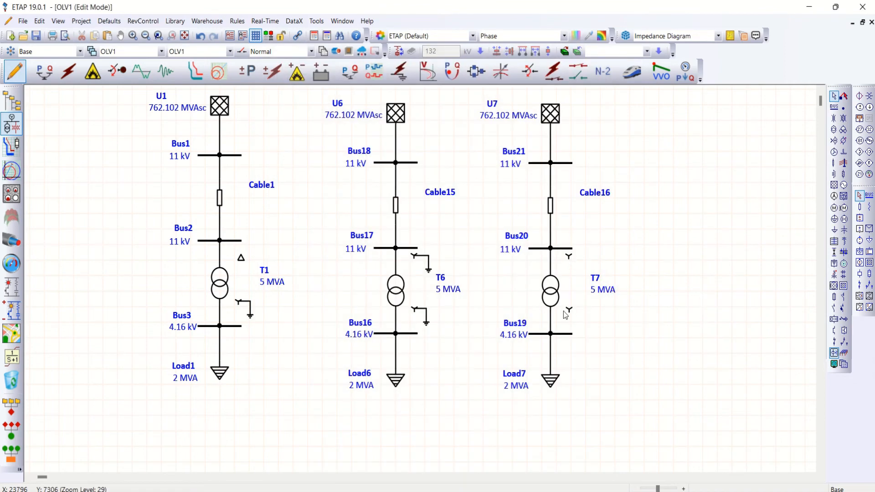
mouse_move(604, 88)
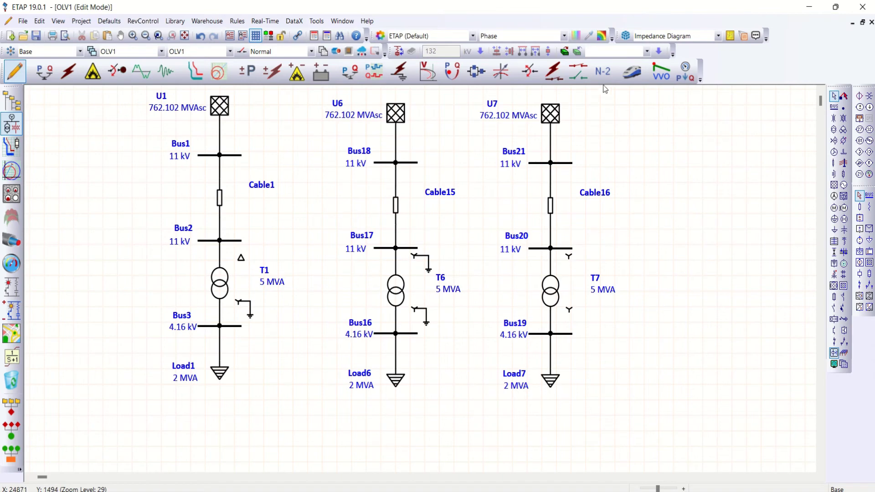
mouse_move(160, 80)
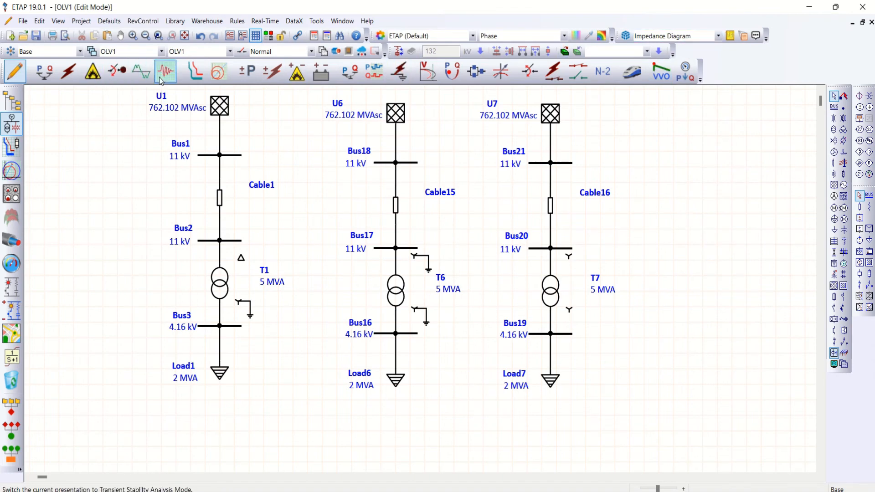
In Harmonic Analysis mode, have the study case plot all buses and cables including the third circuit, and accept
left_click(141, 71)
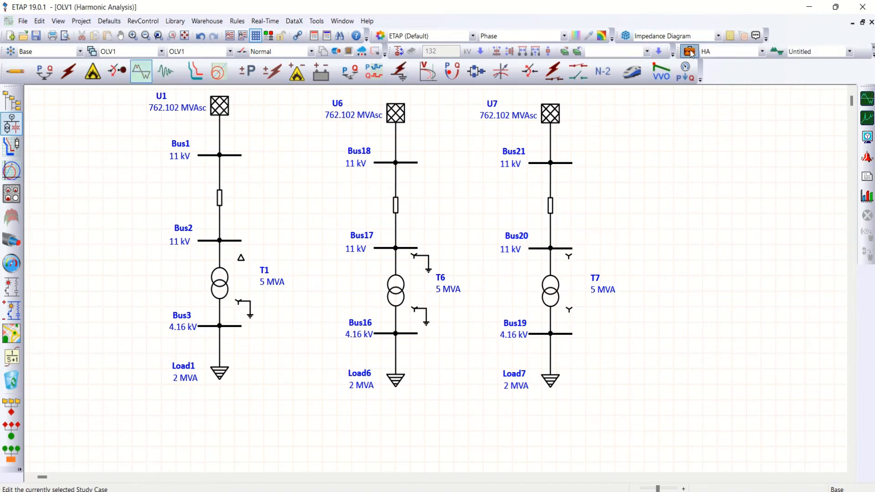
left_click(689, 51)
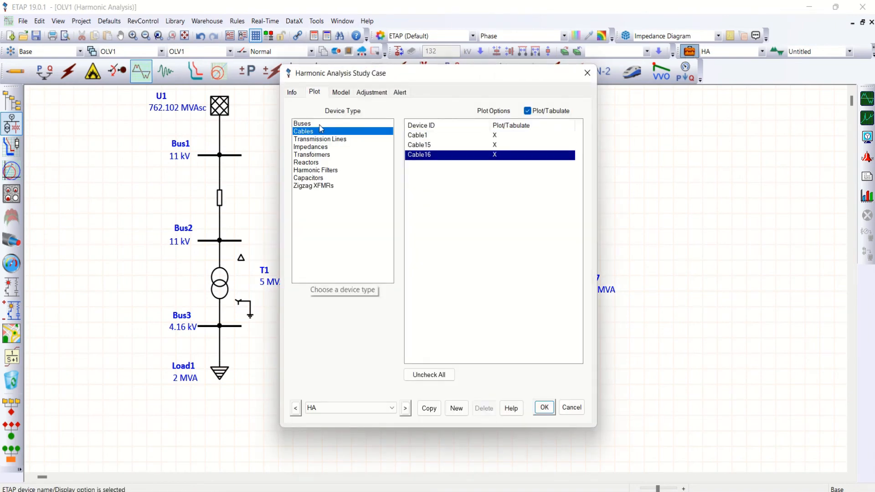
left_click(302, 123)
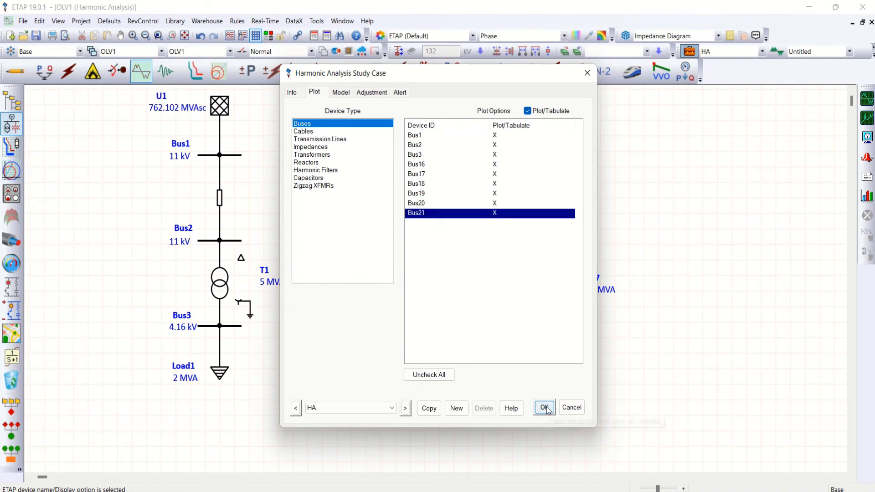
left_click(544, 407)
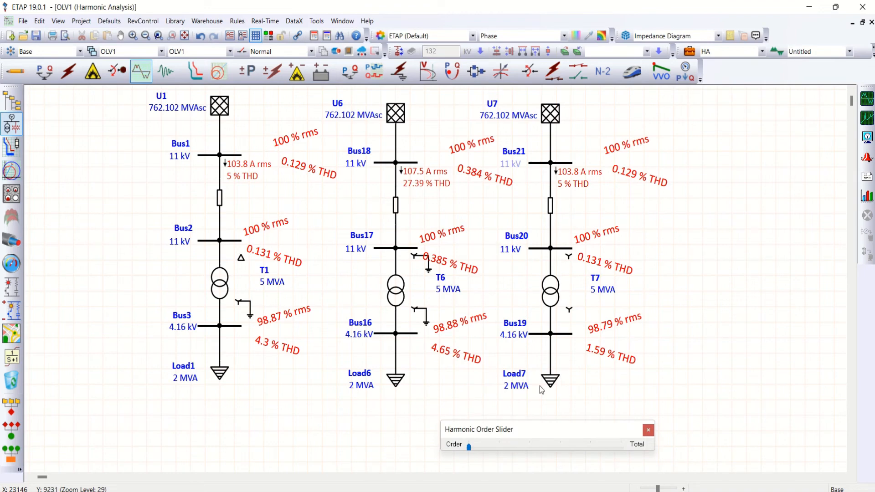
mouse_move(568, 117)
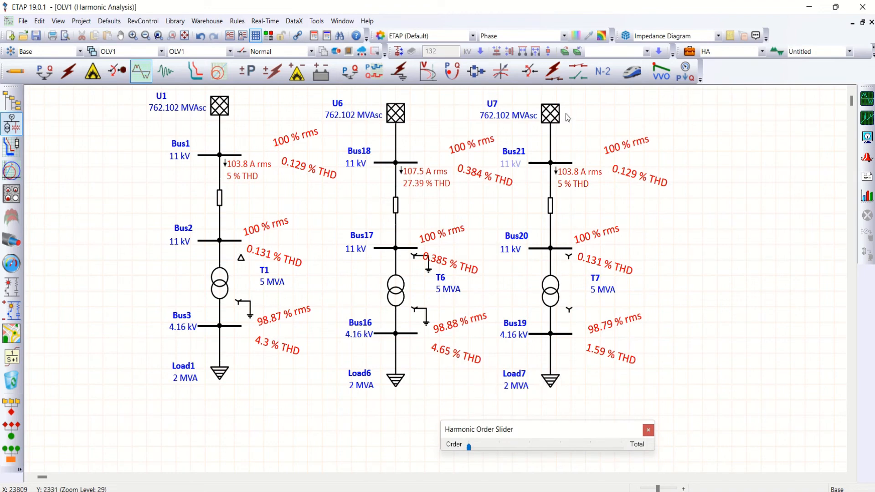
mouse_move(581, 344)
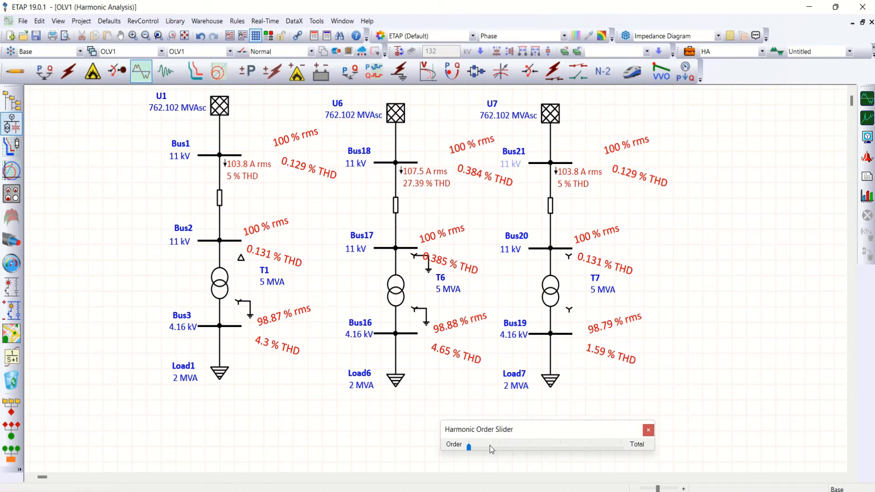
Step the Harmonic Order Slider to order 1 then order 3, Bus19–Bus21 showing 0 % rms and 0 A
left_click_drag(468, 447, 499, 447)
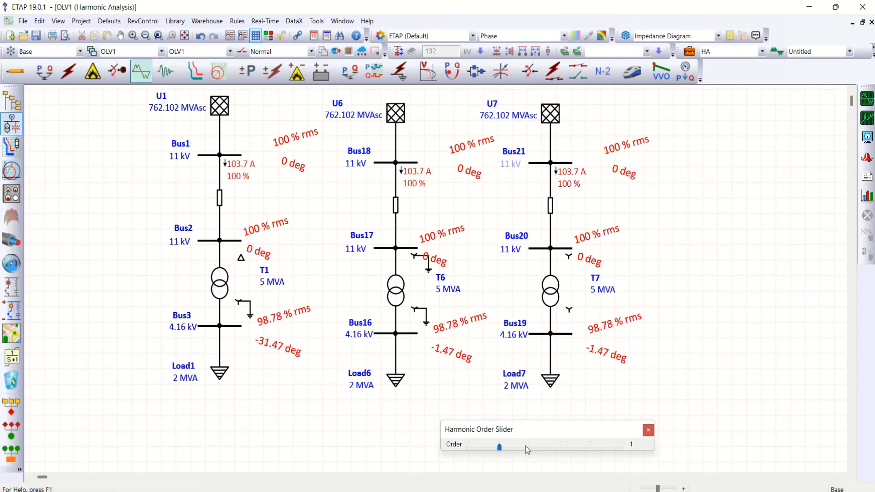
left_click_drag(499, 446, 529, 447)
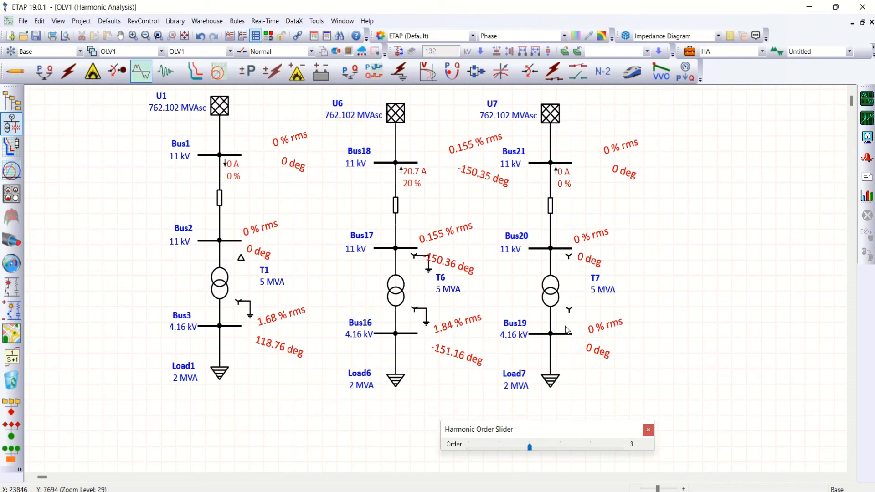
mouse_move(570, 269)
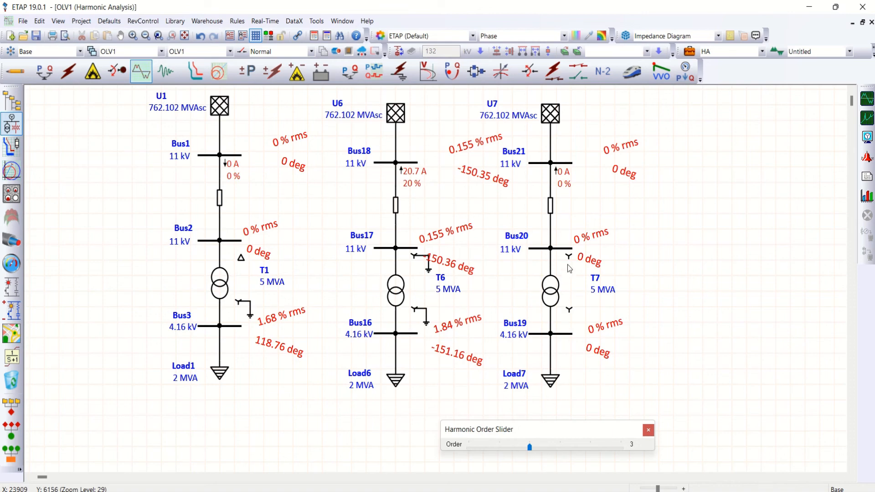
mouse_move(564, 341)
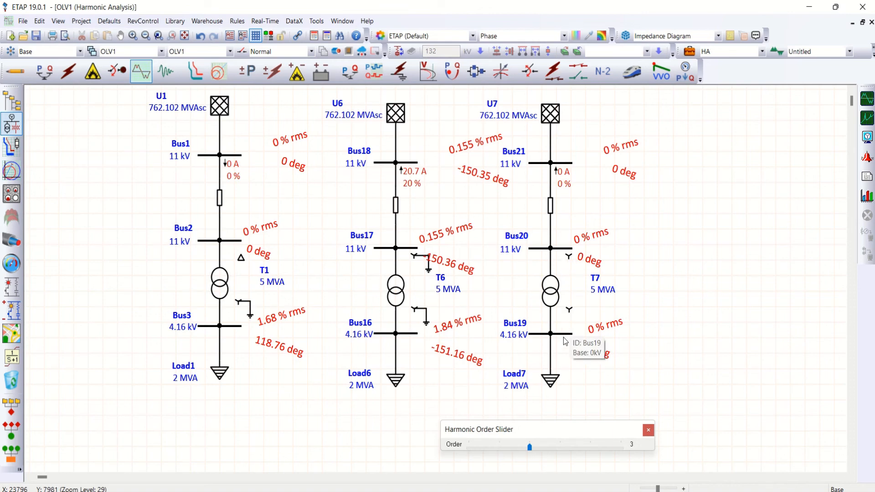
mouse_move(538, 336)
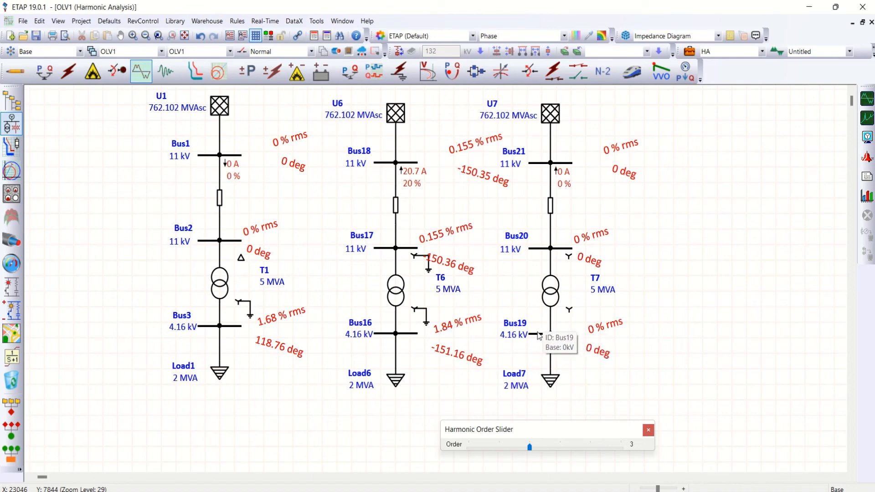
mouse_move(540, 338)
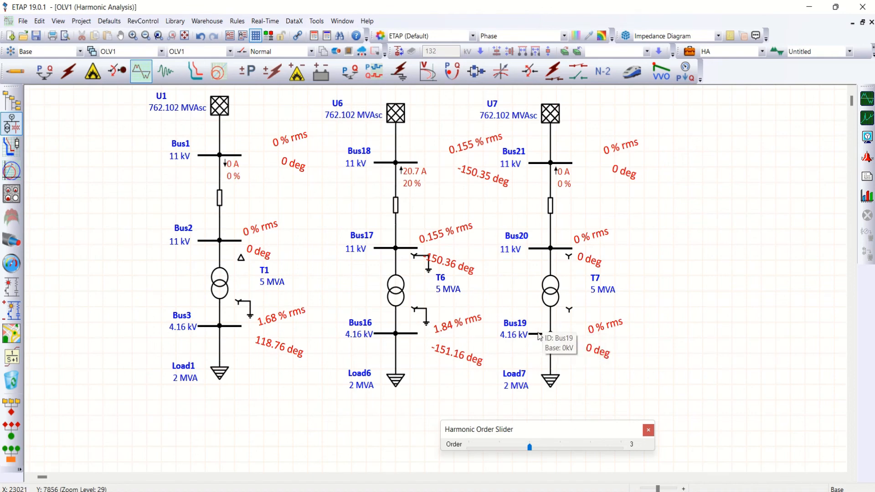
mouse_move(567, 310)
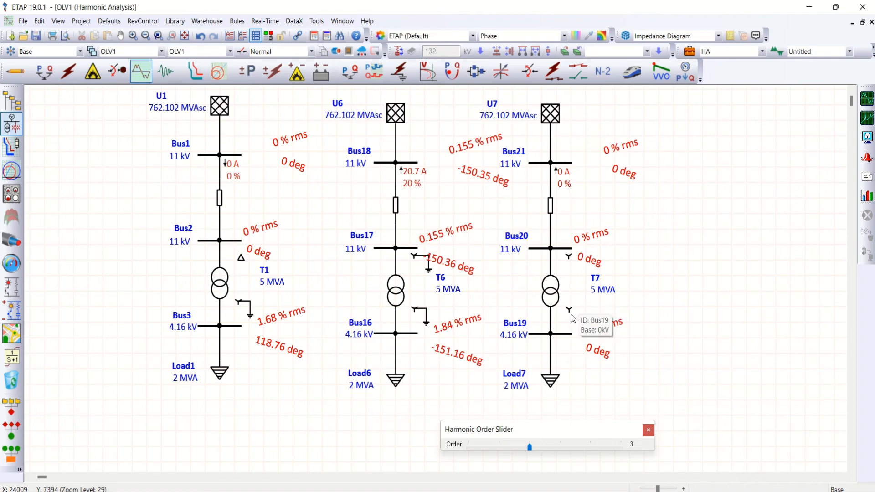
mouse_move(373, 94)
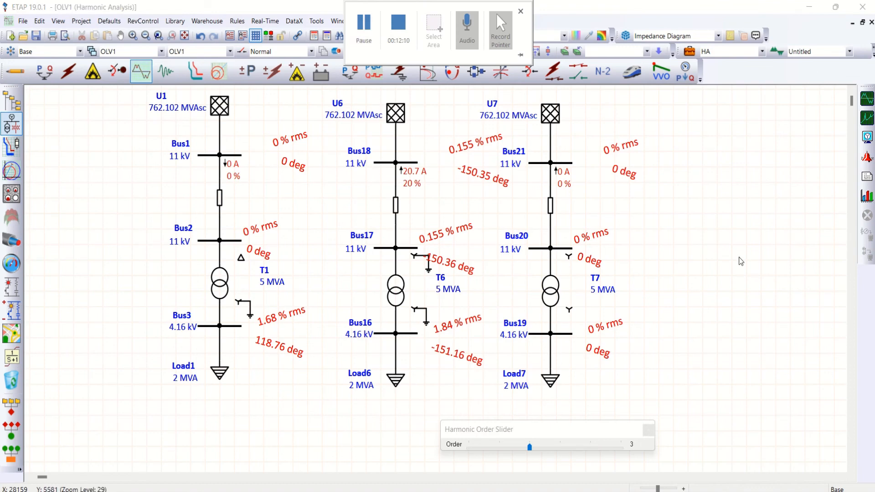
left_click(520, 11)
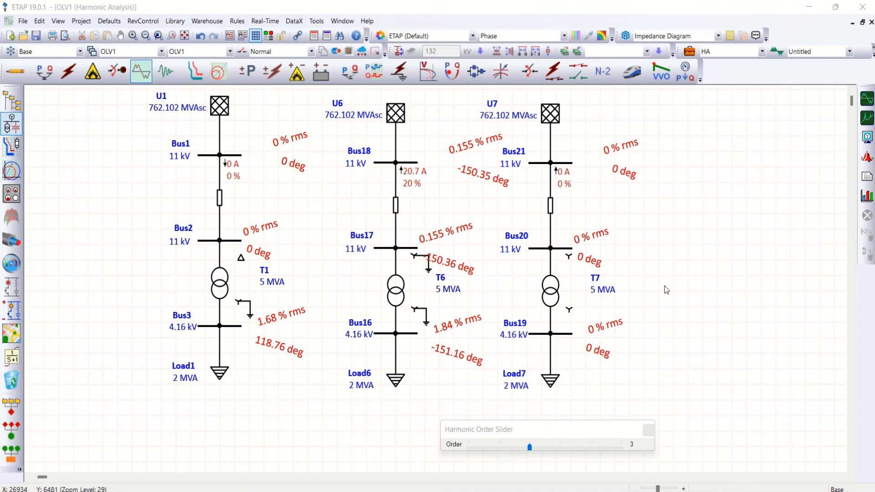
mouse_move(578, 314)
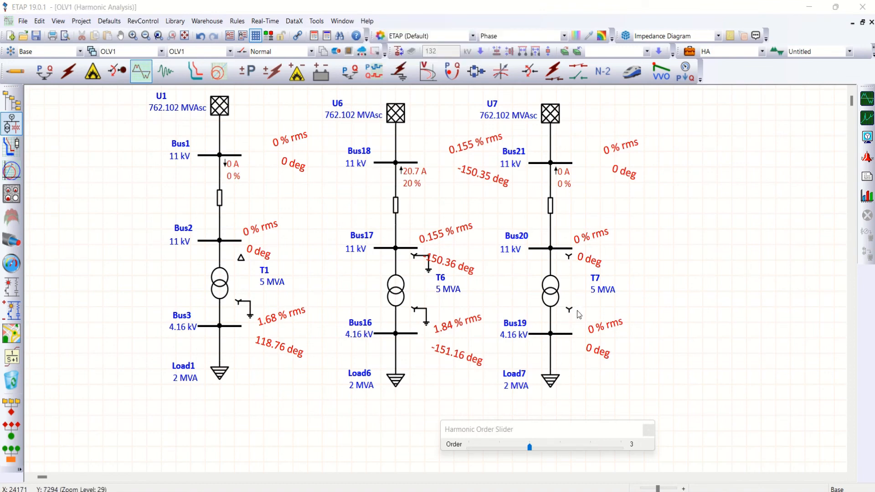
mouse_move(583, 320)
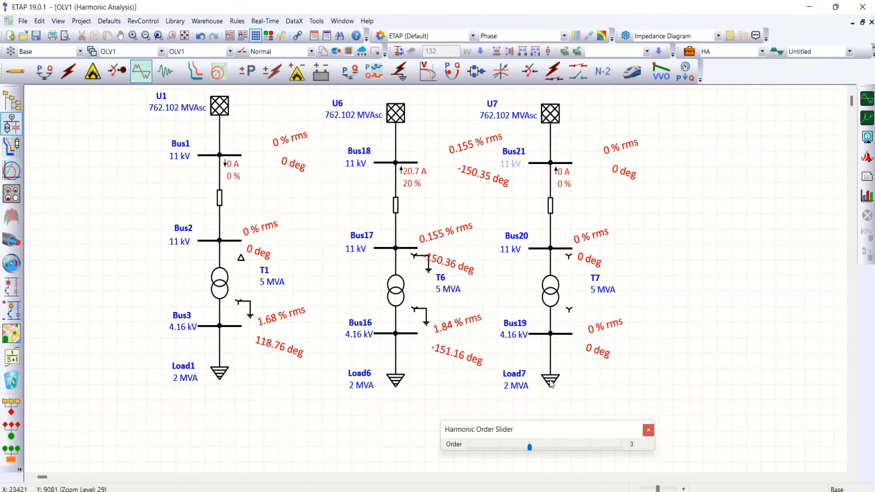
double_click(548, 383)
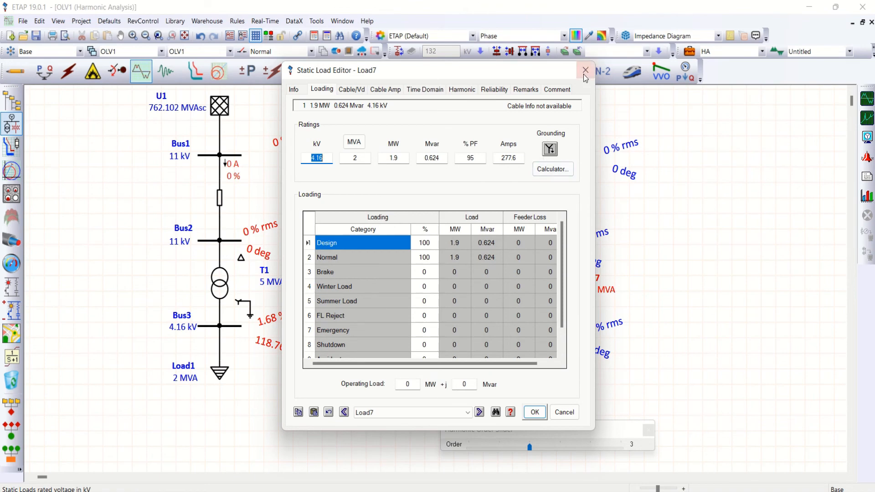
left_click(585, 70)
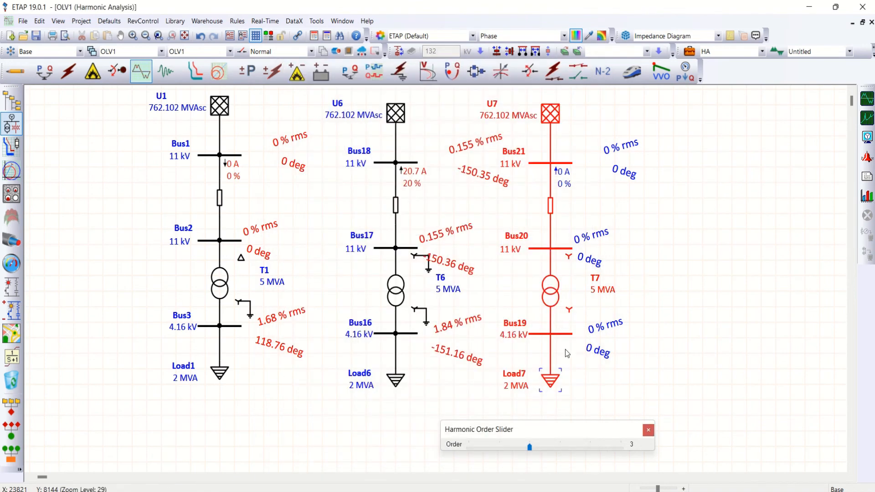
mouse_move(553, 304)
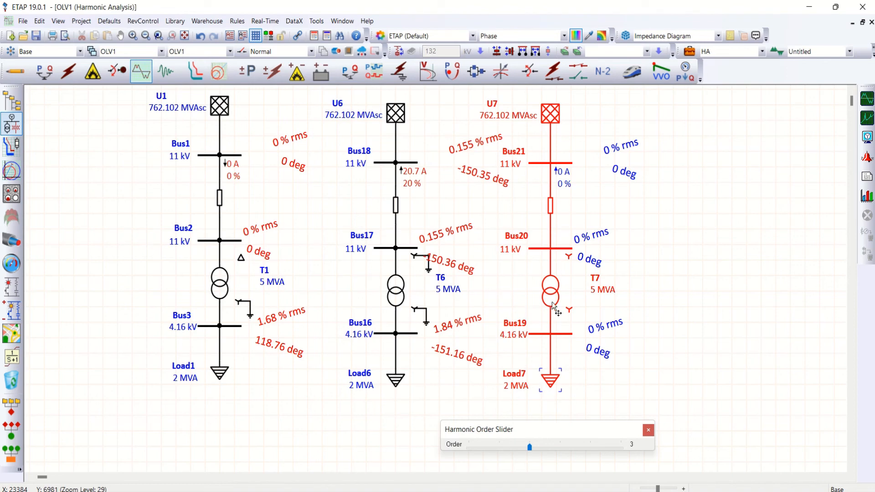
mouse_move(552, 388)
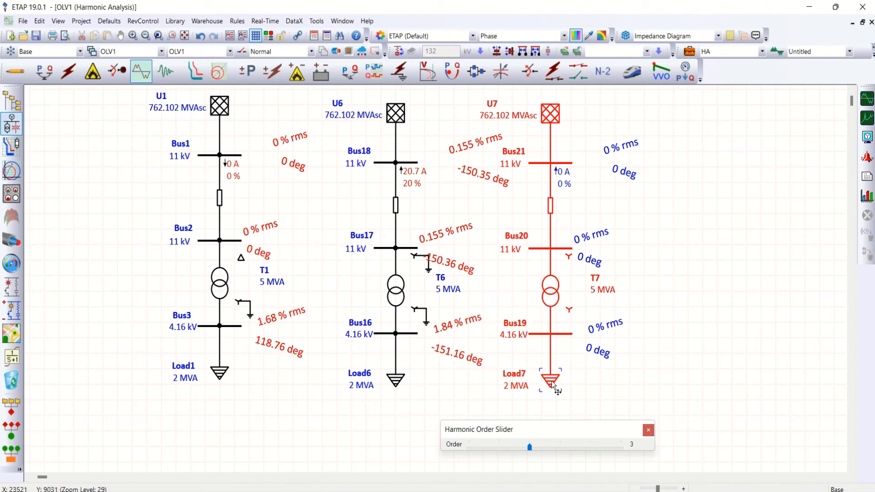
mouse_move(545, 379)
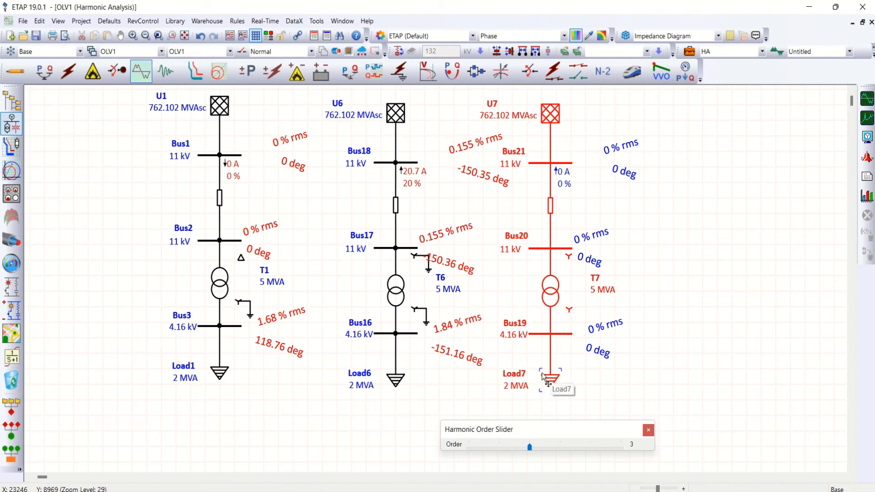
mouse_move(567, 311)
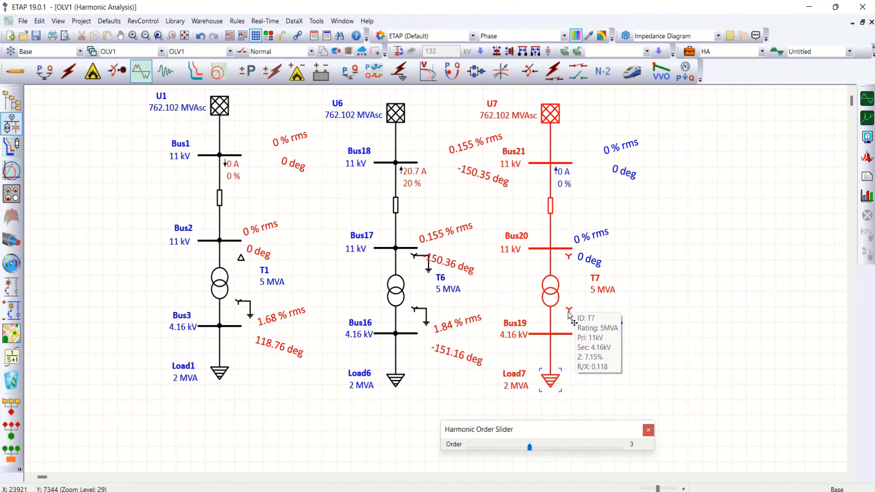
mouse_move(575, 315)
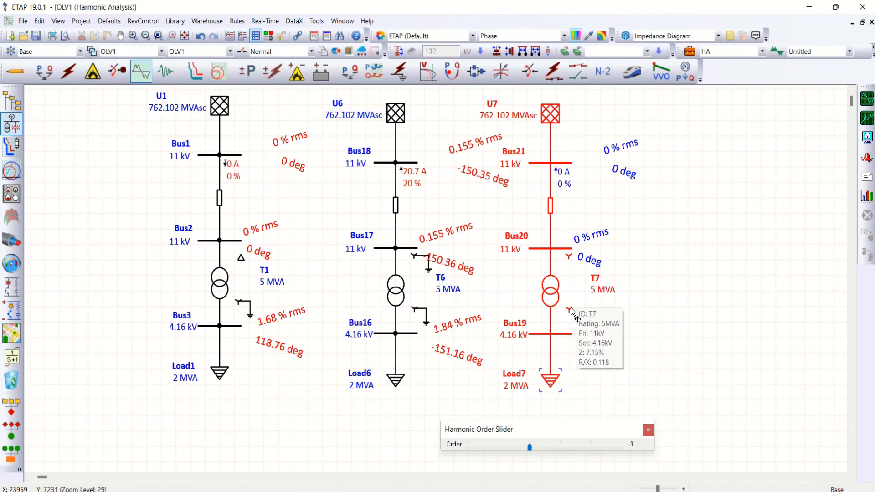
mouse_move(536, 332)
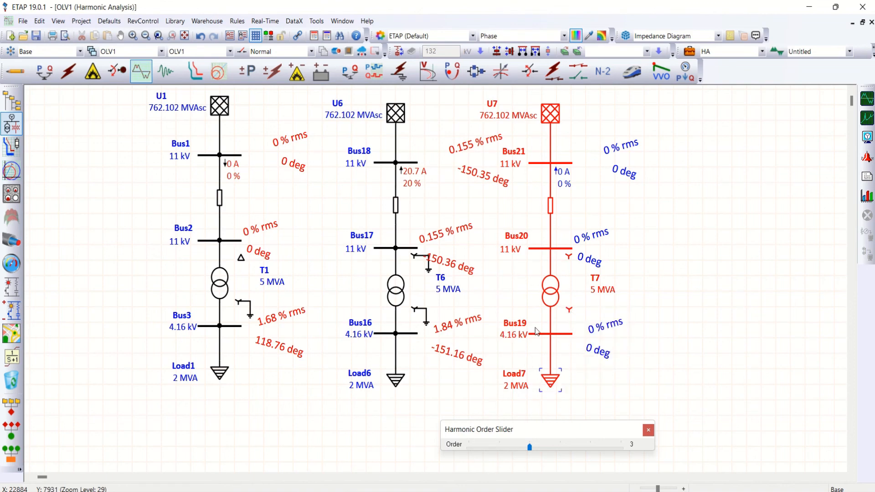
mouse_move(532, 353)
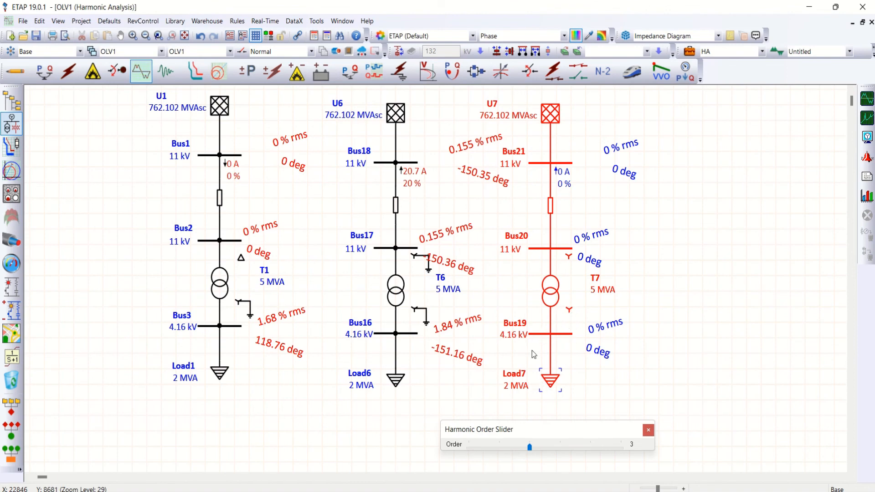
mouse_move(572, 326)
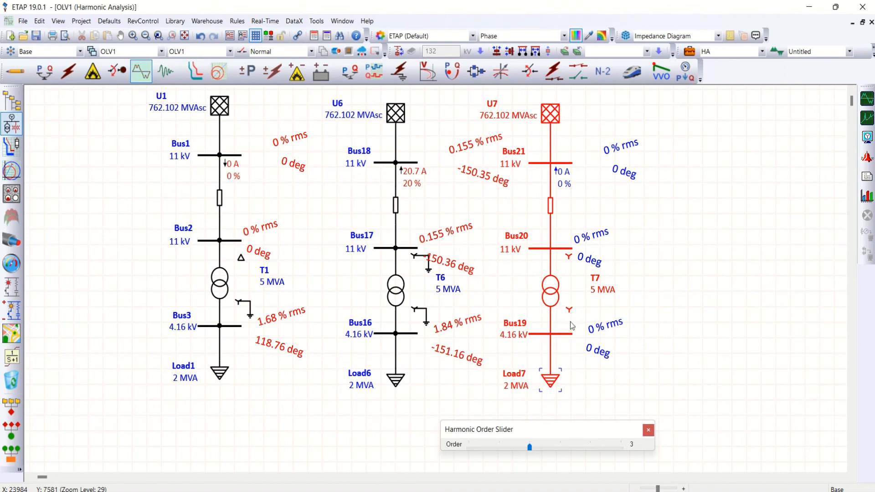
mouse_move(563, 321)
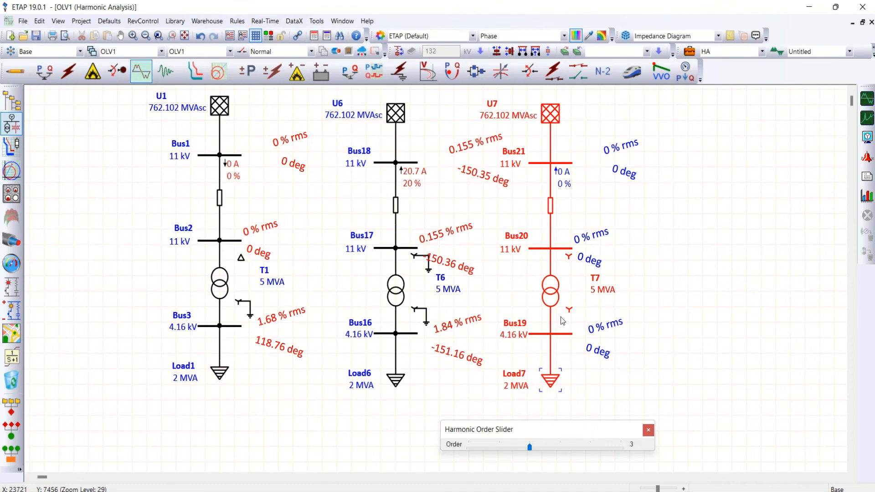
mouse_move(554, 327)
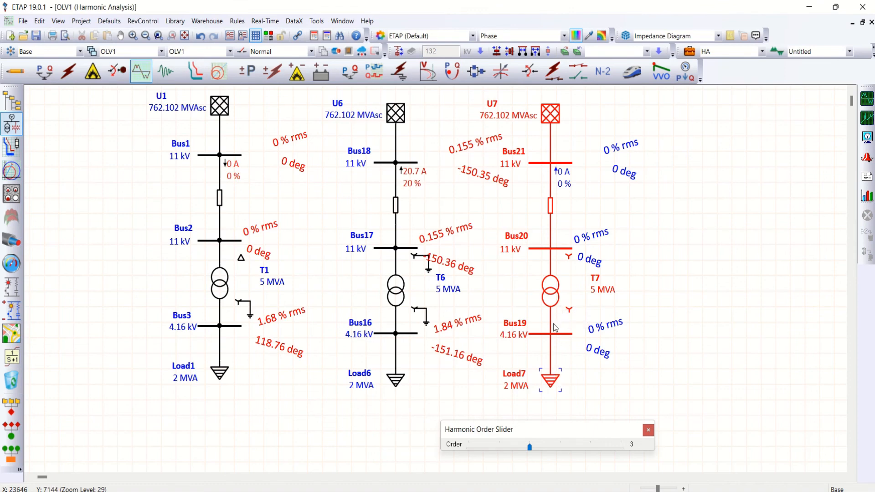
mouse_move(555, 317)
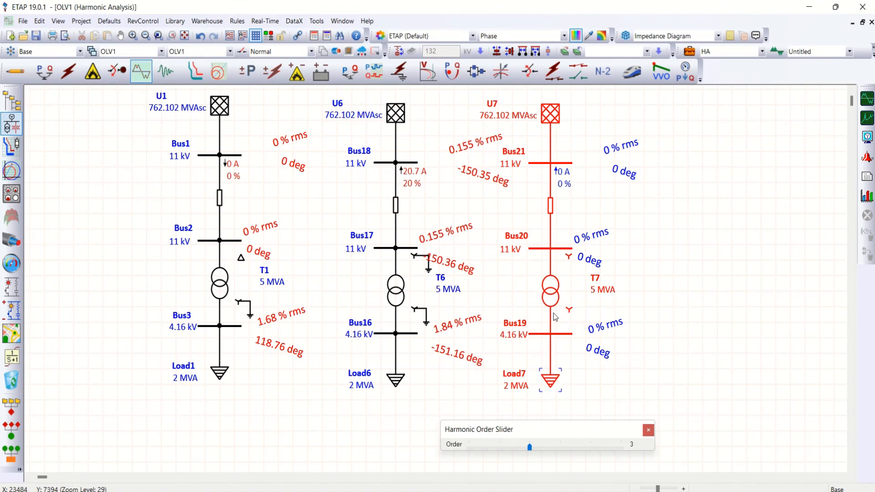
mouse_move(542, 361)
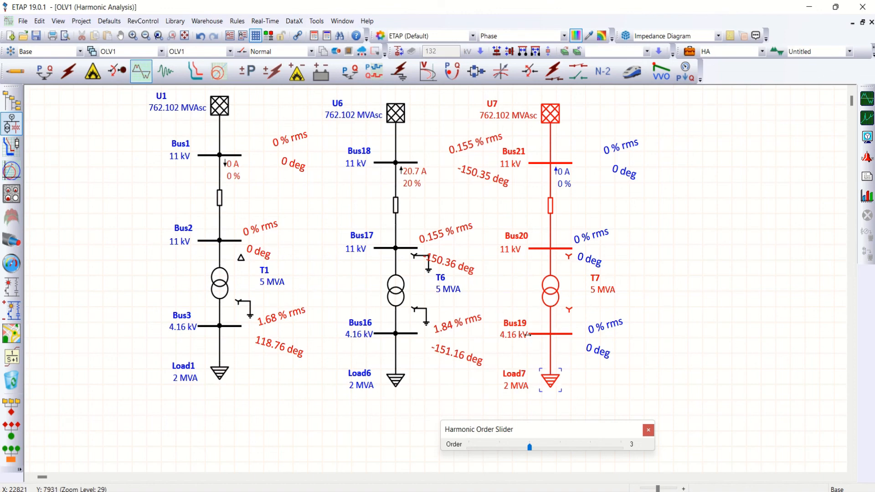
mouse_move(547, 343)
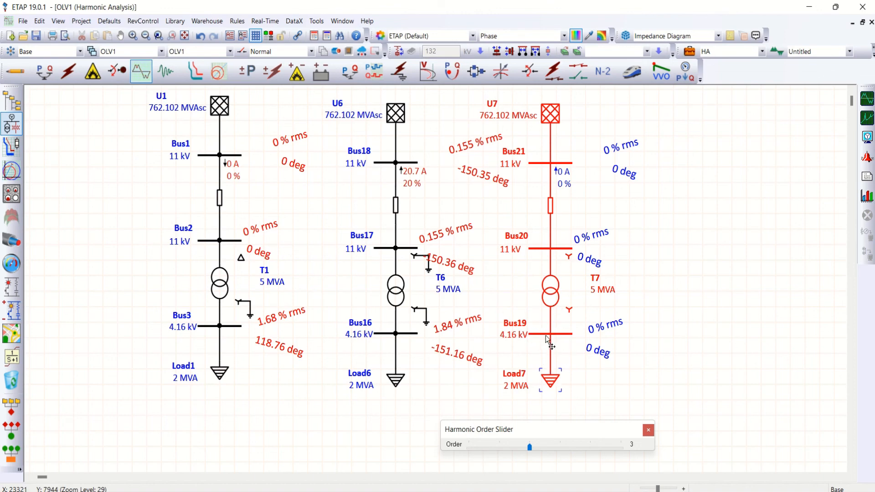
mouse_move(609, 348)
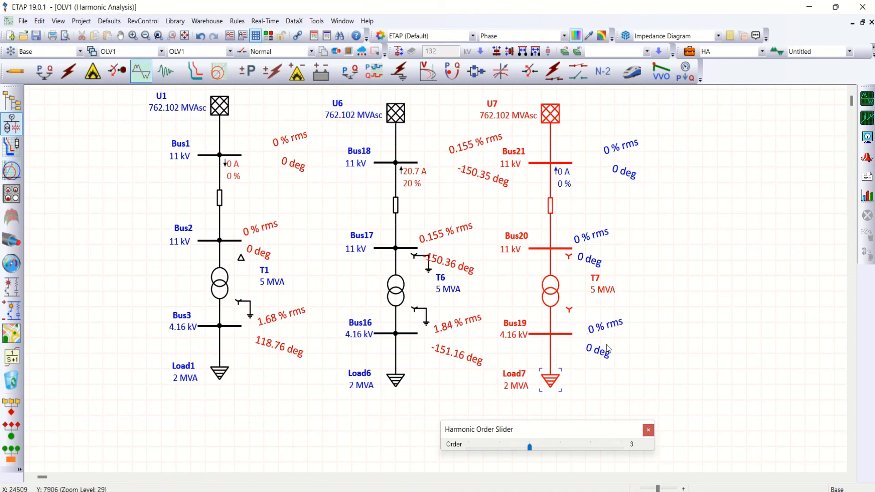
Slide the harmonic results through orders 6 and 9 to order 10, showing 5.2 A on all three circuits
left_click_drag(529, 447, 558, 447)
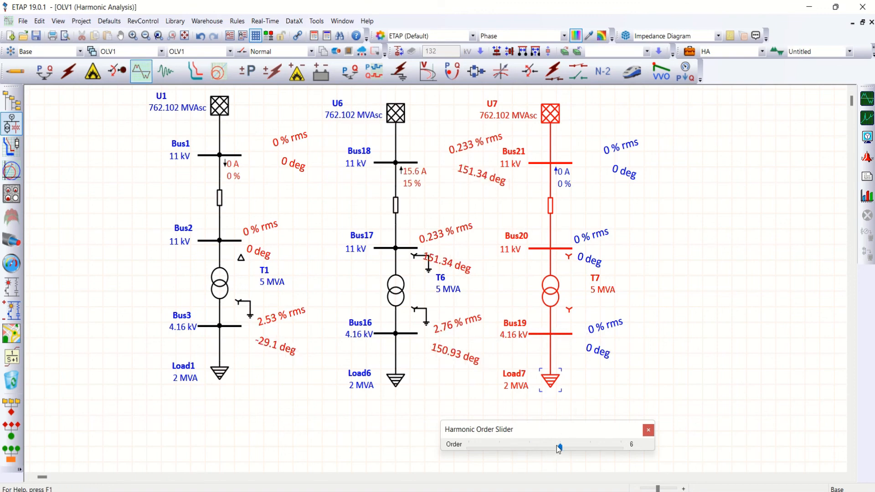
left_click_drag(558, 446, 591, 447)
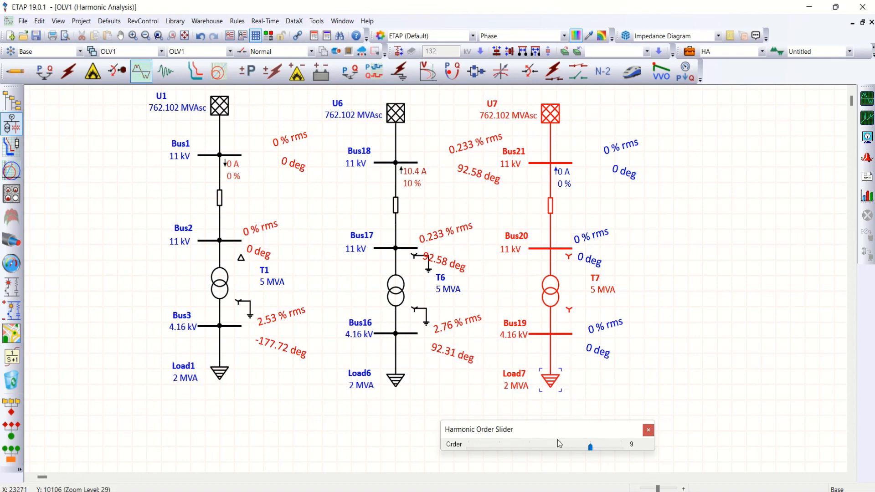
mouse_move(643, 375)
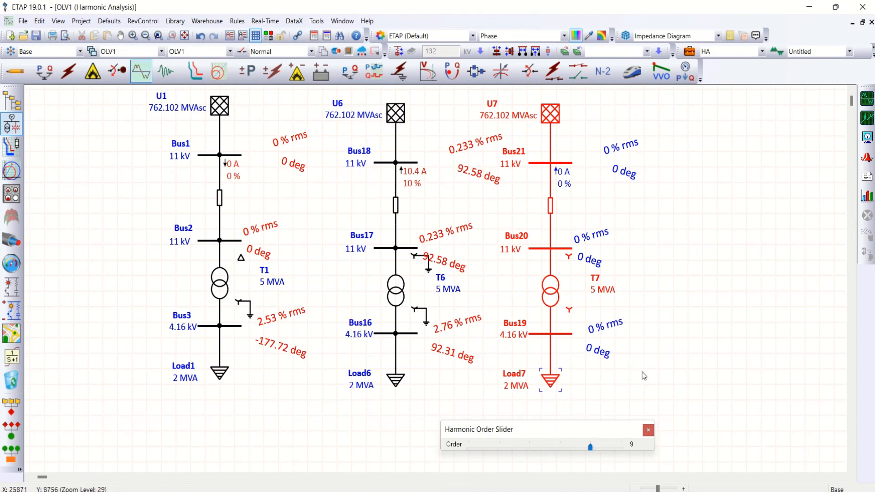
left_click_drag(590, 447, 620, 447)
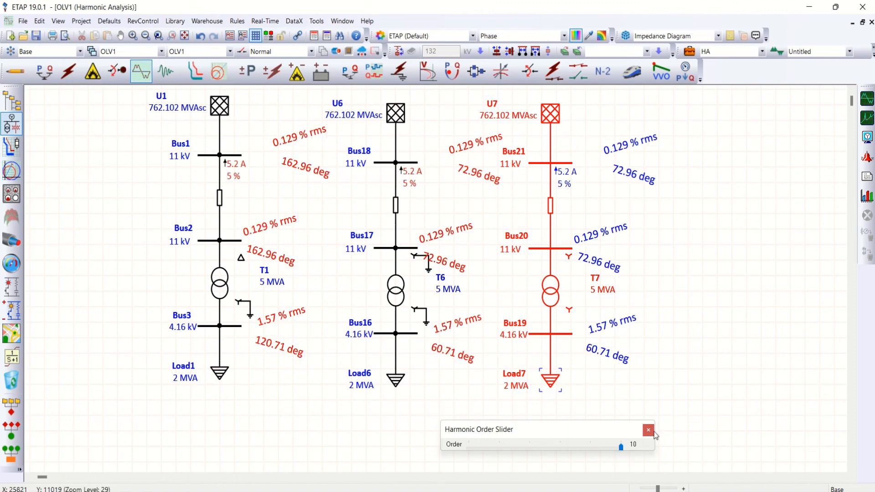
mouse_move(563, 370)
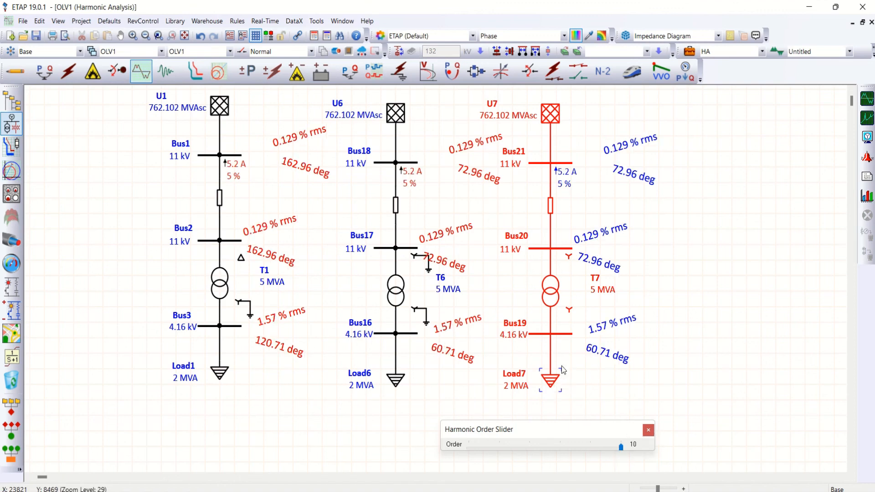
mouse_move(549, 294)
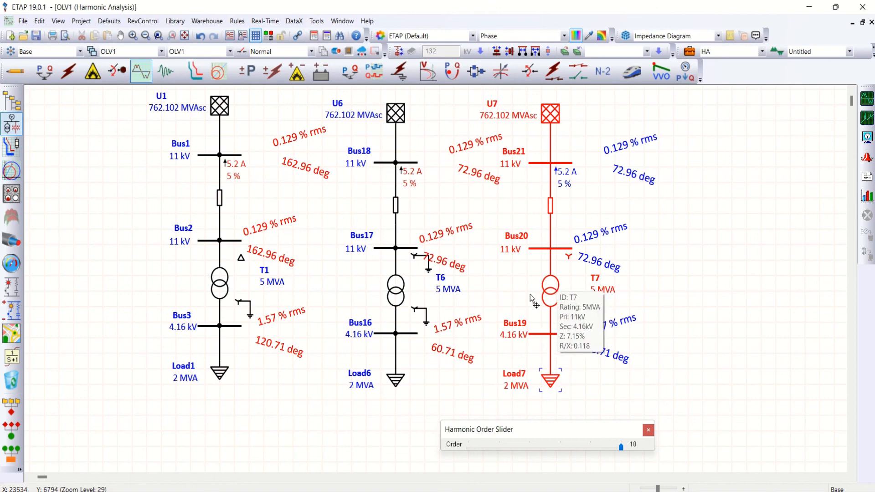
mouse_move(555, 388)
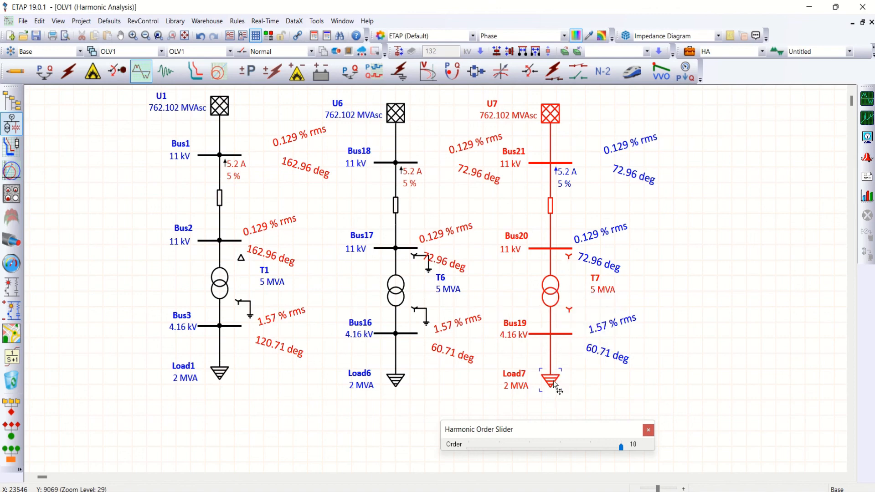
mouse_move(534, 341)
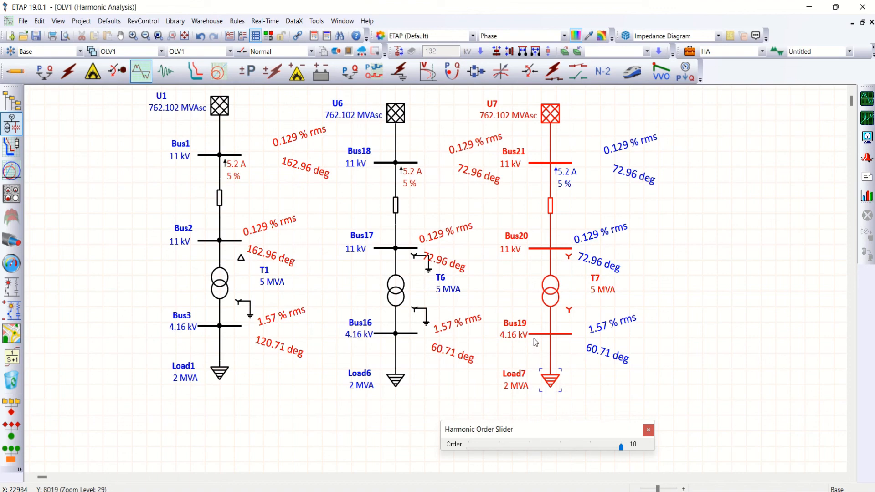
mouse_move(533, 256)
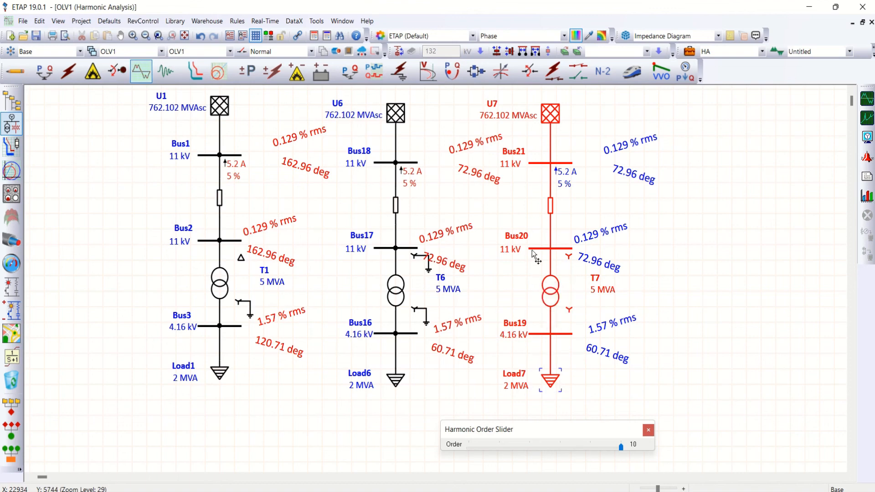
mouse_move(534, 256)
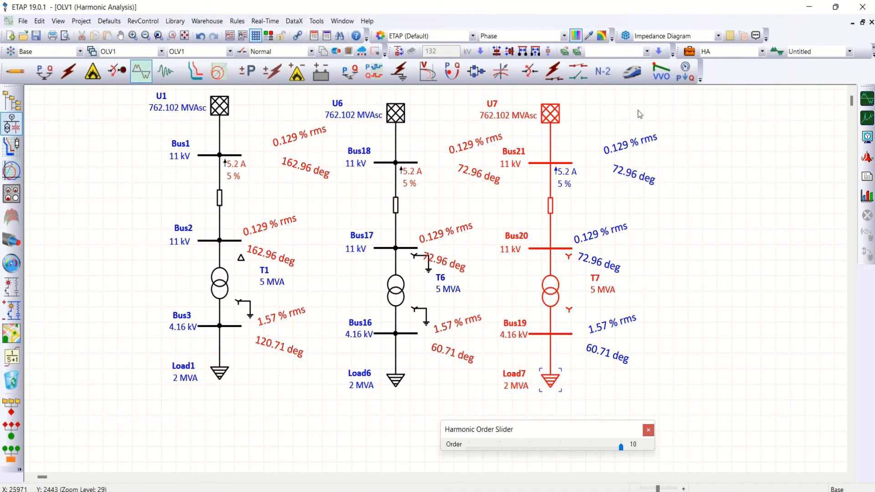
mouse_move(610, 197)
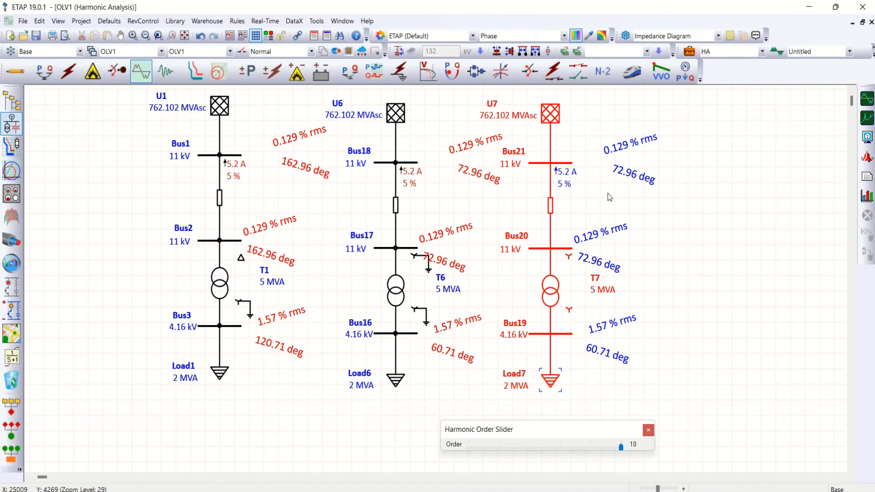
mouse_move(601, 242)
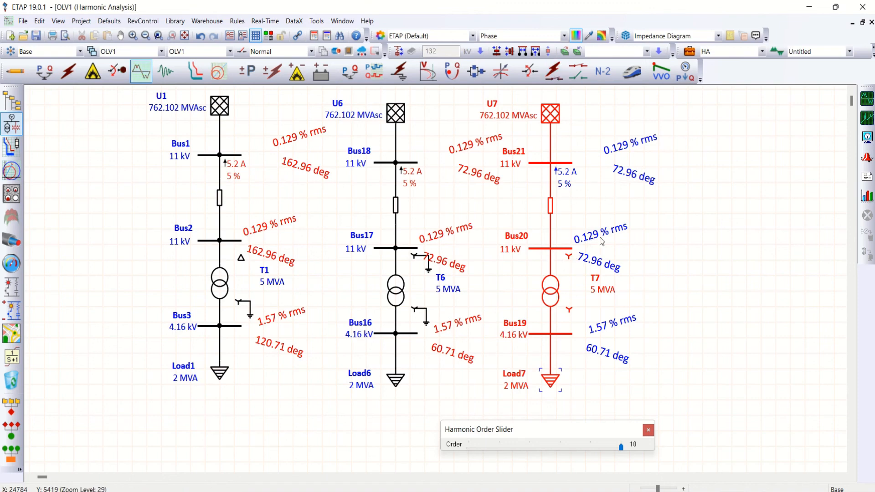
mouse_move(565, 297)
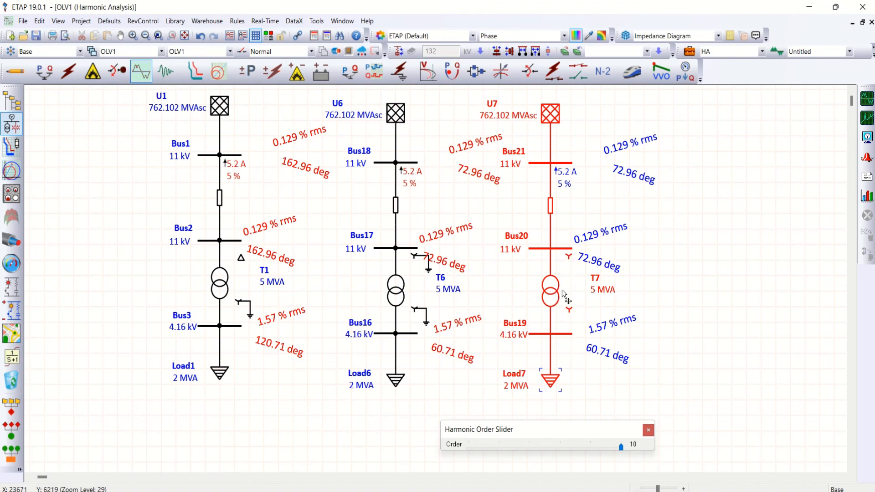
mouse_move(713, 335)
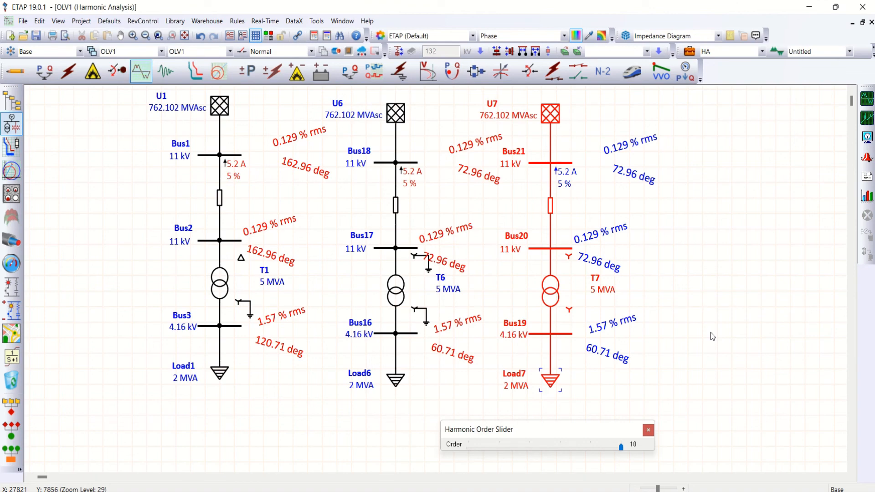
mouse_move(666, 424)
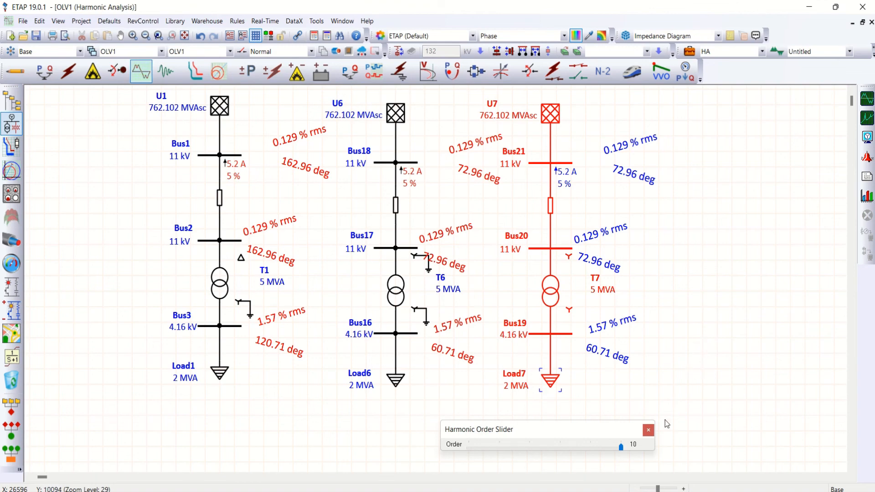